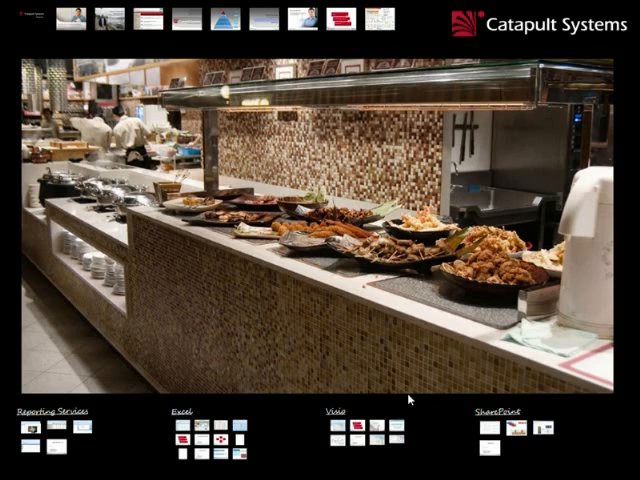
pyautogui.moveTo(400, 8)
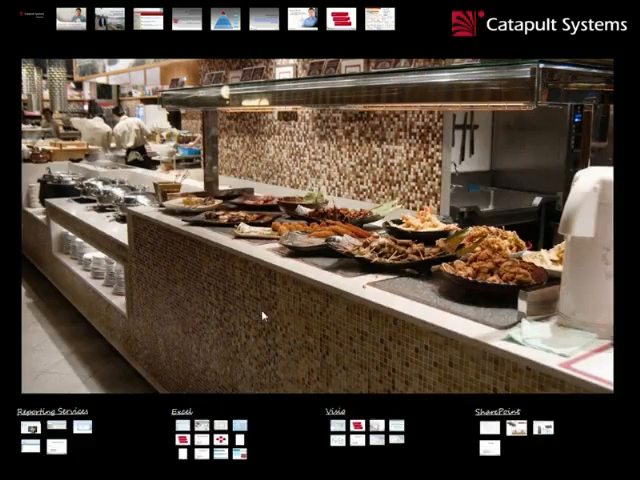
# Step: Advance from the slideshow to the Excel milestone workbook
pyautogui.click(188, 420)
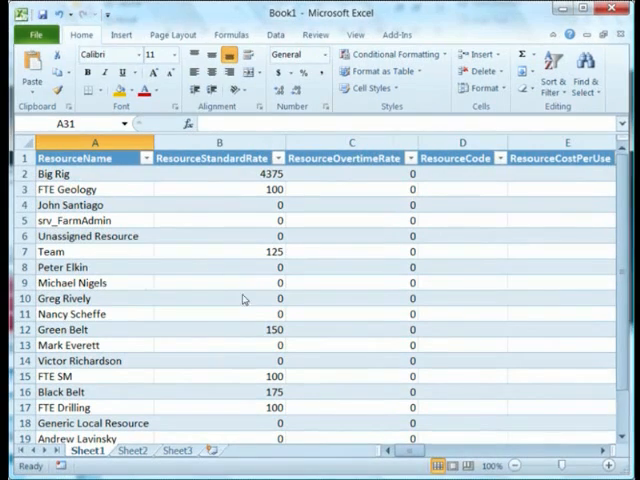
pyautogui.moveTo(280, 290)
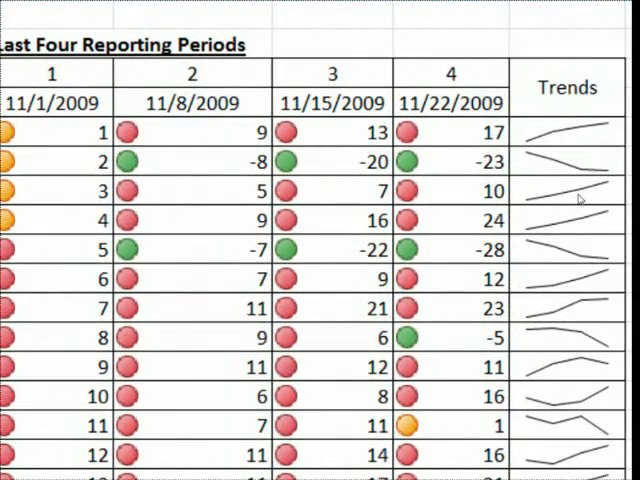
pyautogui.moveTo(570, 228)
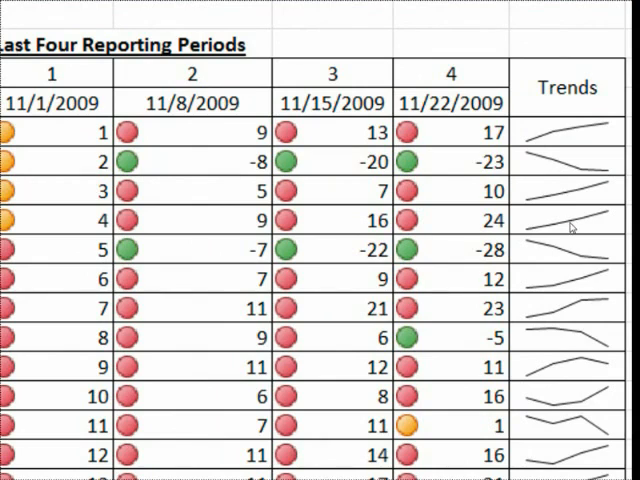
pyautogui.moveTo(516, 122)
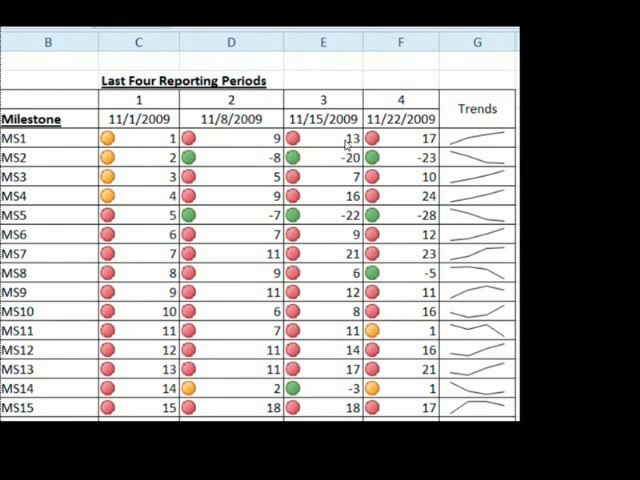
pyautogui.moveTo(454, 152)
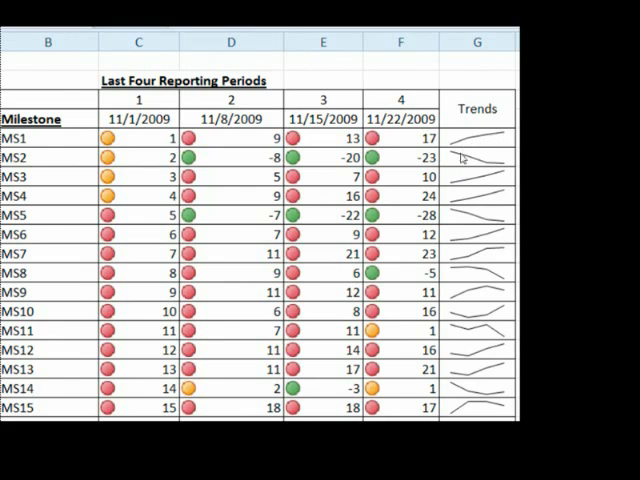
pyautogui.moveTo(500, 168)
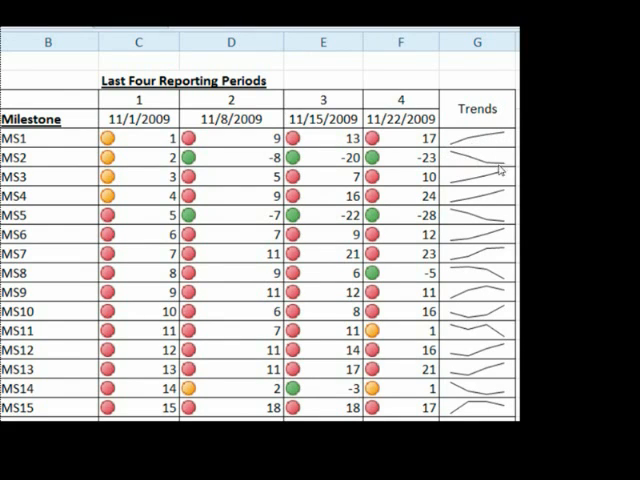
pyautogui.moveTo(478, 284)
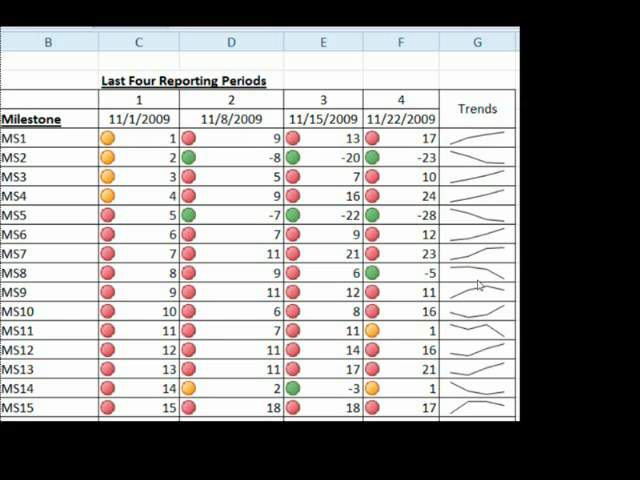
pyautogui.moveTo(492, 168)
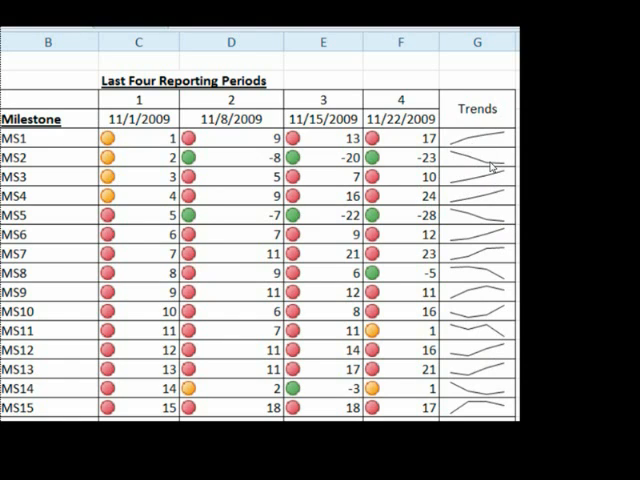
pyautogui.moveTo(444, 208)
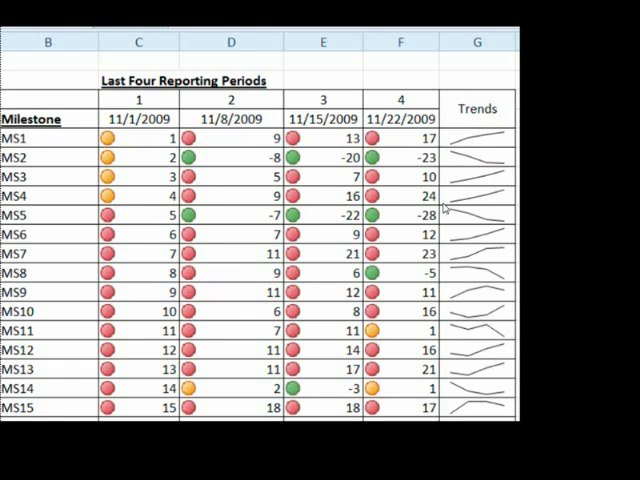
pyautogui.moveTo(216, 258)
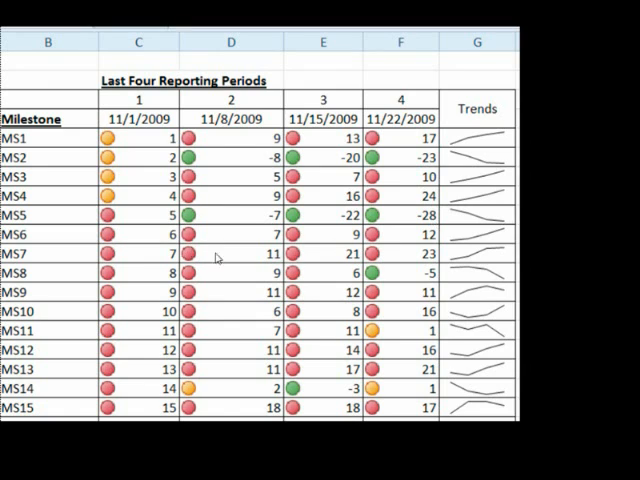
pyautogui.moveTo(488, 222)
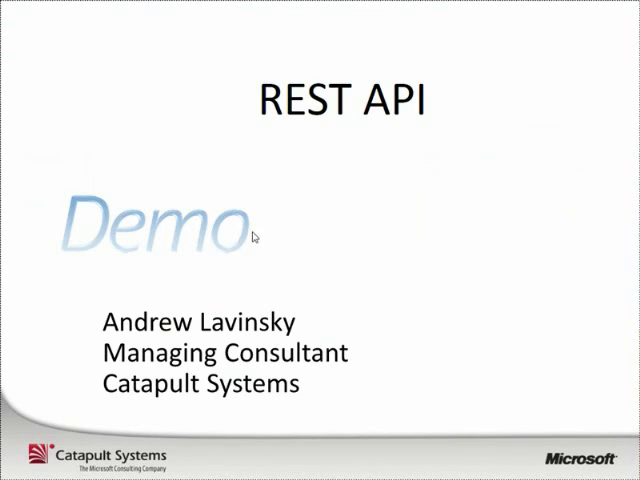
pyautogui.moveTo(292, 242)
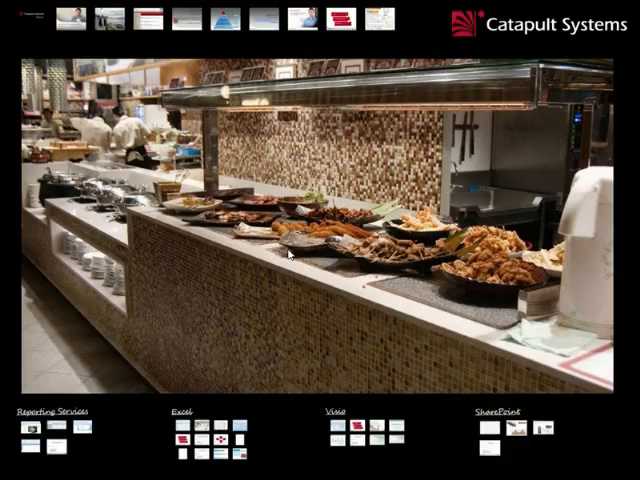
pyautogui.moveTo(584, 208)
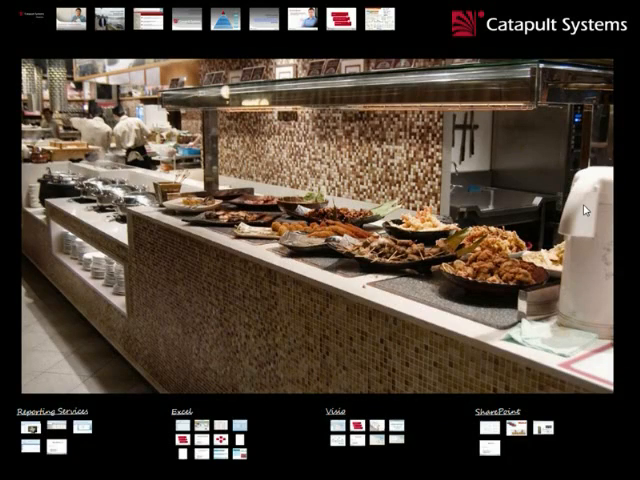
pyautogui.moveTo(222, 404)
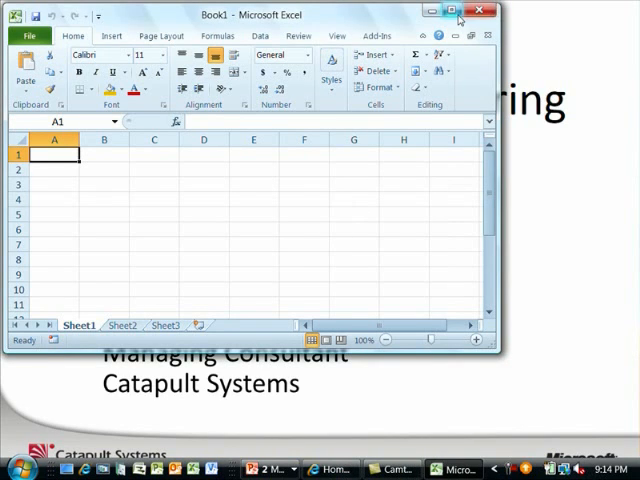
# Step: Maximize the Book1 workbook window to fill the screen
pyautogui.click(464, 12)
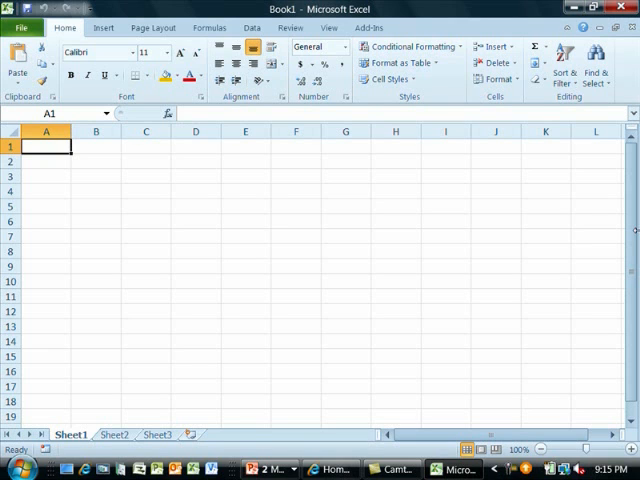
# Step: Start a new PivotTable from an external data source and browse for a connection file
pyautogui.click(118, 28)
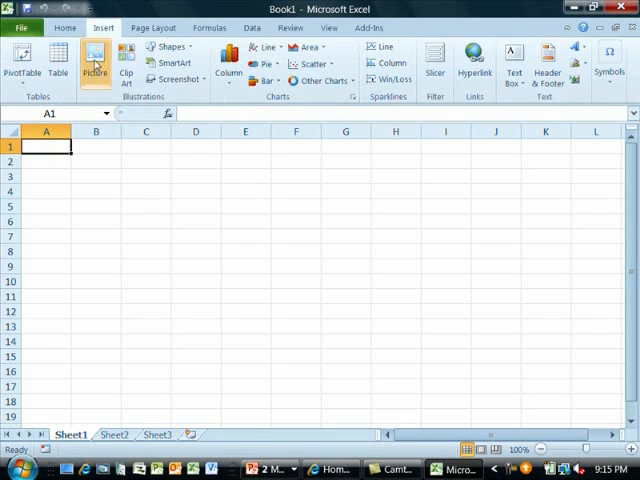
pyautogui.click(18, 64)
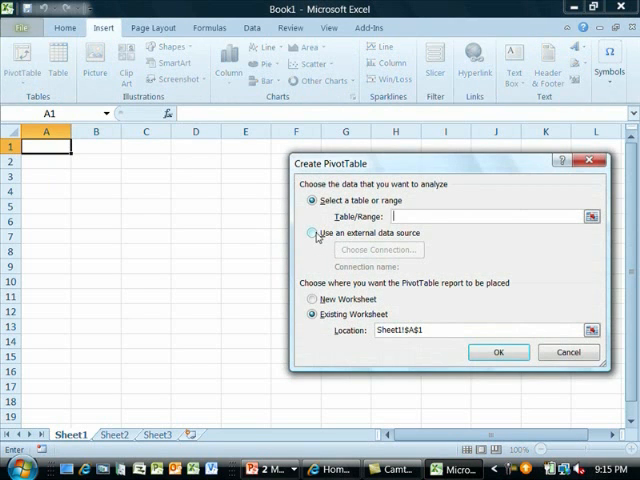
pyautogui.click(314, 232)
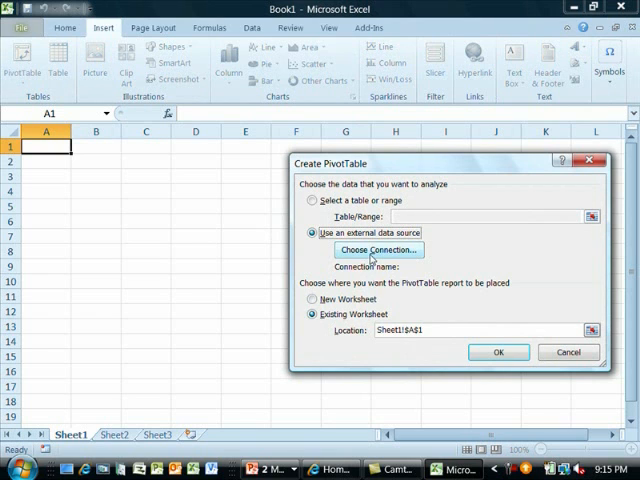
pyautogui.click(378, 250)
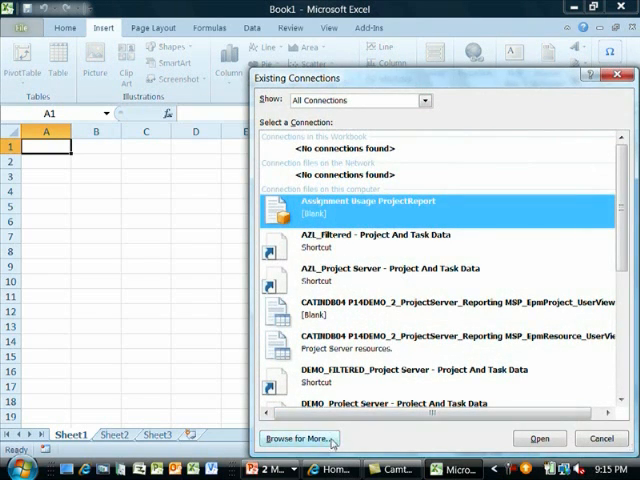
pyautogui.click(300, 438)
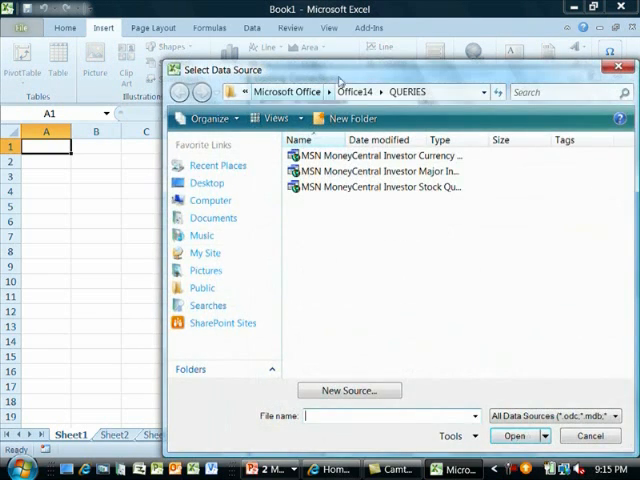
pyautogui.write('http://')
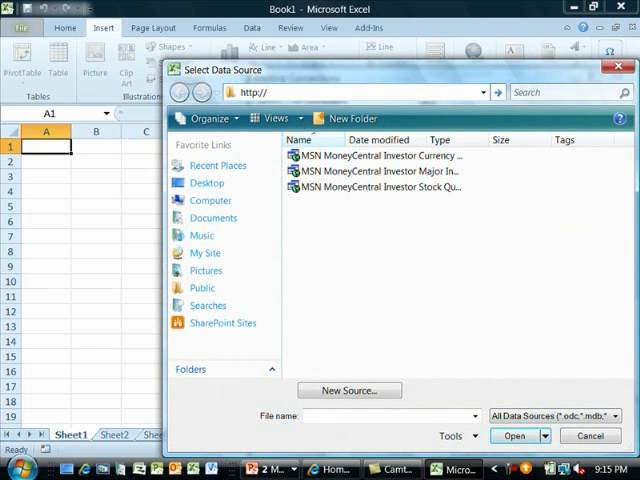
pyautogui.write('catex')
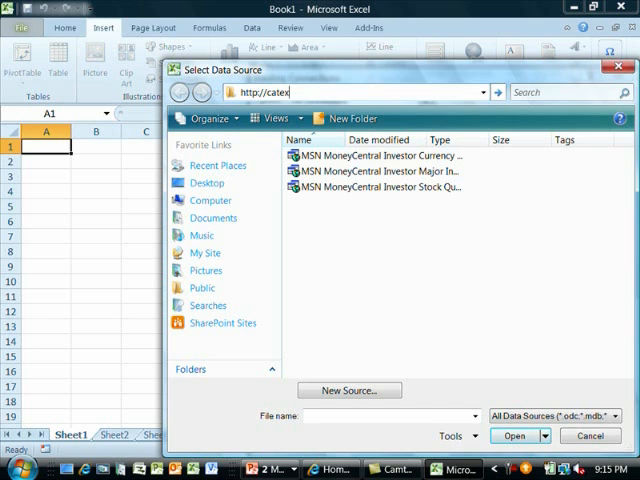
pyautogui.write('mops02/')
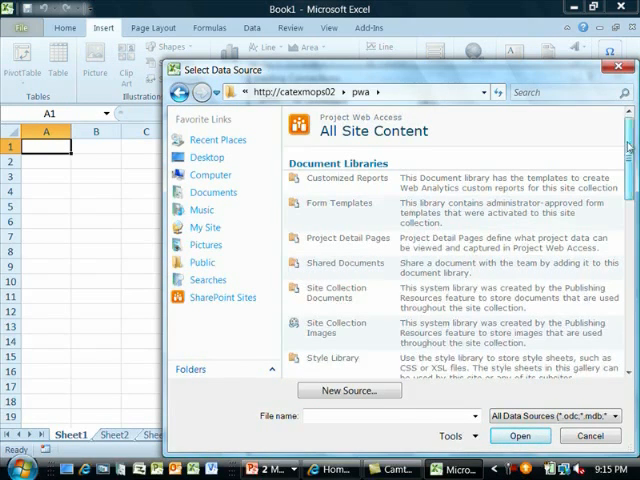
# Step: Open the Data Connections library and choose the Project Server connection for the PivotTable
pyautogui.scroll(-3)
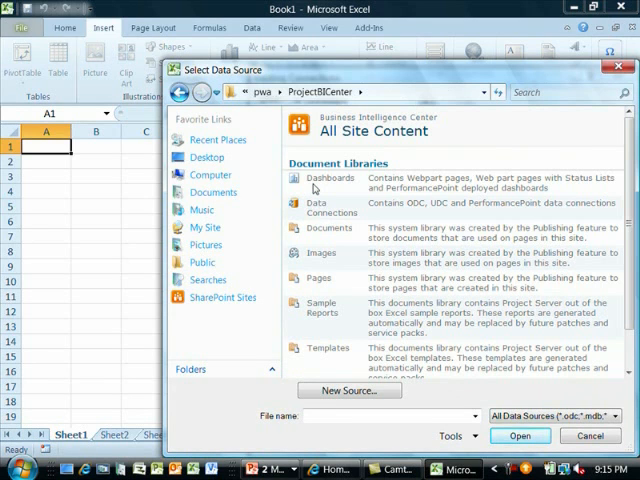
pyautogui.moveTo(528, 212)
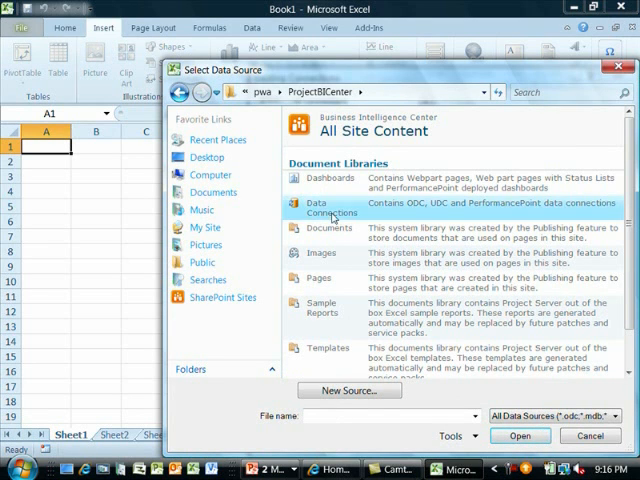
pyautogui.doubleClick(328, 208)
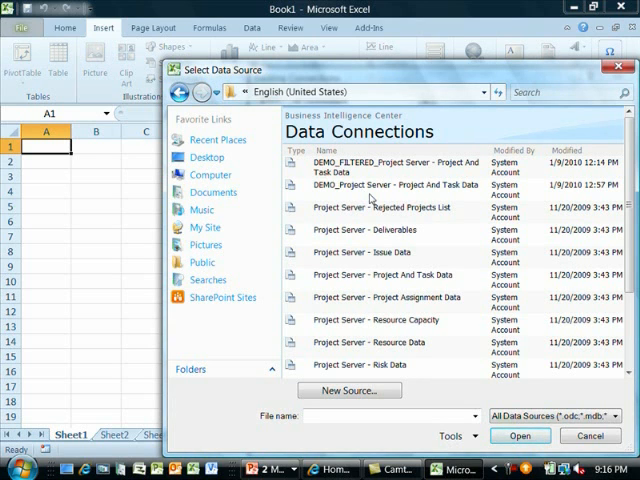
pyautogui.moveTo(356, 180)
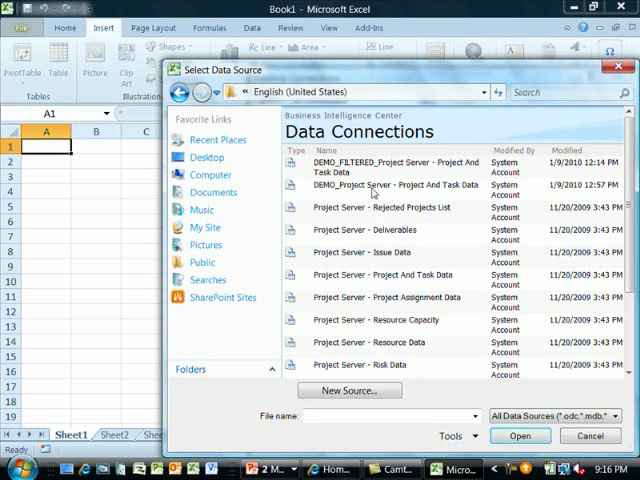
pyautogui.scroll(-3)
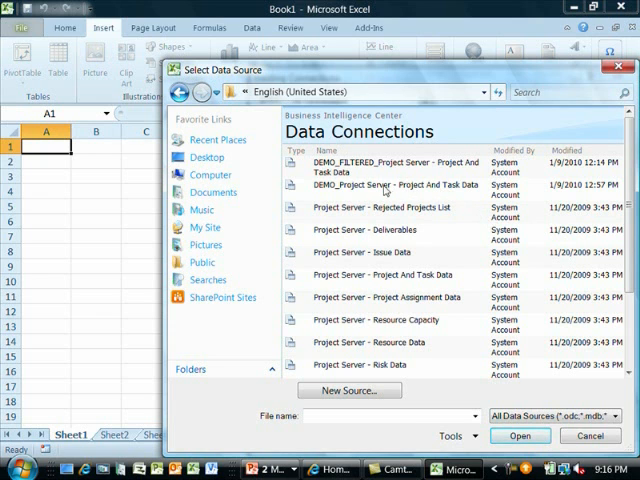
pyautogui.click(380, 188)
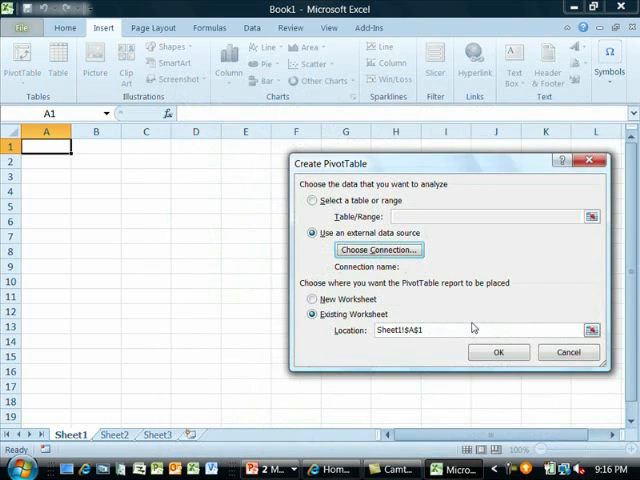
# Step: Create the PivotTable with TasksMilestone as filter, ProjectName columns and TaskName rows
pyautogui.click(498, 352)
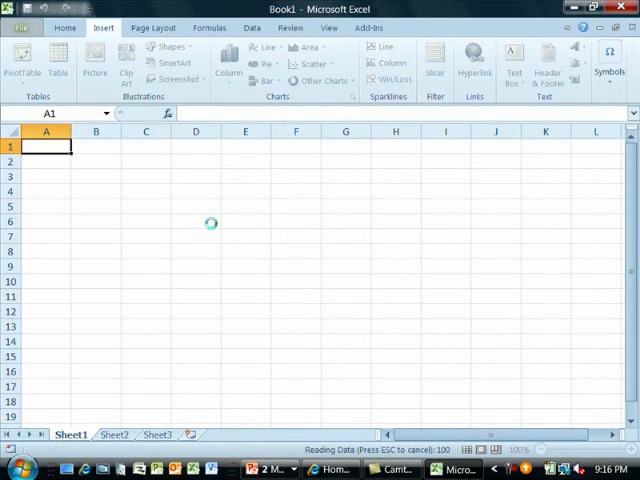
pyautogui.click(12, 64)
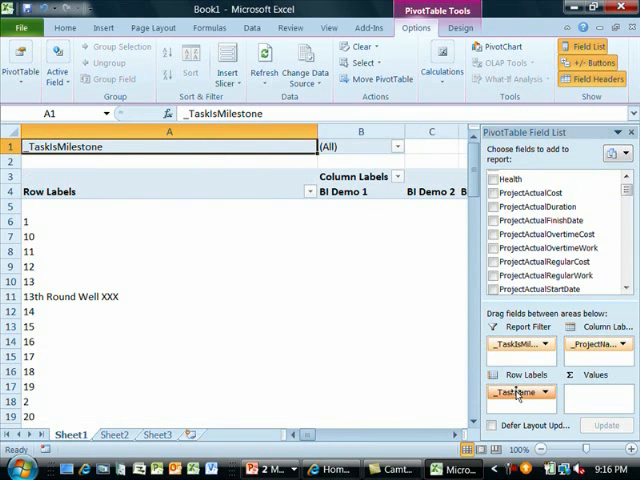
# Step: Set the TasksMilestone report filter to TRUE to keep only milestone tasks
pyautogui.click(396, 148)
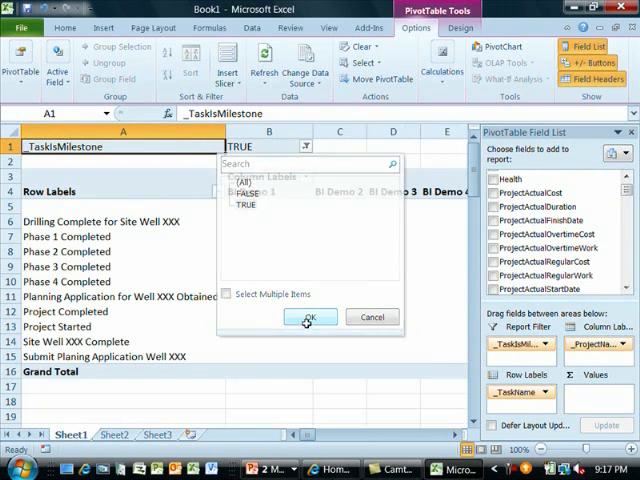
pyautogui.click(308, 316)
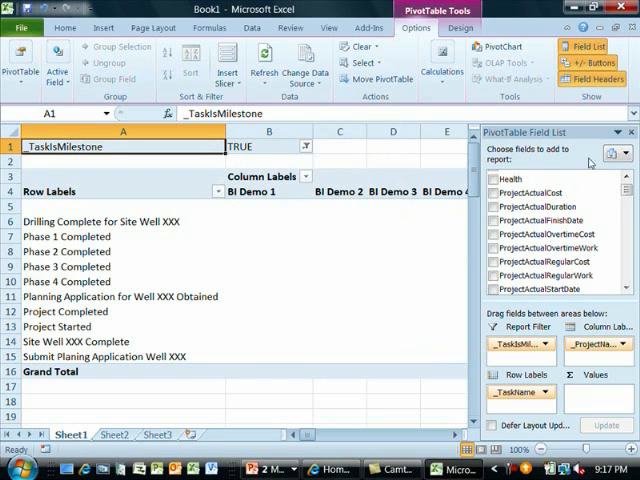
pyautogui.click(580, 52)
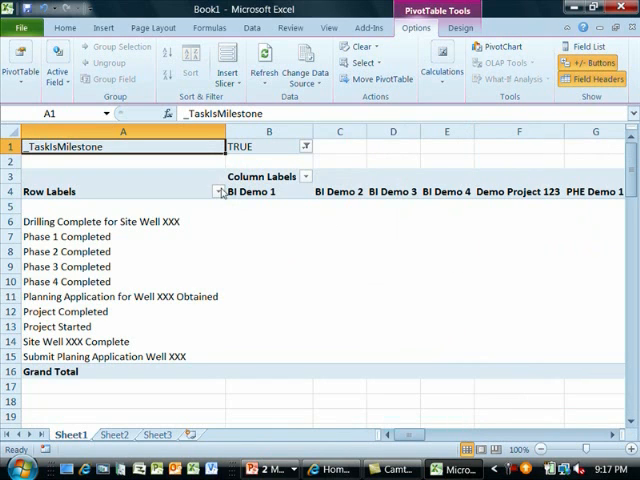
# Step: Apply a Contains 'BI' label filter to the project name columns
pyautogui.click(220, 192)
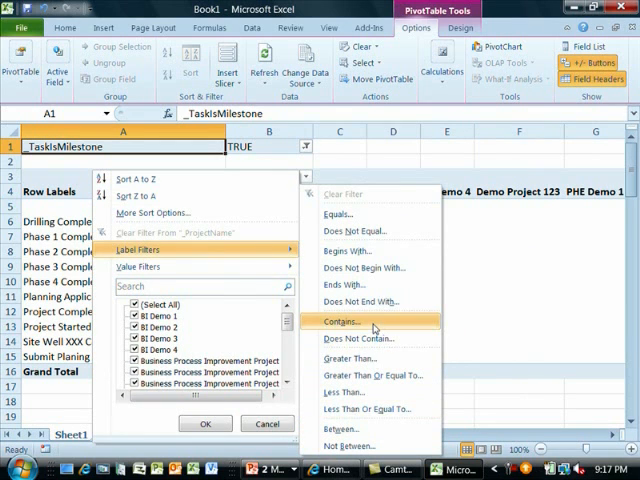
pyautogui.click(340, 320)
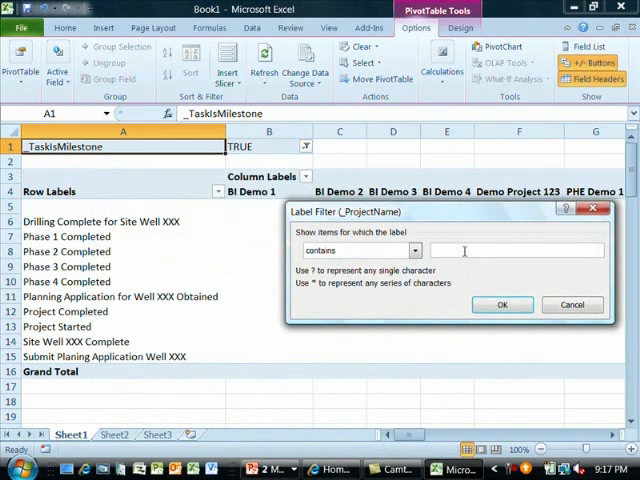
pyautogui.write('BI Demo')
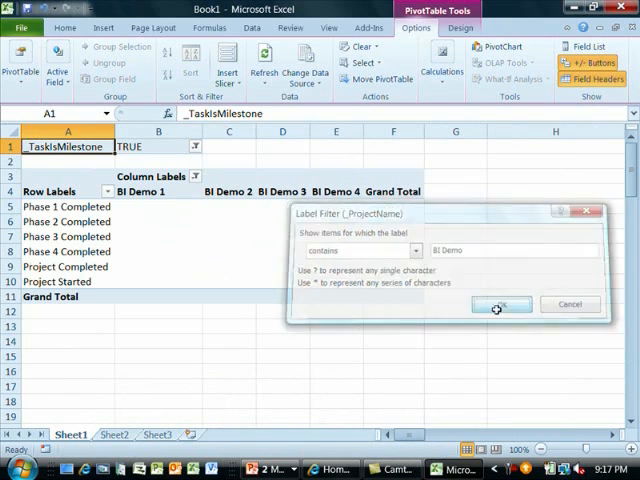
pyautogui.click(500, 304)
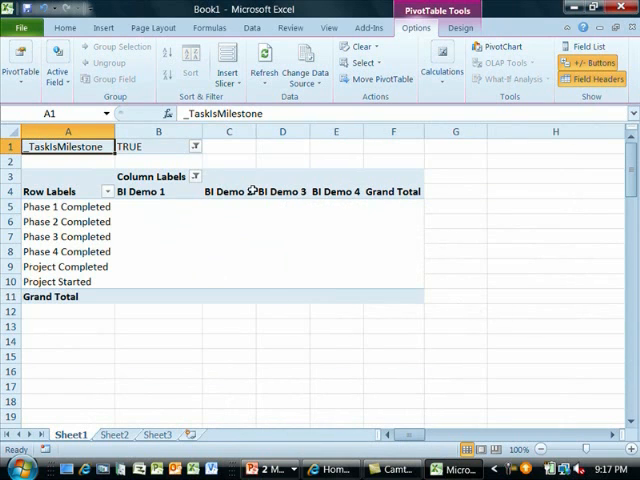
pyautogui.moveTo(386, 84)
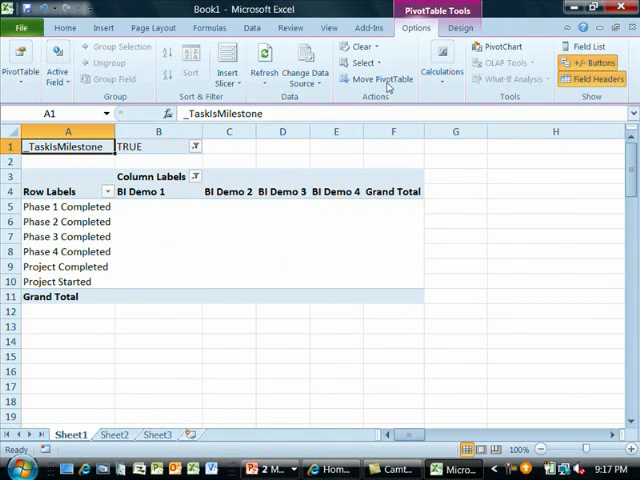
pyautogui.moveTo(454, 30)
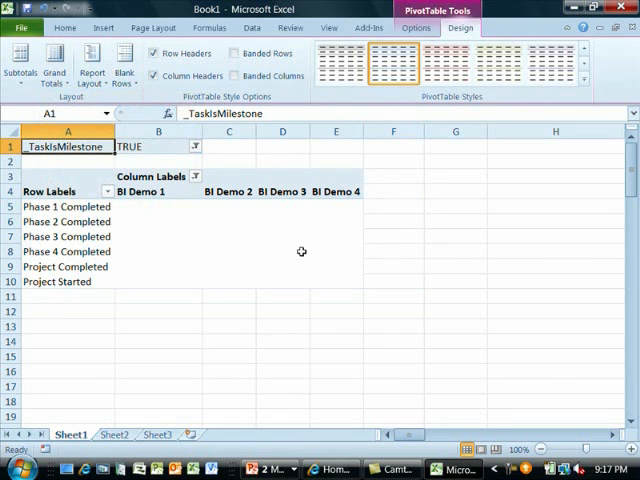
pyautogui.moveTo(354, 212)
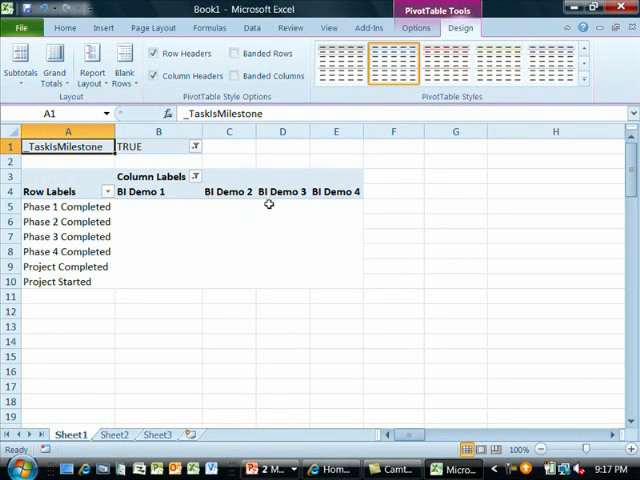
# Step: Reach the Calculated Field dialog from the PivotTable Options calculations
pyautogui.click(228, 236)
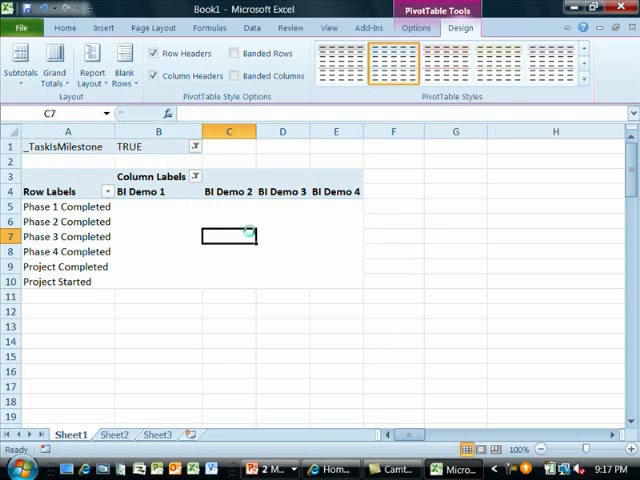
pyautogui.click(406, 32)
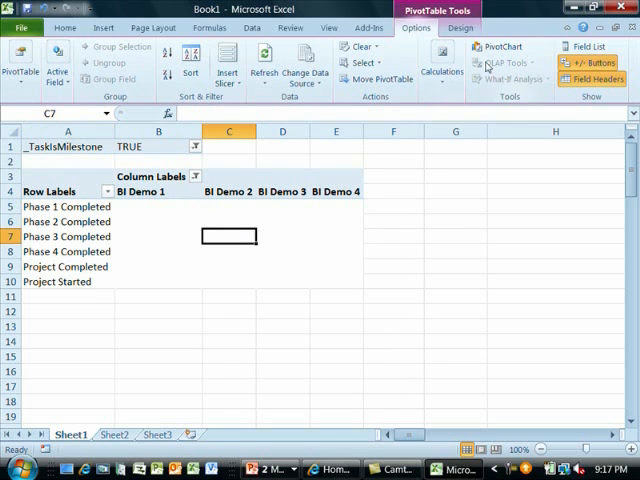
pyautogui.click(456, 28)
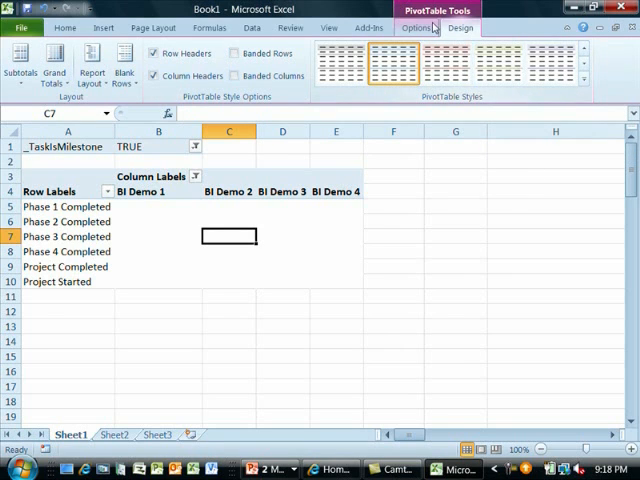
pyautogui.click(416, 28)
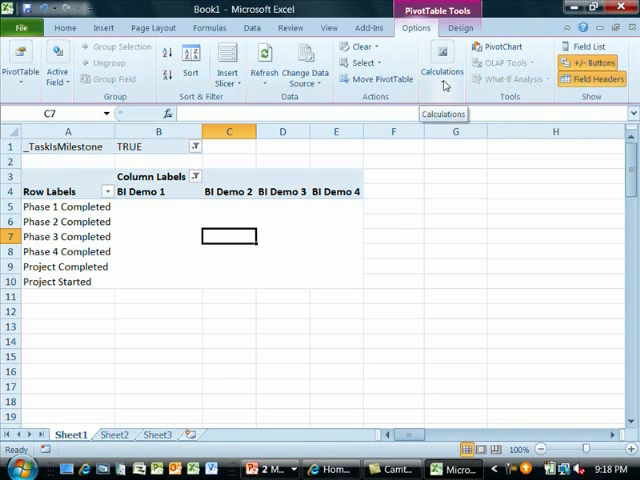
pyautogui.click(440, 58)
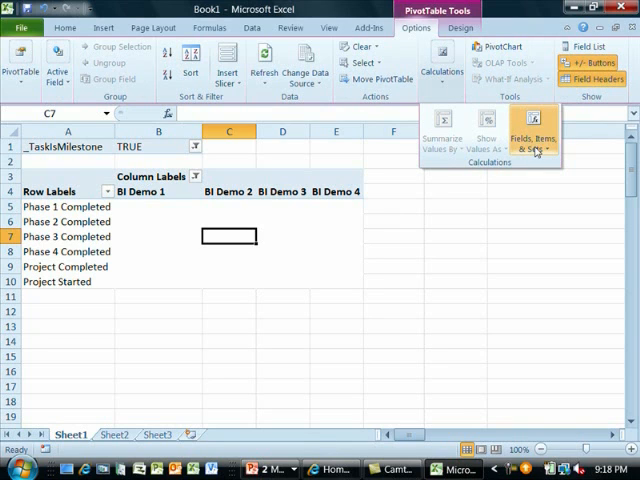
pyautogui.moveTo(532, 136)
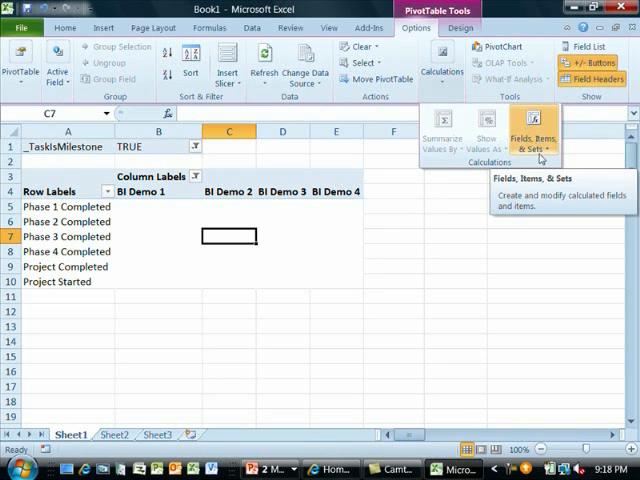
pyautogui.click(536, 126)
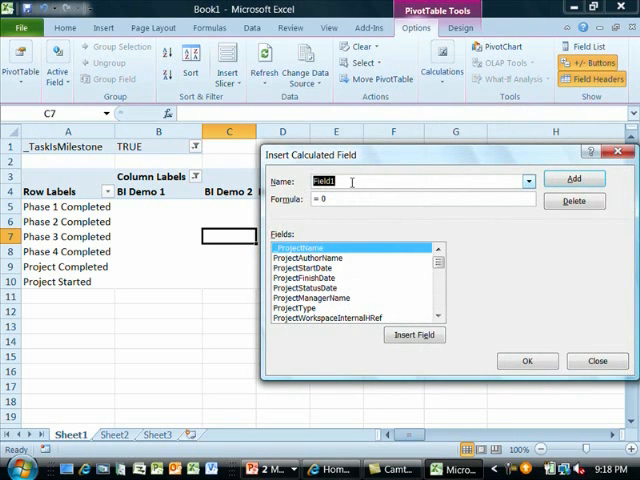
# Step: Add a calculated field named FinishDate with formula =TaskFinishDate
pyautogui.write('FinishDate')
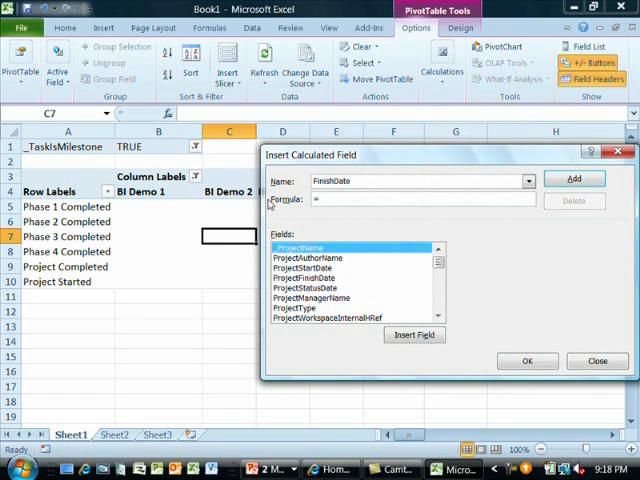
pyautogui.write('=TaskFinishDate')
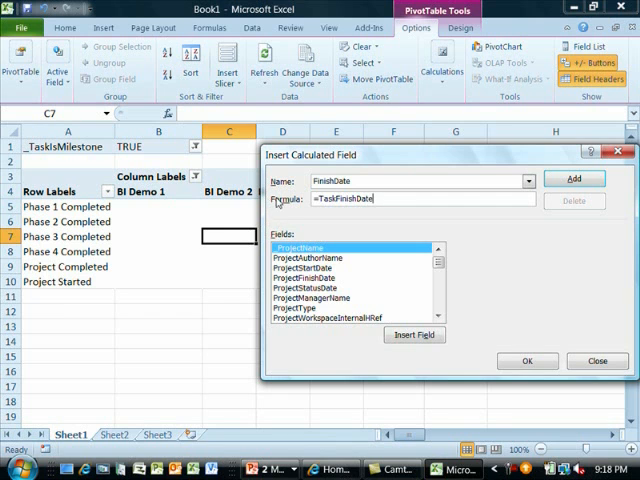
pyautogui.click(528, 360)
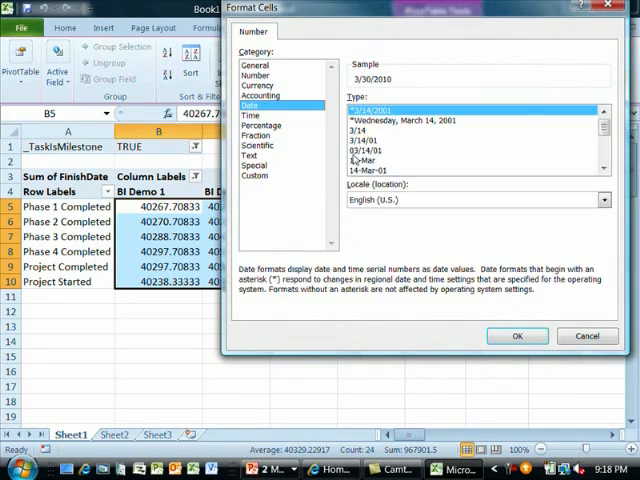
# Step: Format the FinishDate values as short dates and copy the whole PivotTable
pyautogui.click(516, 336)
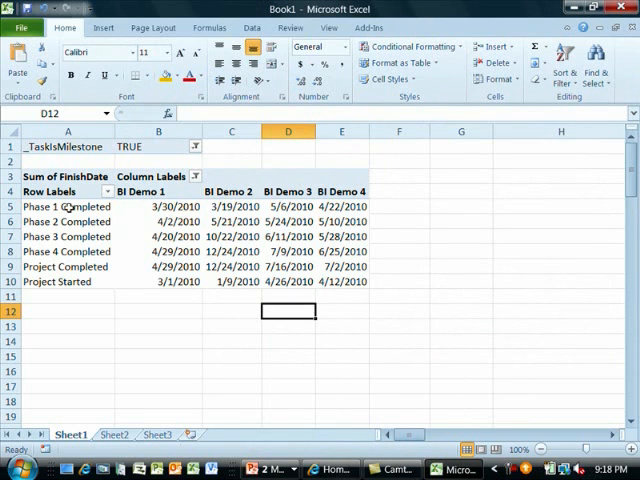
pyautogui.click(68, 206)
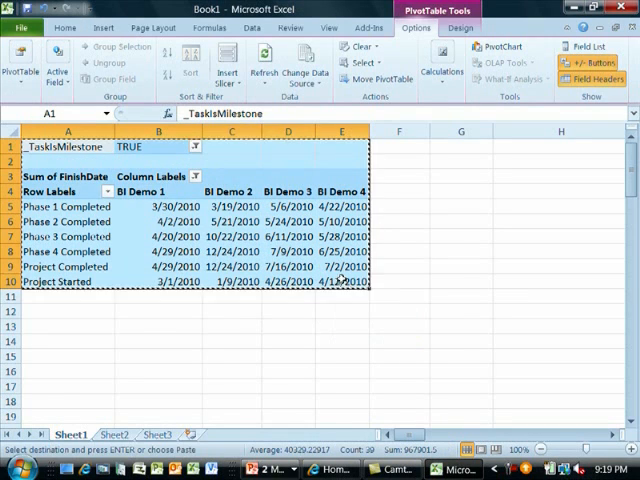
# Step: Paste a second copy of the PivotTable and start defining a calculated field in it
pyautogui.click(60, 312)
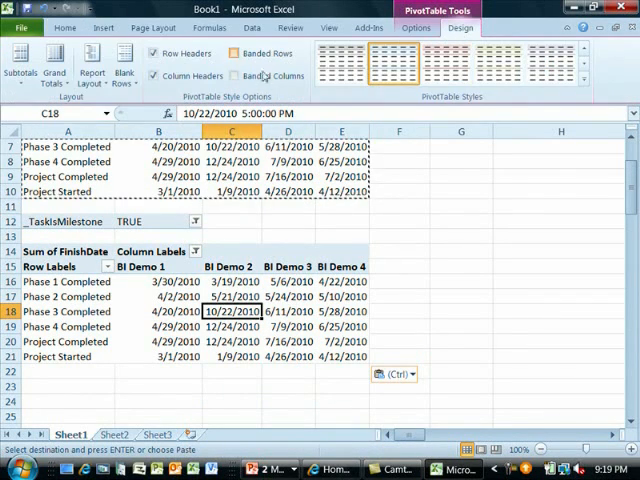
pyautogui.click(412, 28)
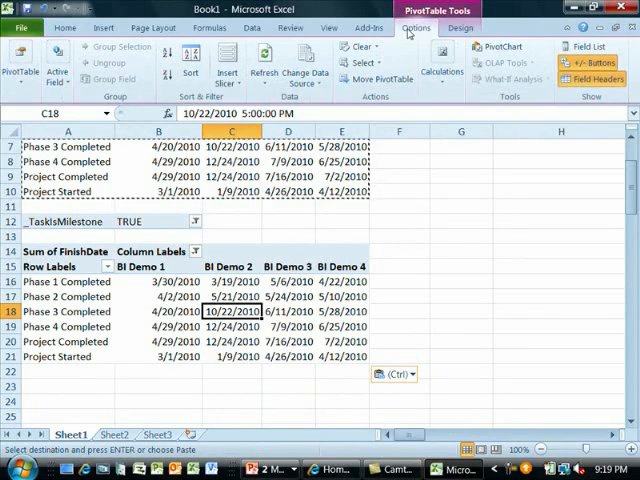
pyautogui.click(590, 50)
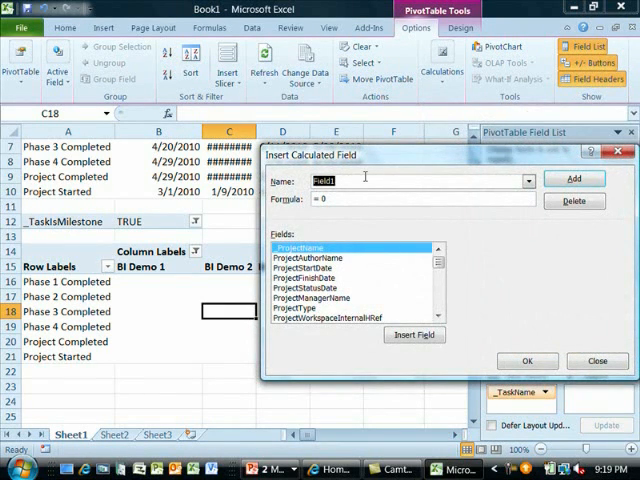
# Step: Add a calculated field named Variance with formula =TaskFinishVariance
pyautogui.write('Variance')
pyautogui.click(422, 198)
pyautogui.write('=')
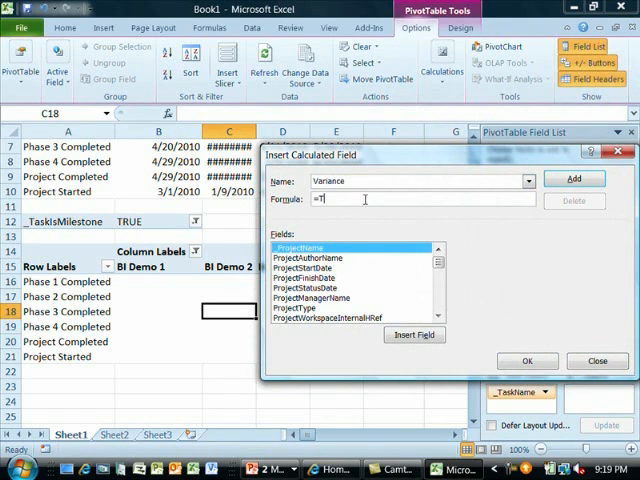
pyautogui.write('TaskFinishVariance/')
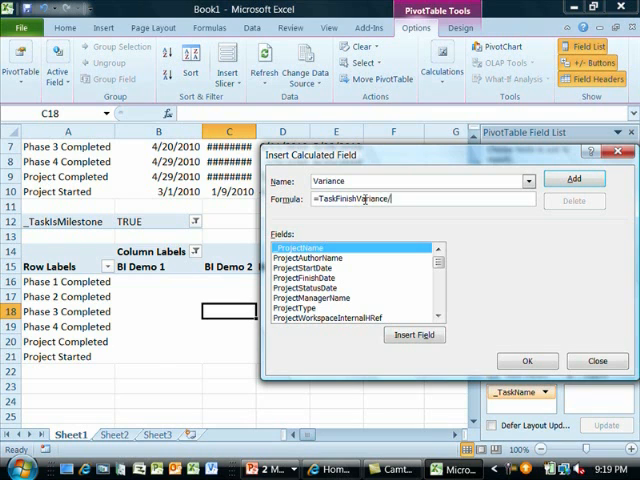
pyautogui.click(528, 360)
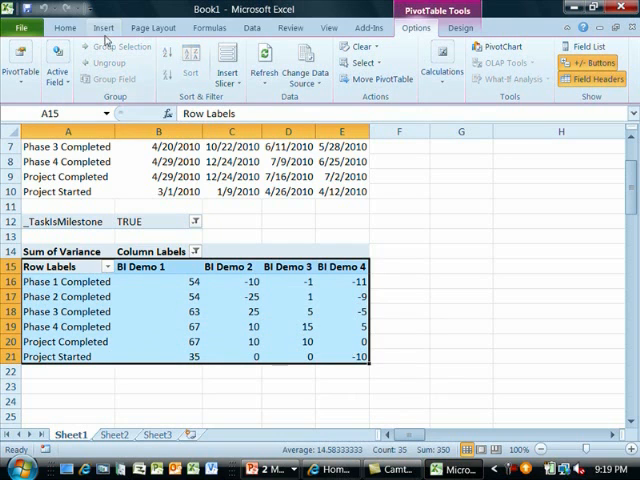
# Step: Insert a clustered column PivotChart of Sum of Variance by phase beneath the PivotTable
pyautogui.click(104, 28)
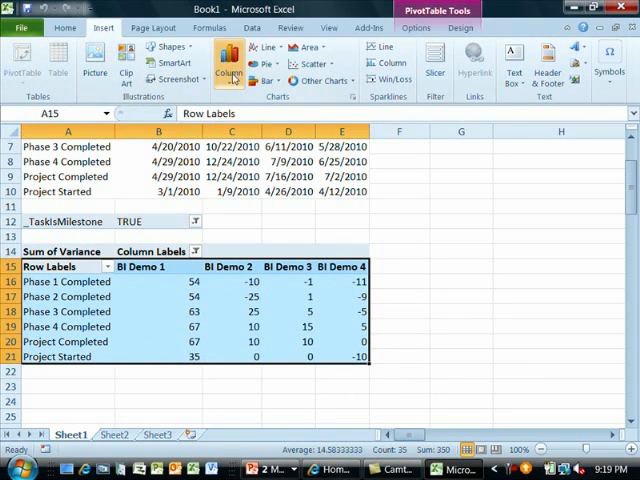
pyautogui.click(226, 60)
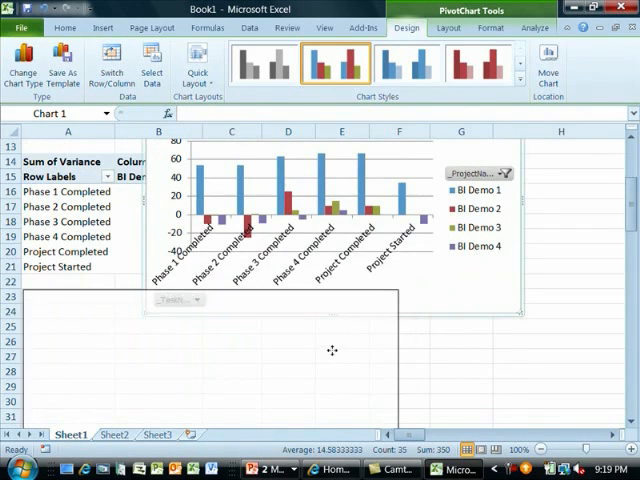
pyautogui.scroll(-3)
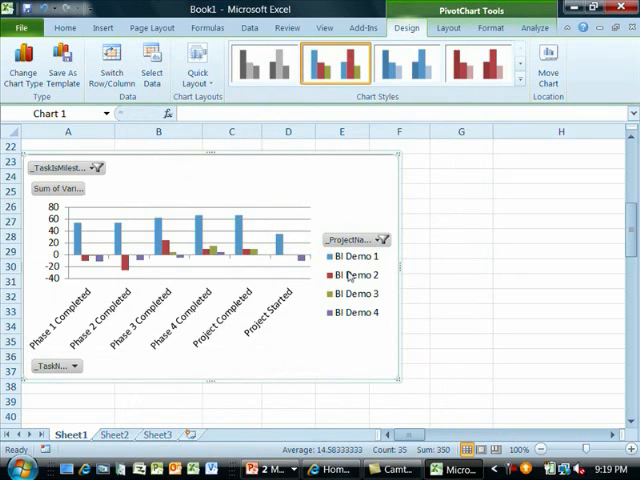
pyautogui.moveTo(136, 252)
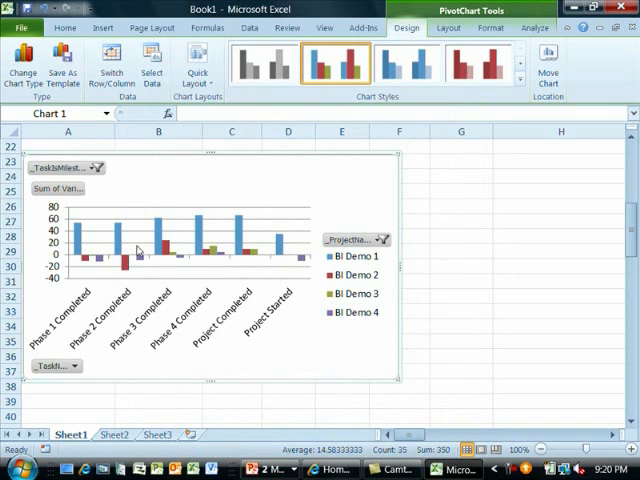
pyautogui.moveTo(184, 262)
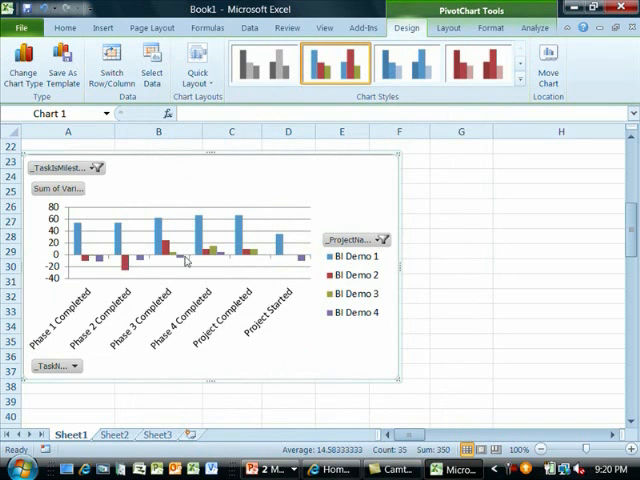
pyautogui.moveTo(170, 300)
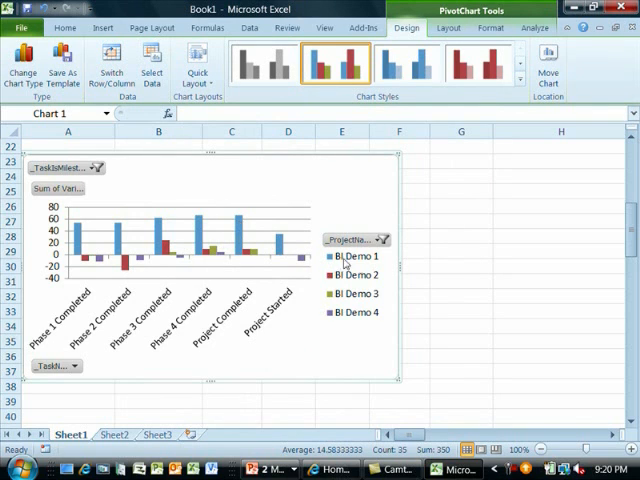
pyautogui.moveTo(250, 266)
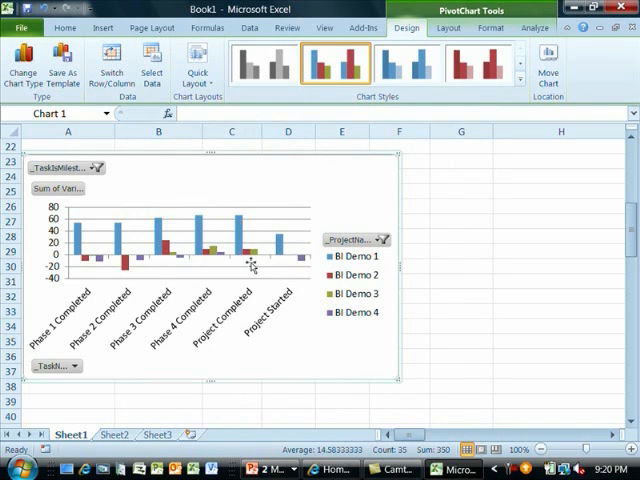
pyautogui.moveTo(252, 268)
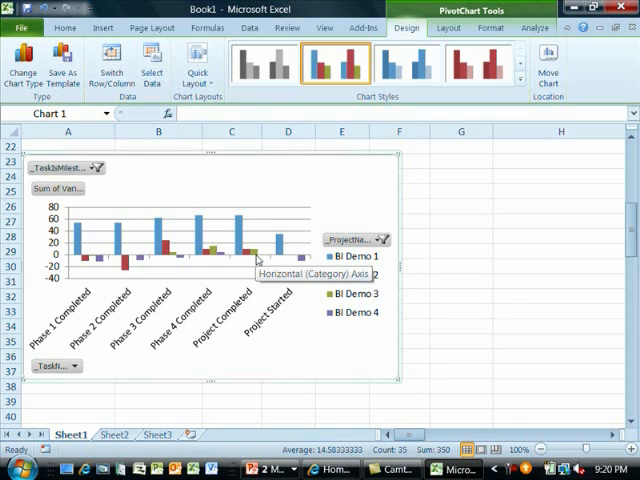
pyautogui.moveTo(176, 270)
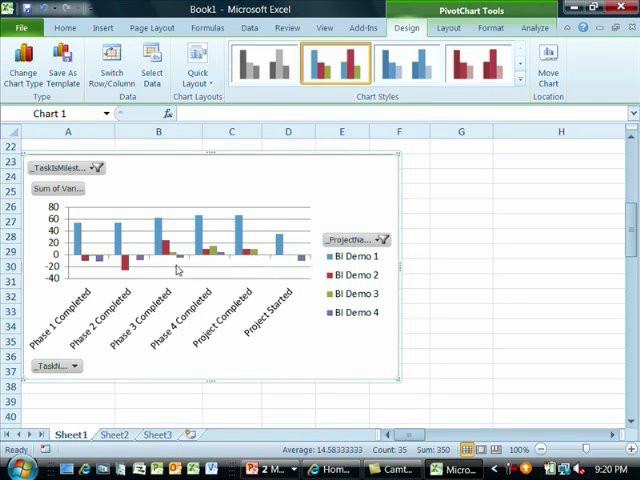
pyautogui.moveTo(92, 264)
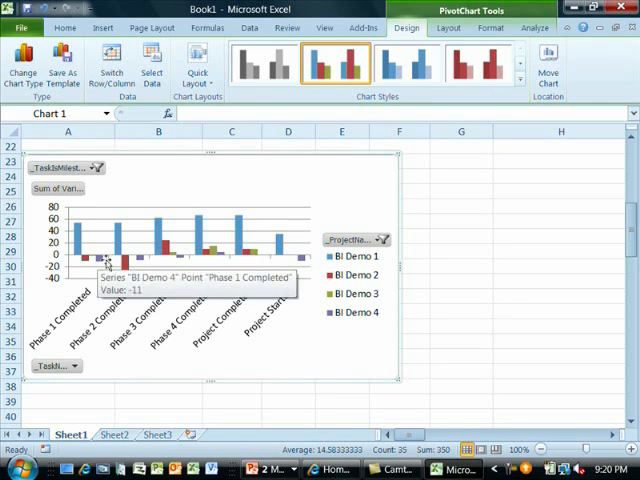
pyautogui.click(468, 192)
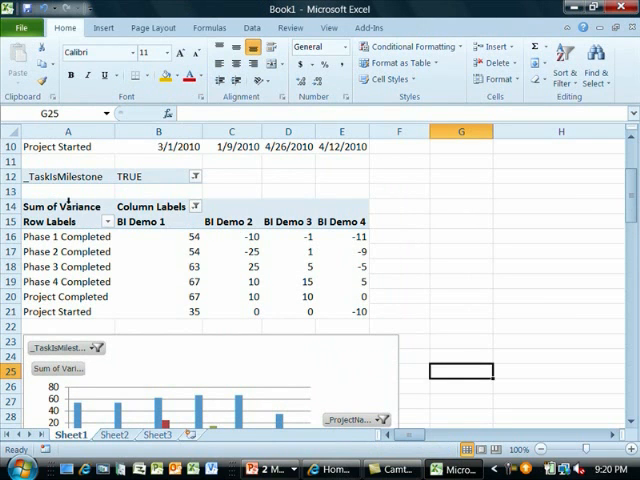
# Step: Define the workbook name Milestones for =Sheet1!$A$14:$E$21 in Name Manager
pyautogui.click(288, 280)
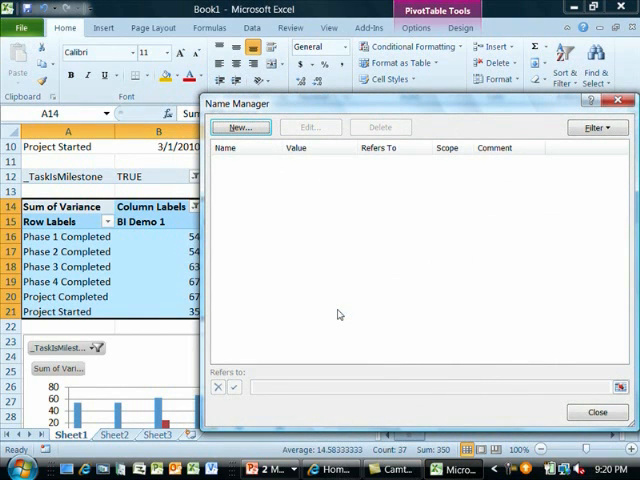
pyautogui.click(240, 128)
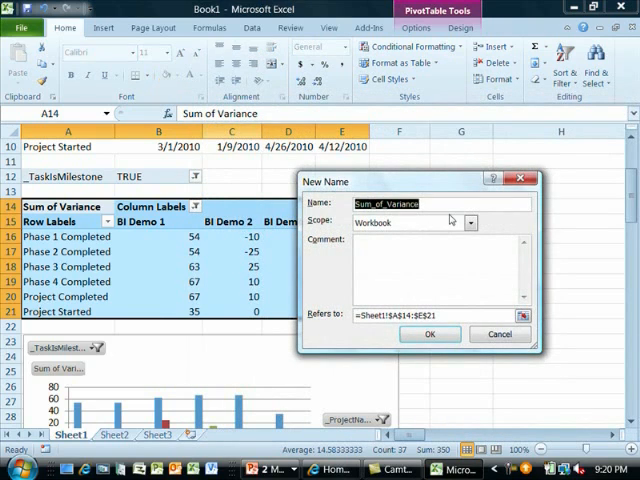
pyautogui.write('Milestones')
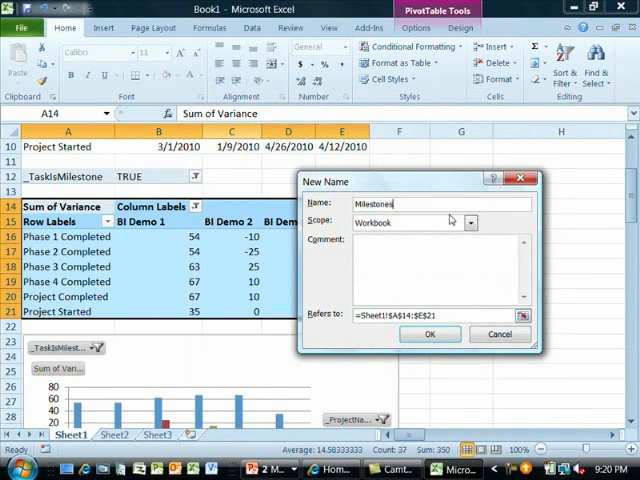
pyautogui.moveTo(430, 334)
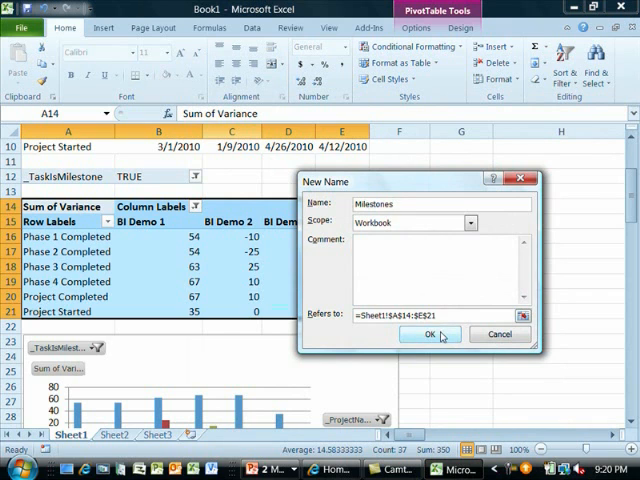
pyautogui.click(432, 334)
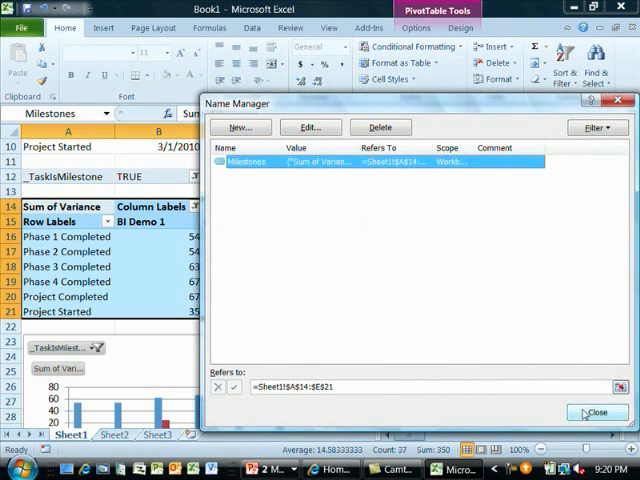
pyautogui.click(592, 408)
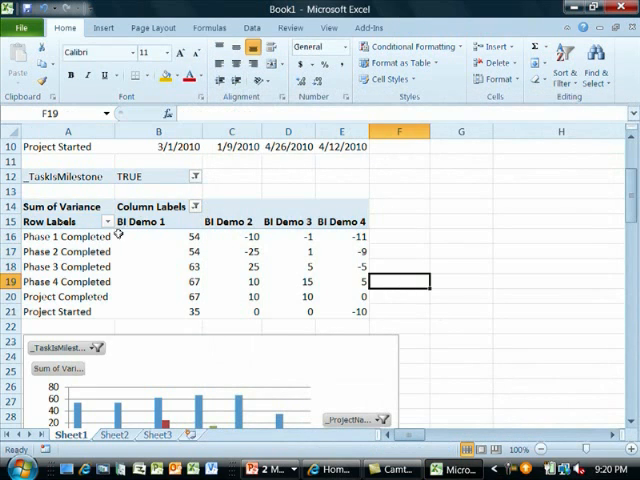
pyautogui.scroll(-3)
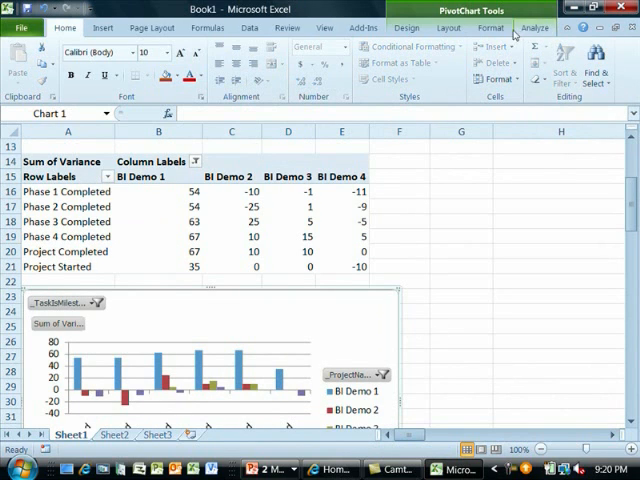
# Step: Select the variance PivotChart and rename it via the Layout Chart Name box, typing MSChar
pyautogui.click(404, 28)
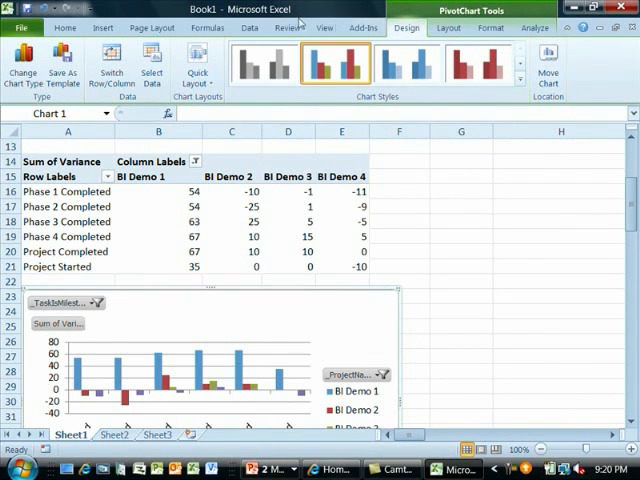
pyautogui.click(464, 28)
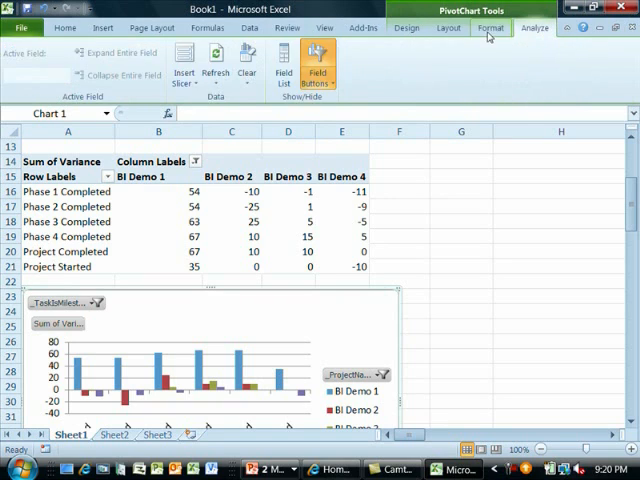
pyautogui.click(494, 32)
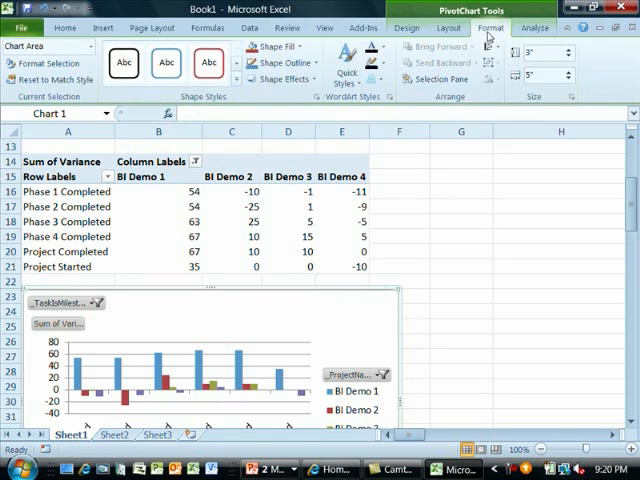
pyautogui.click(532, 16)
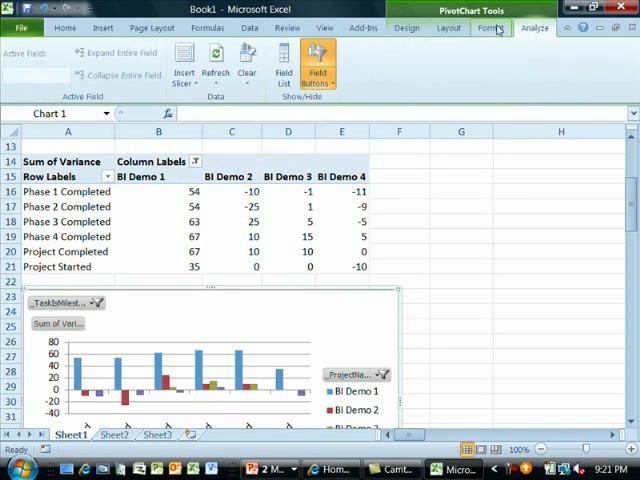
pyautogui.click(452, 34)
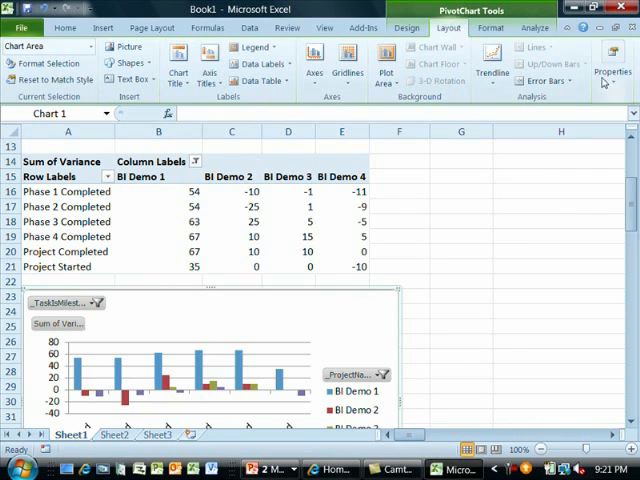
pyautogui.click(608, 68)
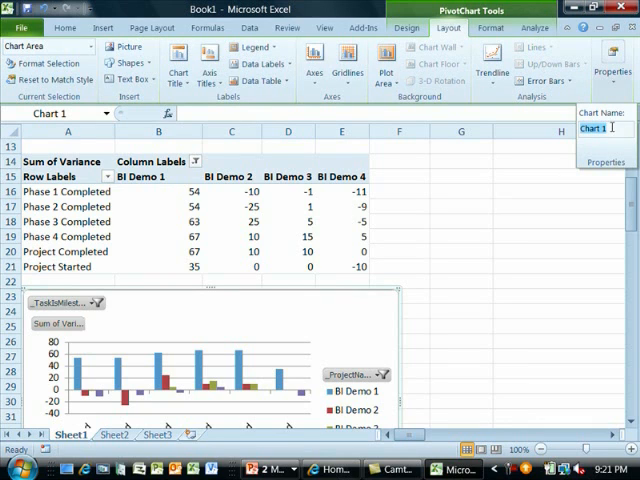
pyautogui.write('MSChar')
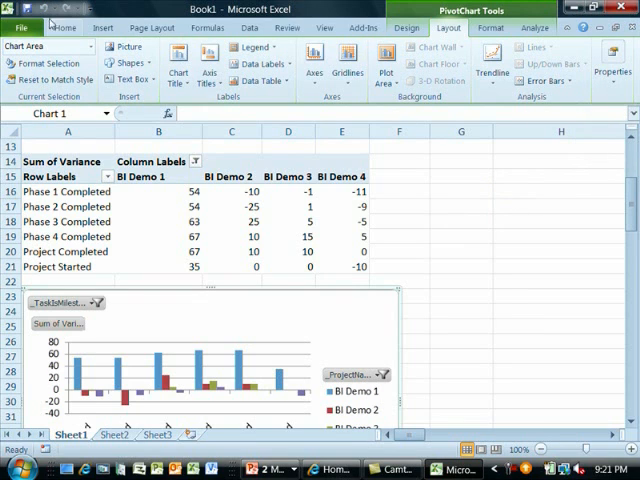
pyautogui.moveTo(14, 16)
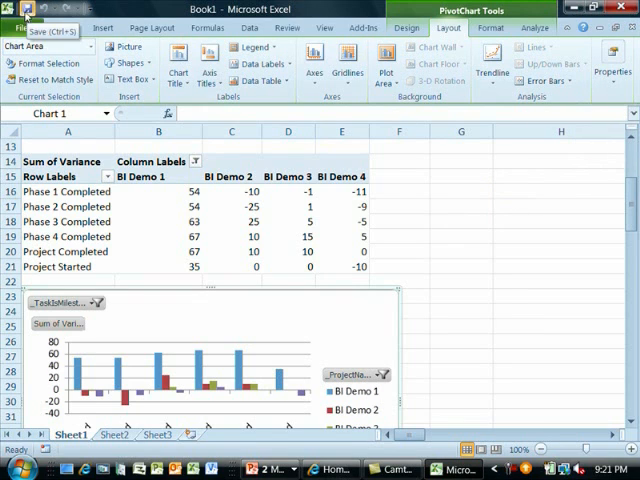
# Step: Save the workbook to SharePoint's Sample Reports library as Milestones.xlsx, replacing the existing file
pyautogui.click(10, 14)
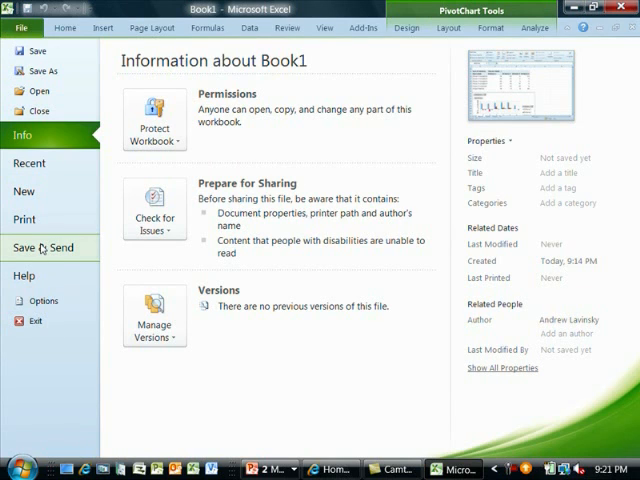
pyautogui.click(40, 246)
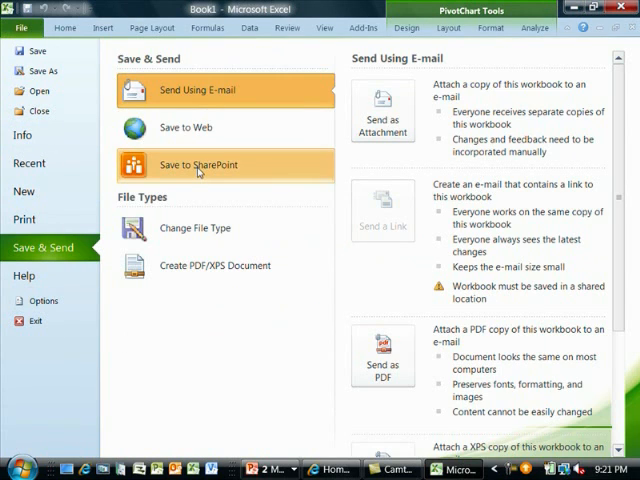
pyautogui.click(196, 164)
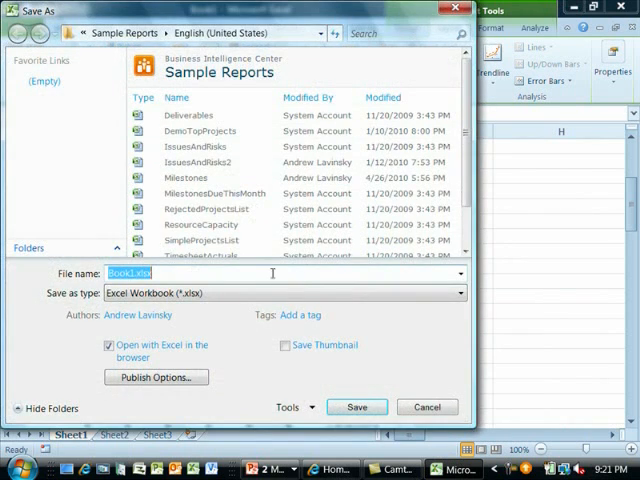
pyautogui.click(184, 178)
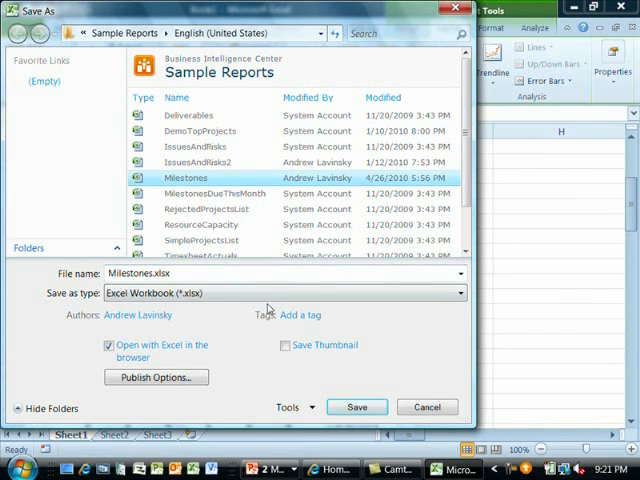
pyautogui.moveTo(212, 186)
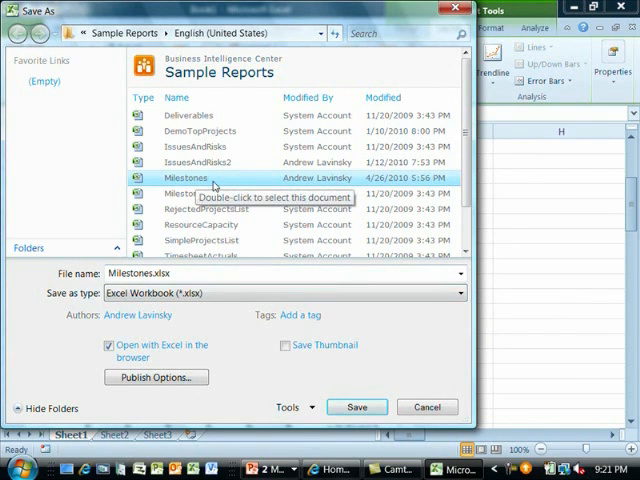
pyautogui.moveTo(276, 202)
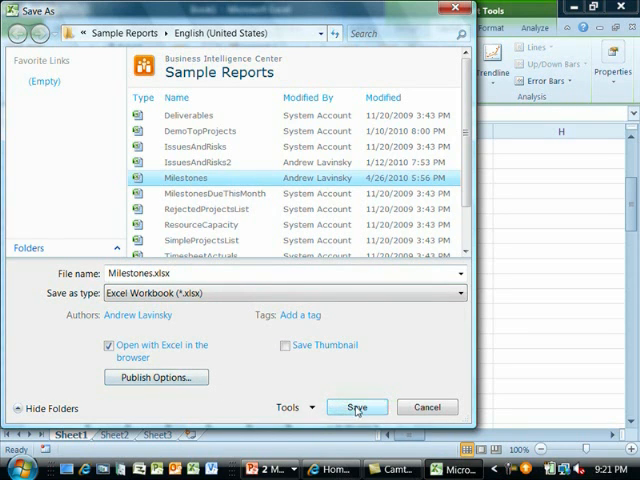
pyautogui.click(356, 406)
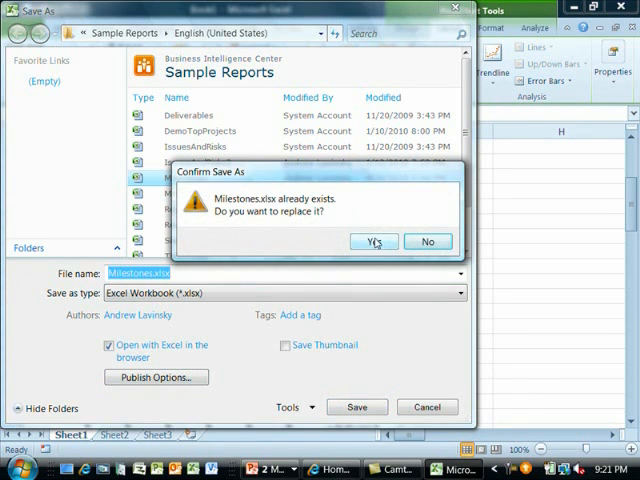
pyautogui.click(374, 240)
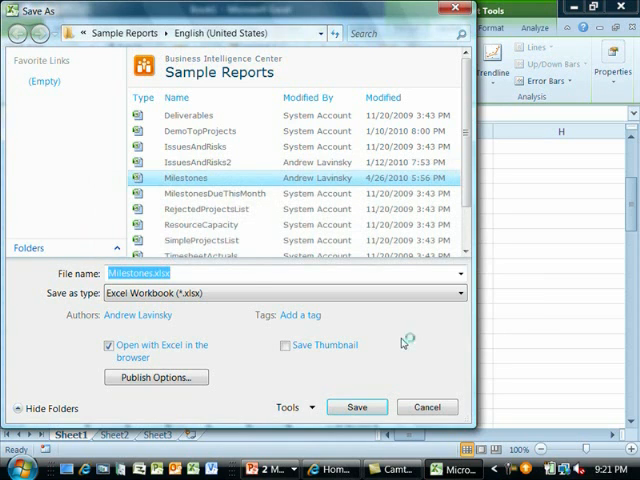
pyautogui.click(356, 406)
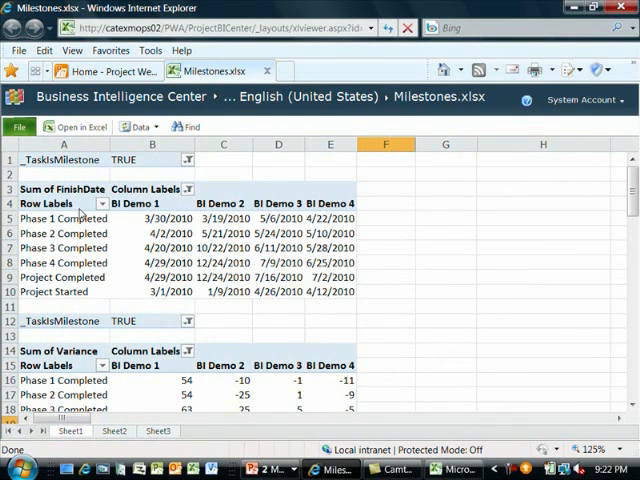
# Step: Scroll to the variance chart in Excel Services and cancel the TaskIsMilestone filter dropdown unchanged
pyautogui.scroll(-3)
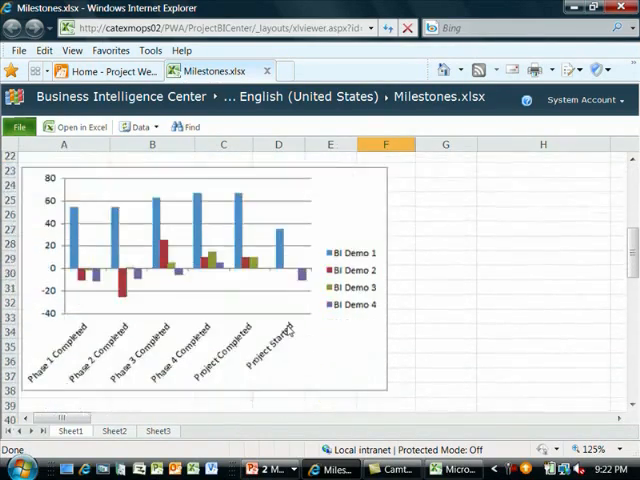
pyautogui.scroll(-3)
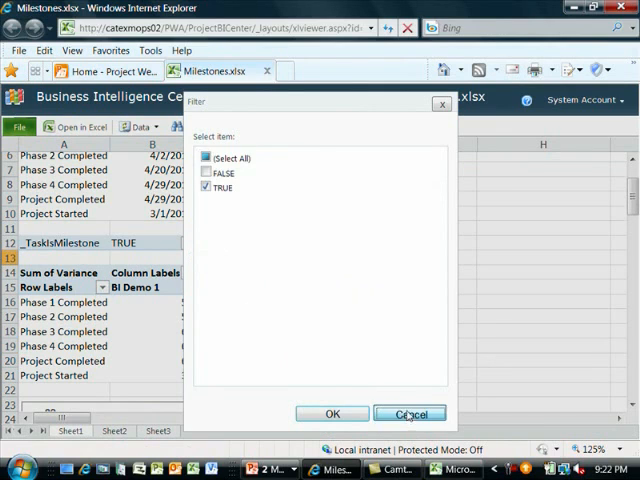
pyautogui.click(410, 412)
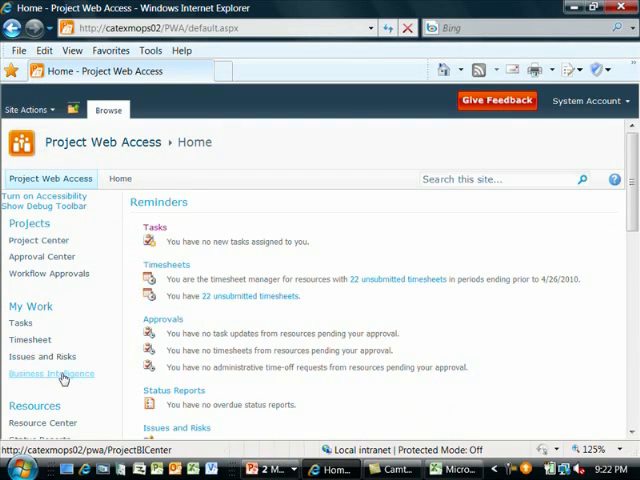
# Step: Go to the Business Intelligence Center's Data Connections library, English (United States) folder
pyautogui.click(50, 372)
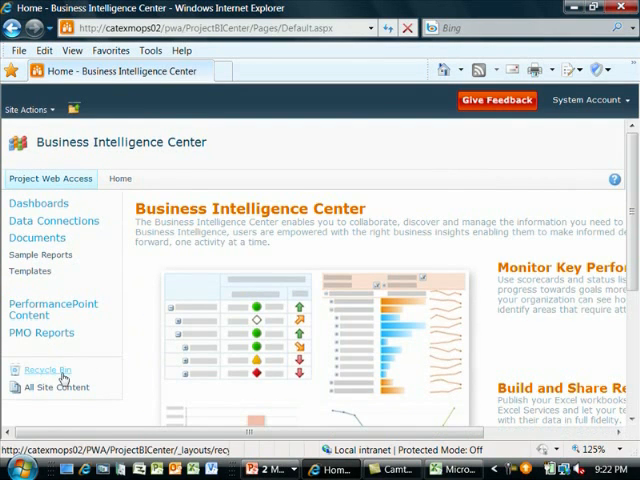
pyautogui.click(32, 272)
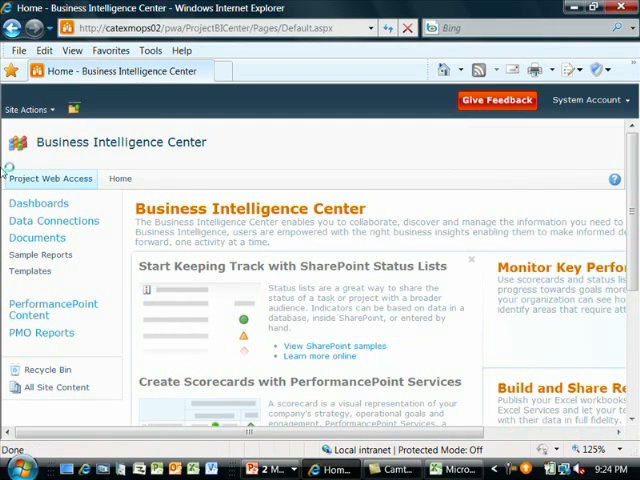
pyautogui.moveTo(290, 156)
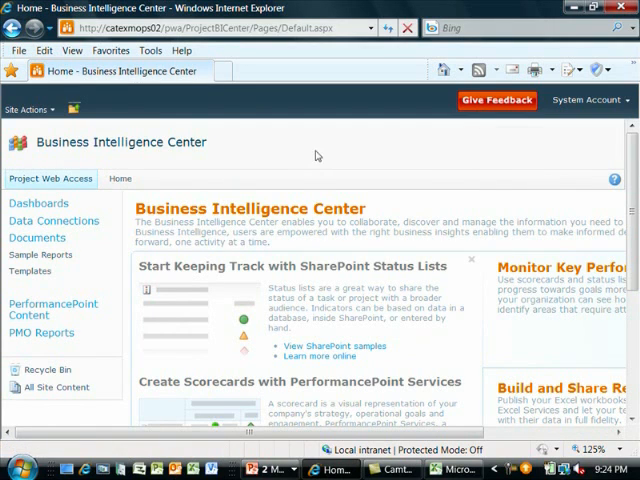
pyautogui.moveTo(54, 220)
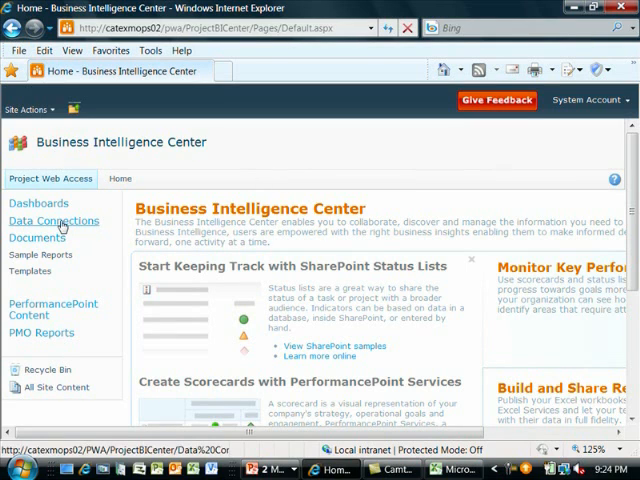
pyautogui.click(52, 220)
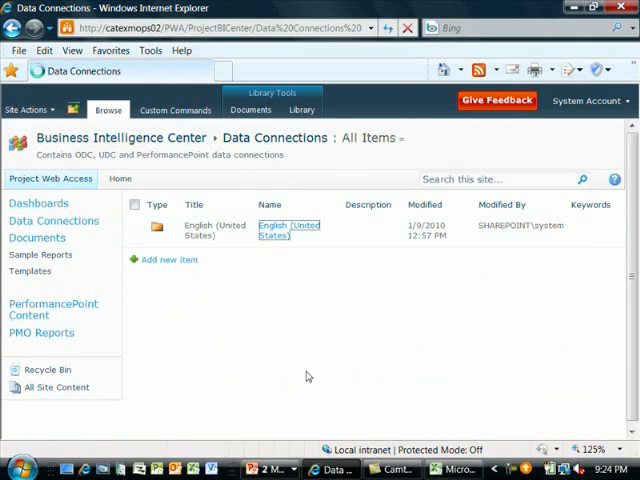
pyautogui.click(288, 230)
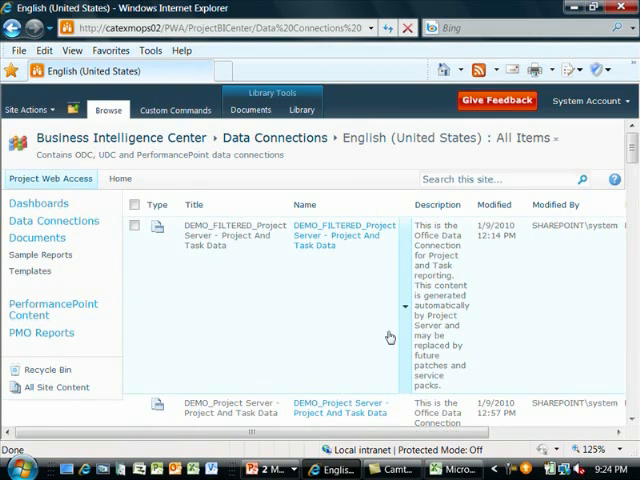
# Step: Scroll through the Project Server connections down to the MSP_EpmResource_UserView connection string
pyautogui.scroll(-3)
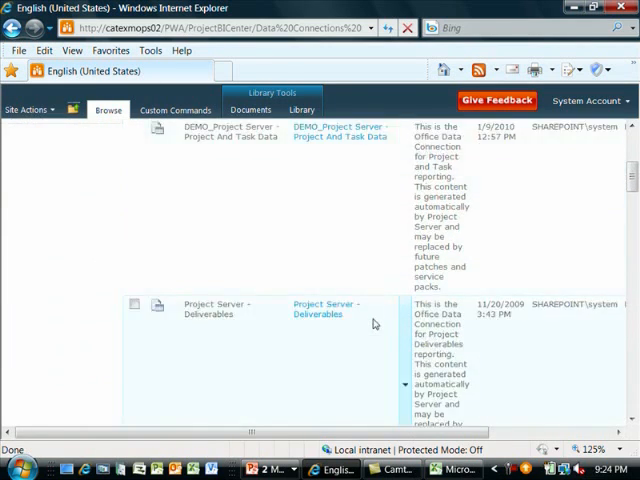
pyautogui.scroll(-3)
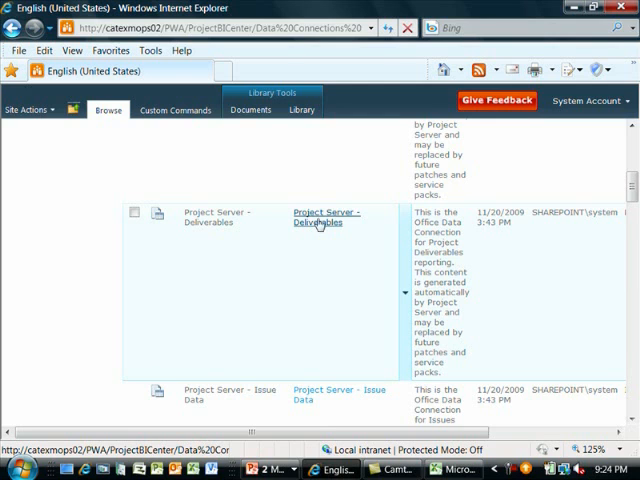
pyautogui.scroll(-3)
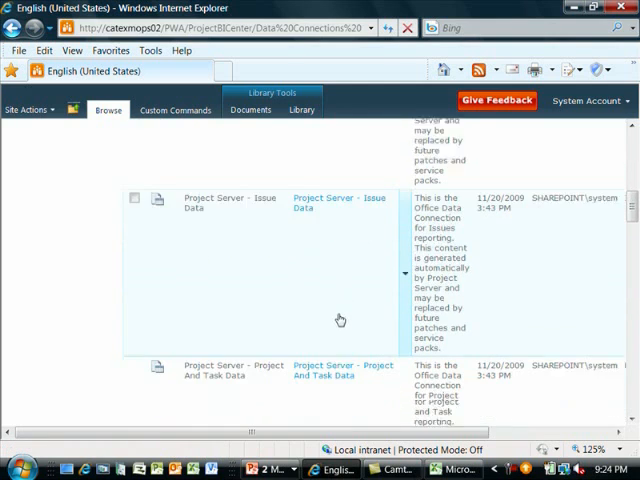
pyautogui.scroll(-3)
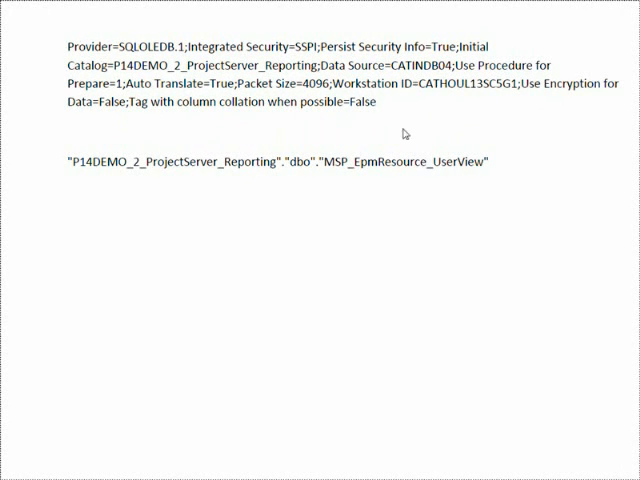
pyautogui.moveTo(74, 180)
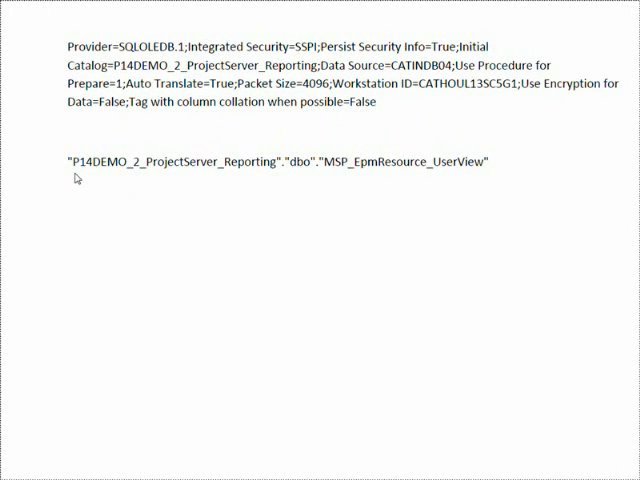
pyautogui.moveTo(336, 172)
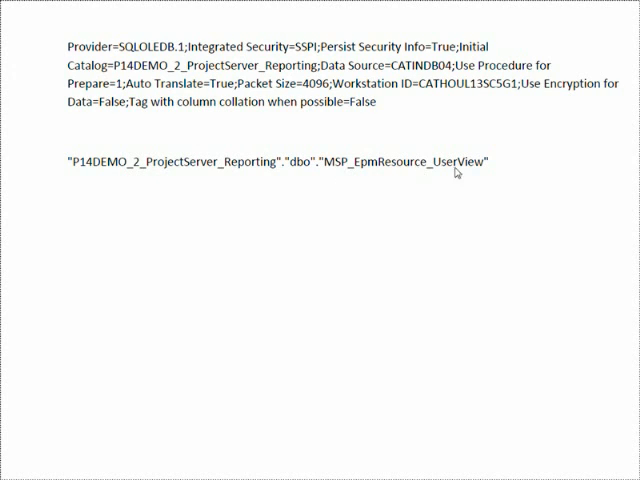
pyautogui.moveTo(256, 198)
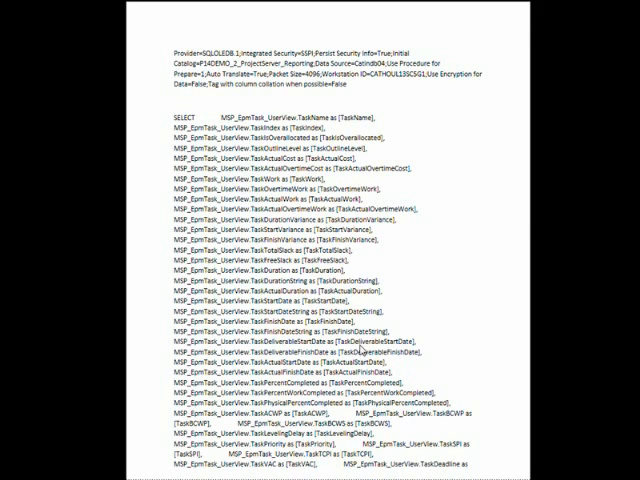
pyautogui.scroll(-3)
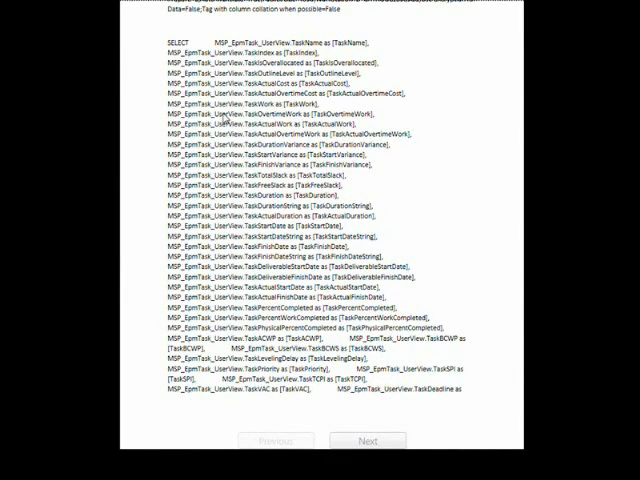
pyautogui.moveTo(330, 284)
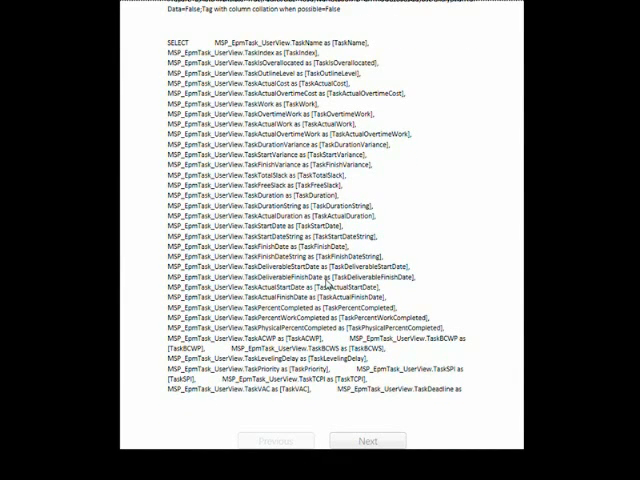
pyautogui.click(366, 440)
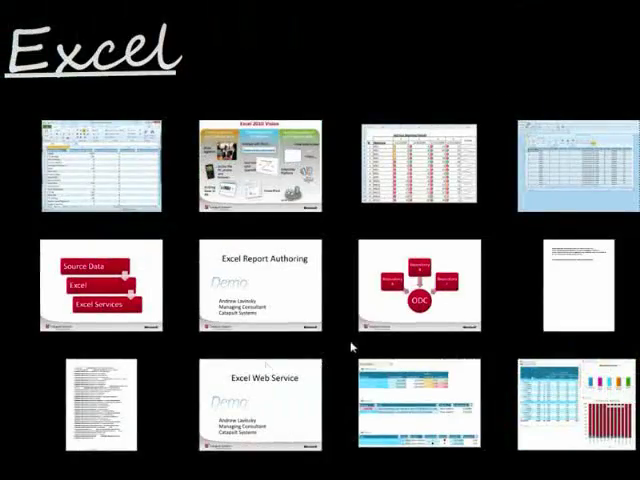
pyautogui.moveTo(362, 422)
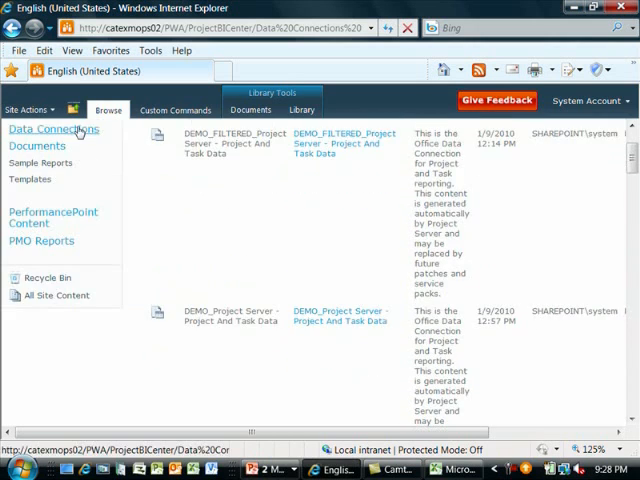
# Step: From PWA Home go to Project Center and switch the view to Well Maintenance Summary
pyautogui.click(40, 162)
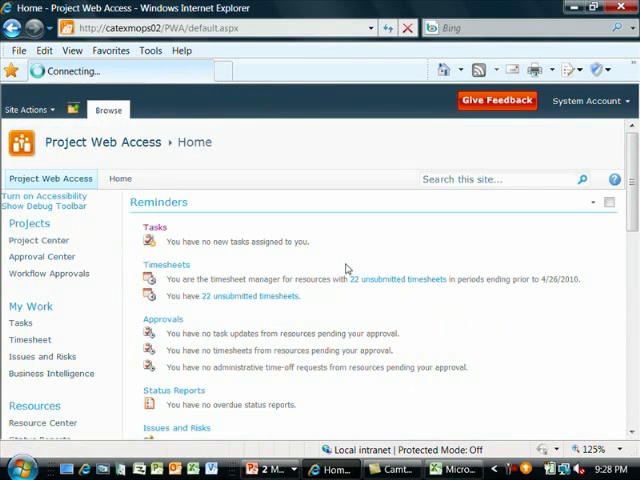
pyautogui.click(38, 240)
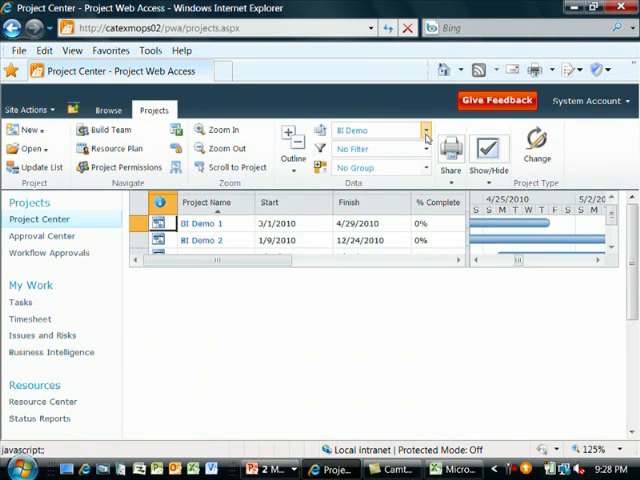
pyautogui.click(424, 130)
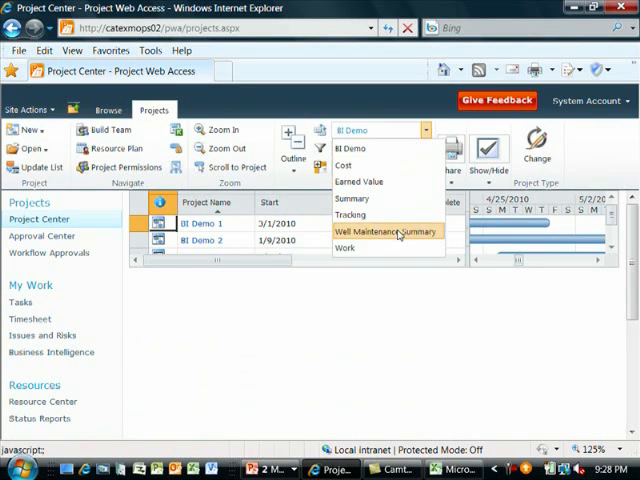
pyautogui.click(386, 232)
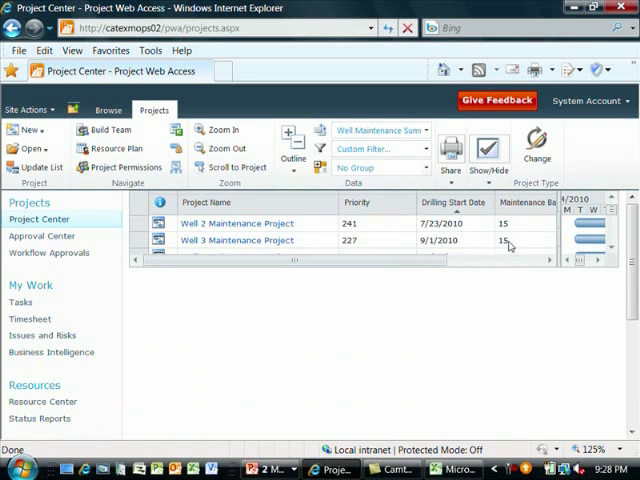
pyautogui.click(508, 202)
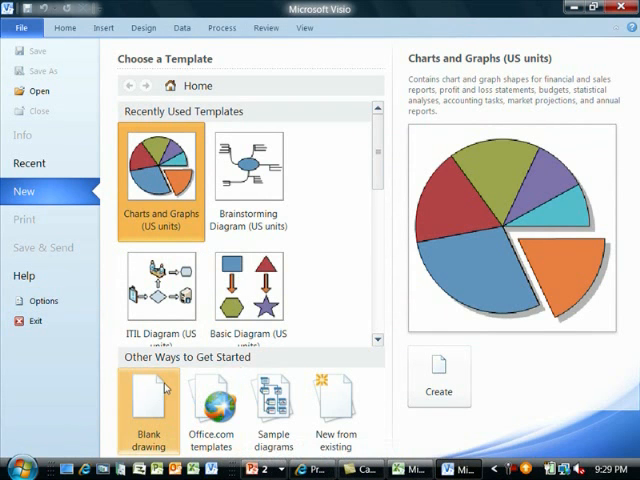
# Step: Create a new blank Visio drawing and set its page orientation to Landscape
pyautogui.click(148, 396)
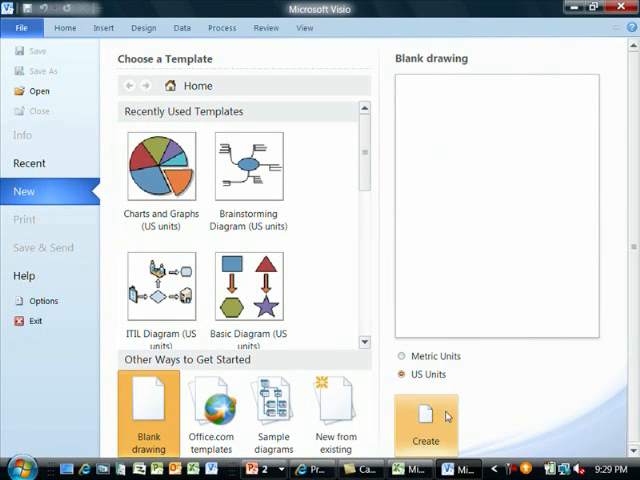
pyautogui.click(422, 420)
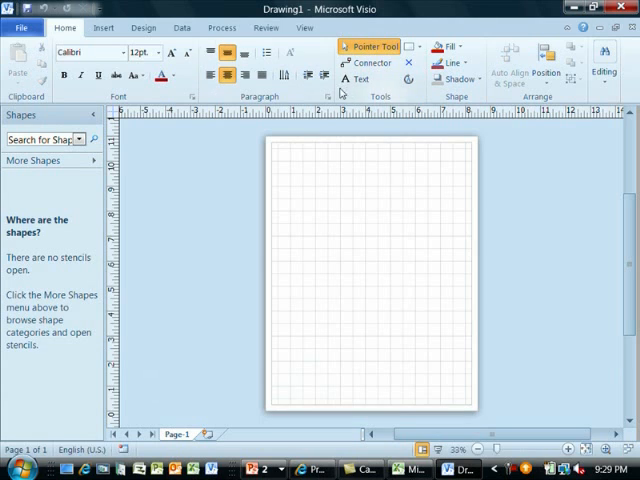
pyautogui.click(144, 28)
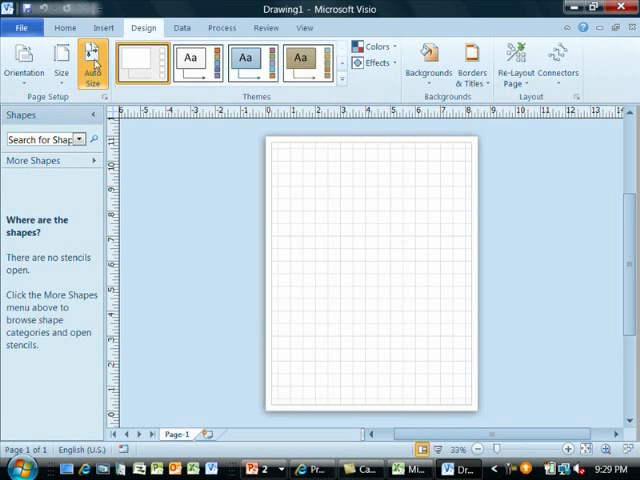
pyautogui.click(20, 60)
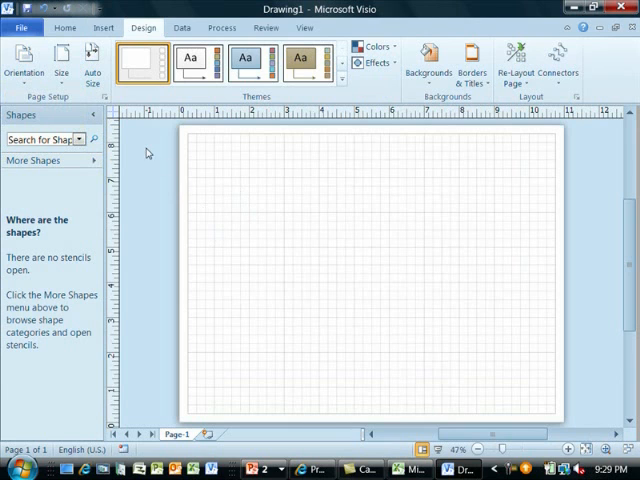
pyautogui.click(100, 28)
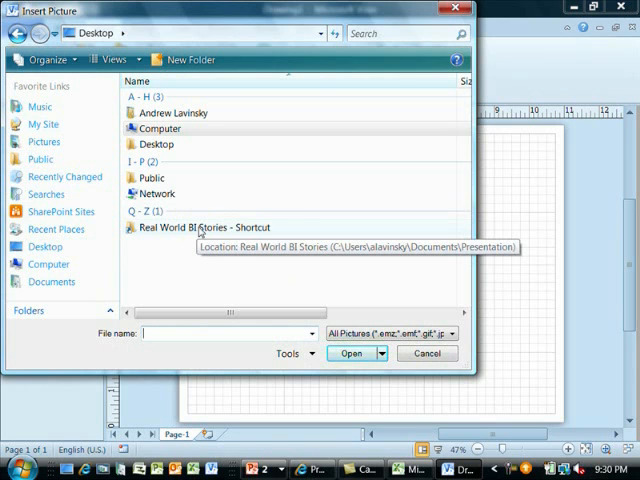
# Step: Insert the map picture from the Real World BI Stories folder and enlarge it to fill the page
pyautogui.doubleClick(210, 228)
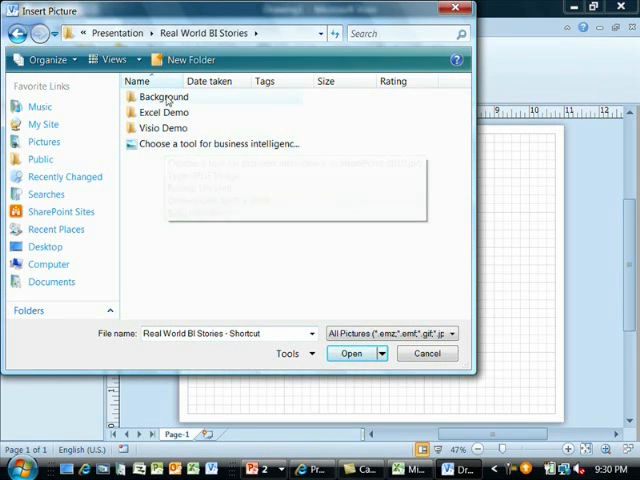
pyautogui.click(426, 352)
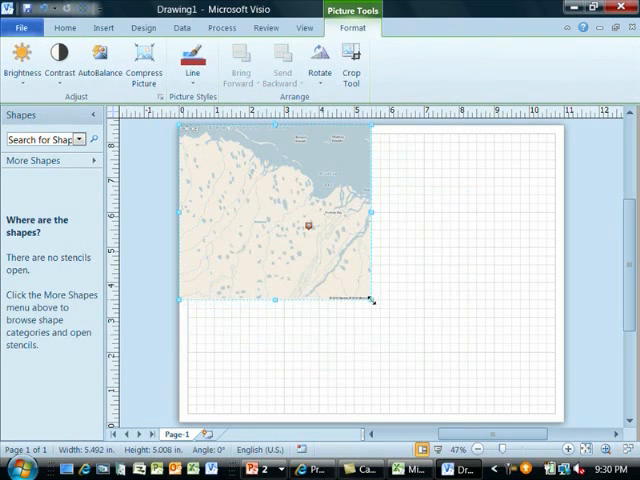
pyautogui.moveTo(376, 300); pyautogui.dragTo(562, 396)
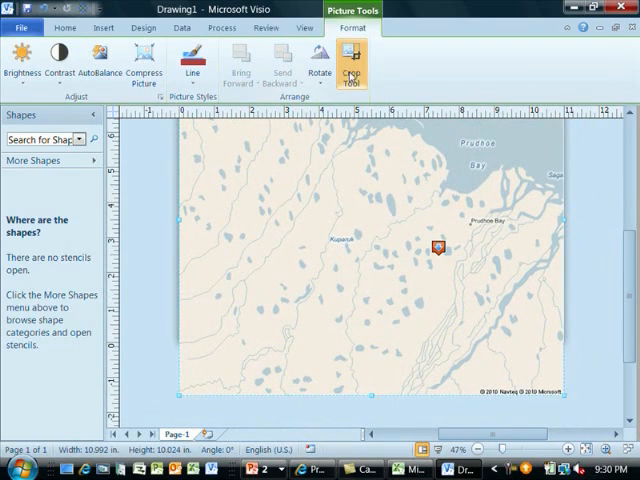
pyautogui.moveTo(372, 396); pyautogui.dragTo(372, 364)
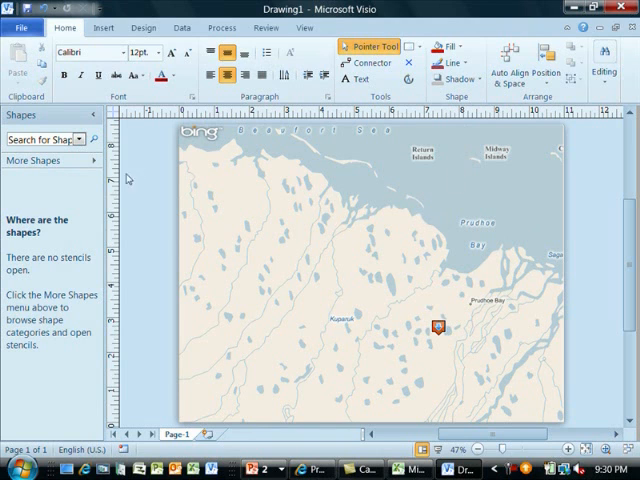
# Step: Open the Wellhead stencil from More Shapes and drop a Wellhead shape onto the map
pyautogui.click(34, 160)
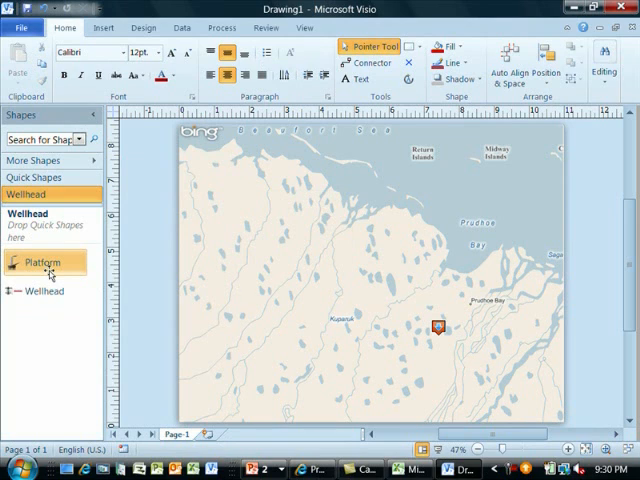
pyautogui.moveTo(42, 262)
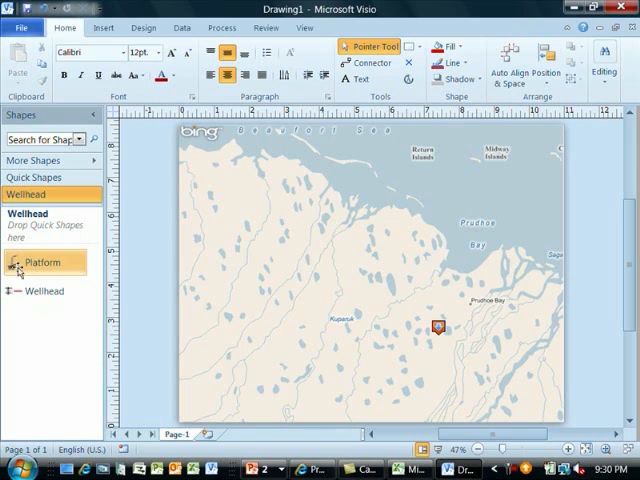
pyautogui.moveTo(30, 292)
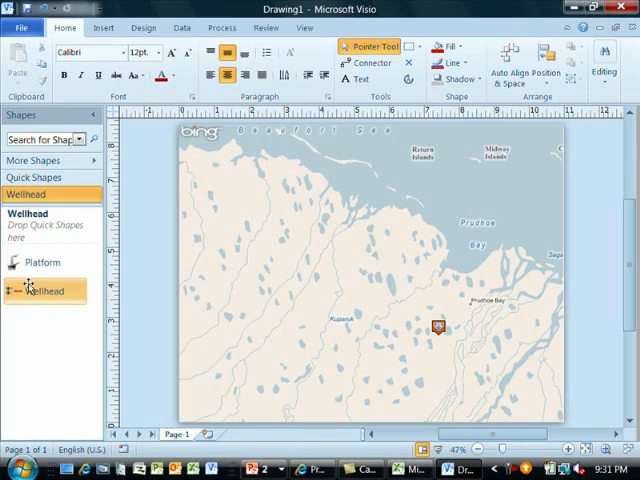
pyautogui.moveTo(40, 262); pyautogui.dragTo(236, 250)
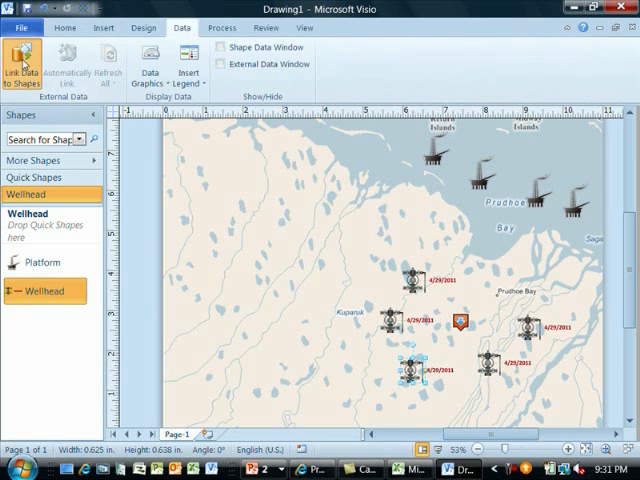
# Step: Create a SQL Server data link to server CATINDB and its reporting project table
pyautogui.click(22, 60)
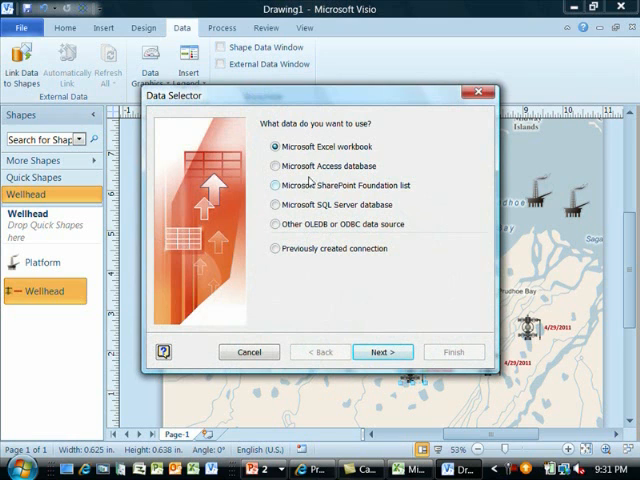
pyautogui.click(276, 204)
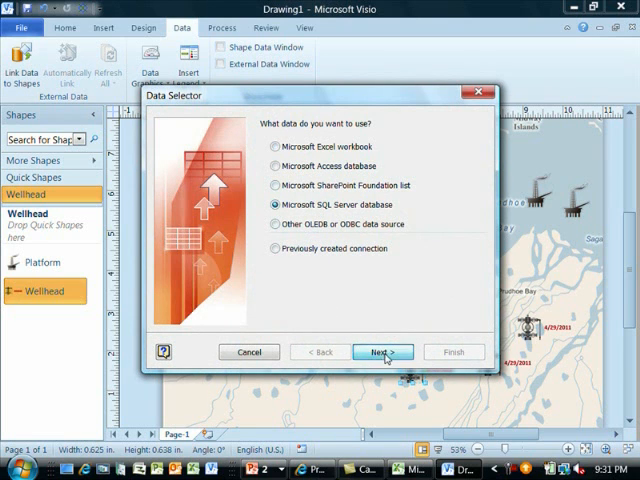
pyautogui.click(380, 352)
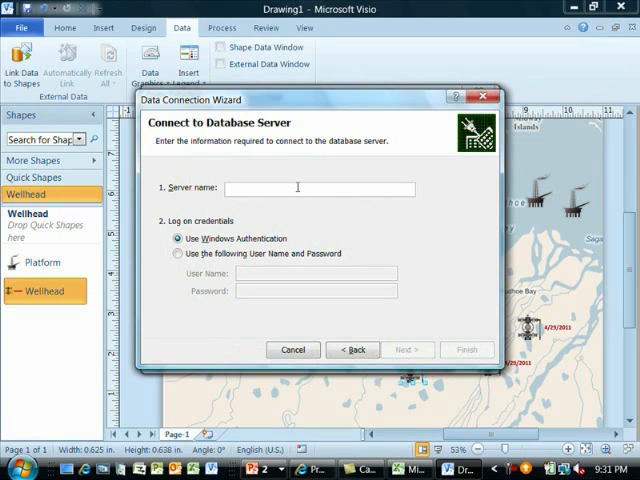
pyautogui.write('CATINDB04')
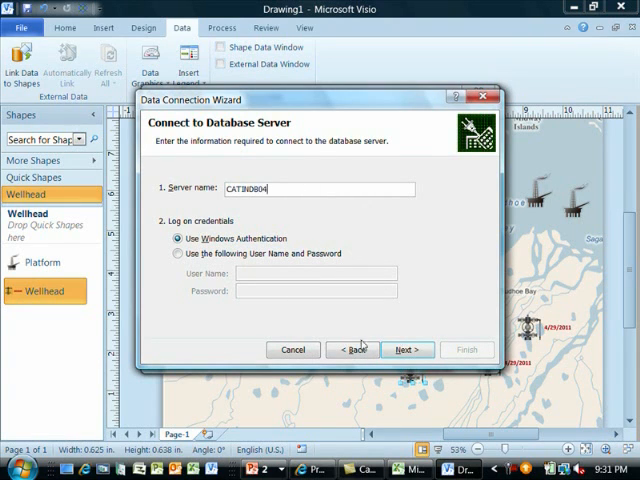
pyautogui.click(406, 348)
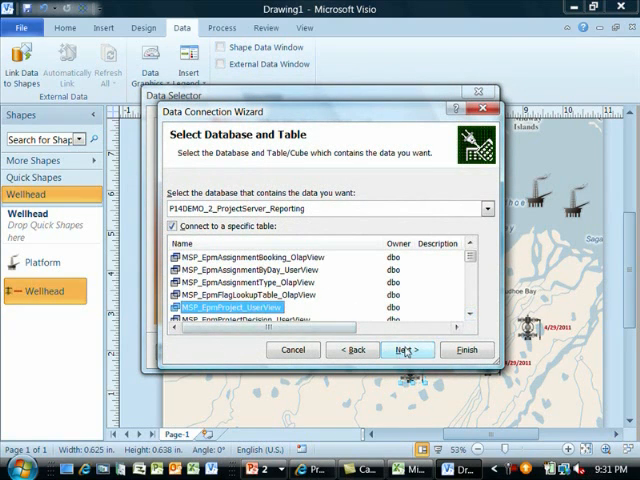
pyautogui.click(404, 350)
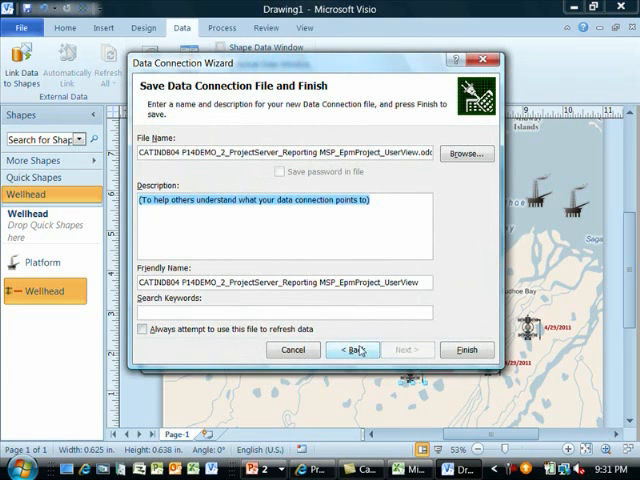
pyautogui.moveTo(468, 350)
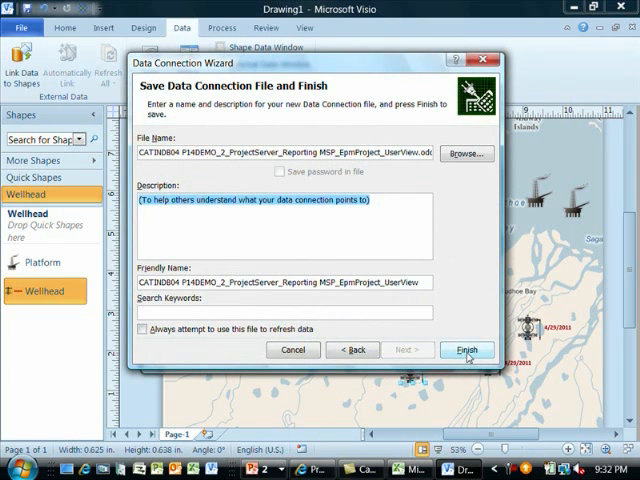
# Step: Save the connection and use it as the import source, moving on to column and row choices
pyautogui.click(468, 350)
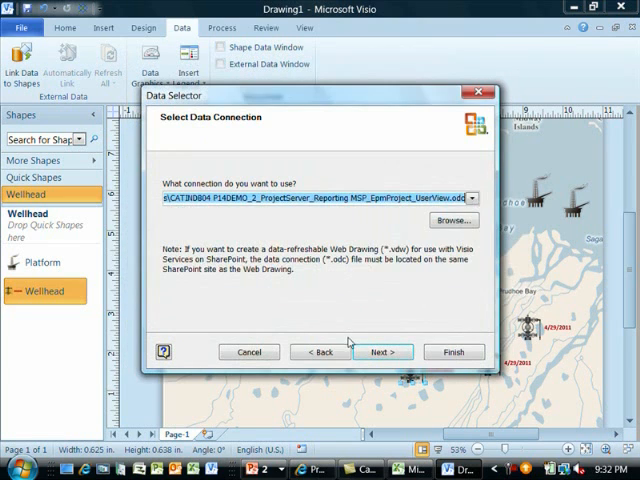
pyautogui.click(382, 352)
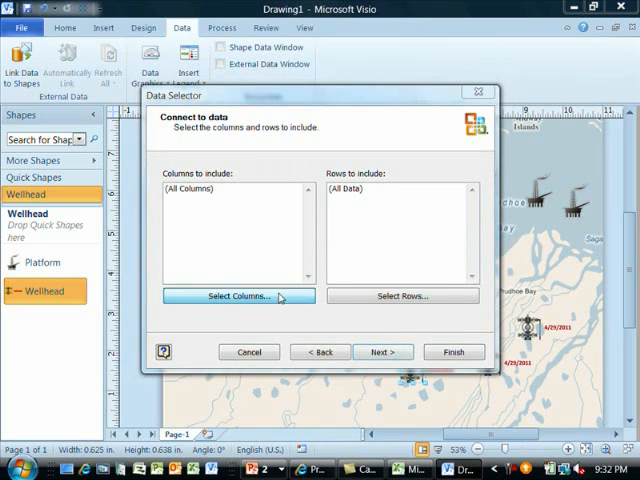
# Step: Limit imported columns to ProjectName, Drilling Start Date and the two maintenance rollups, then move to row filtering
pyautogui.click(236, 296)
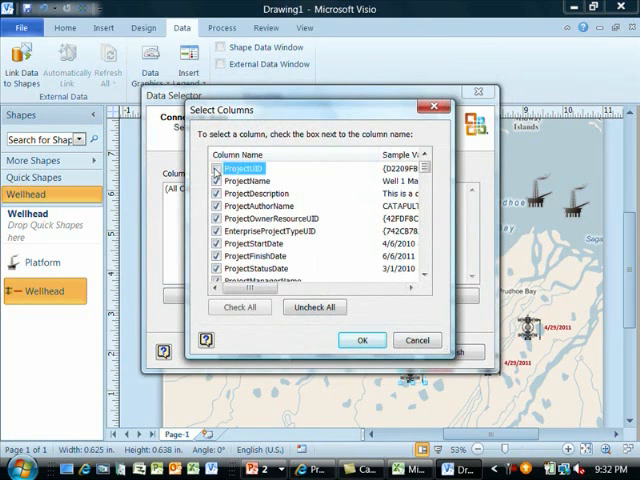
pyautogui.click(314, 308)
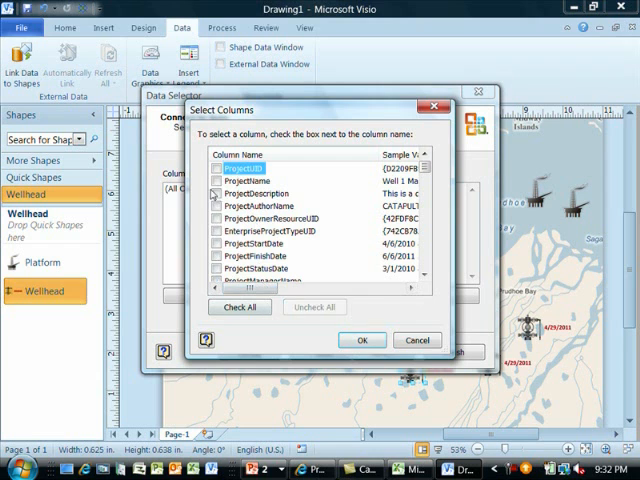
pyautogui.click(214, 180)
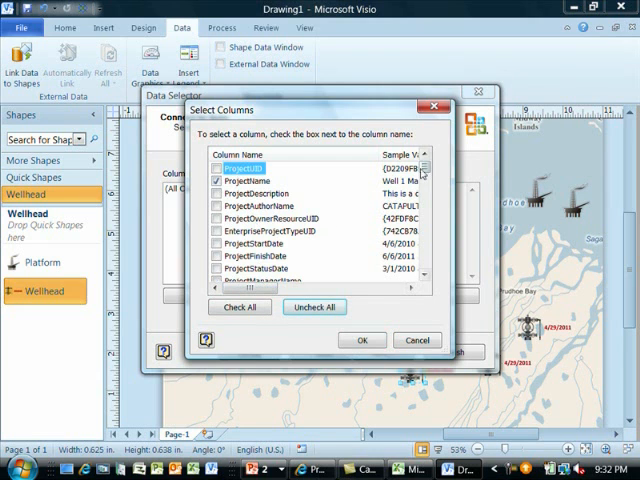
pyautogui.scroll(-3)
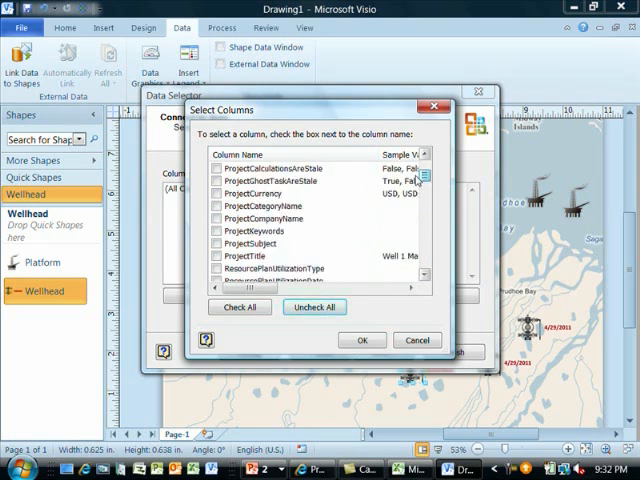
pyautogui.scroll(-3)
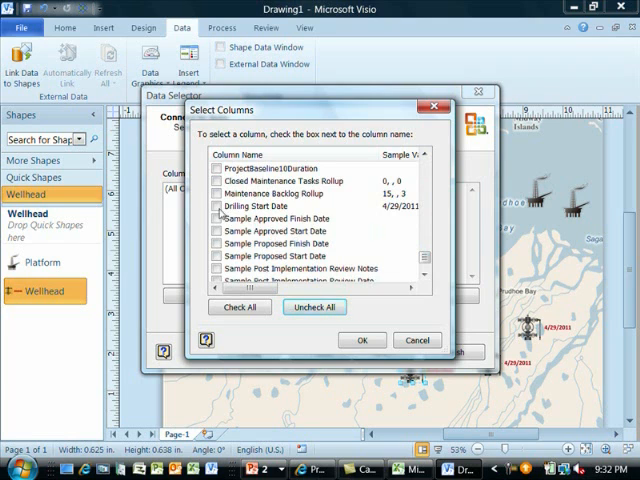
pyautogui.click(220, 206)
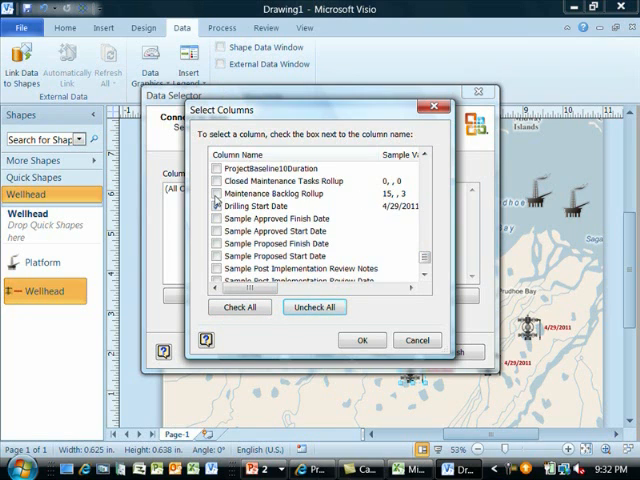
pyautogui.click(216, 206)
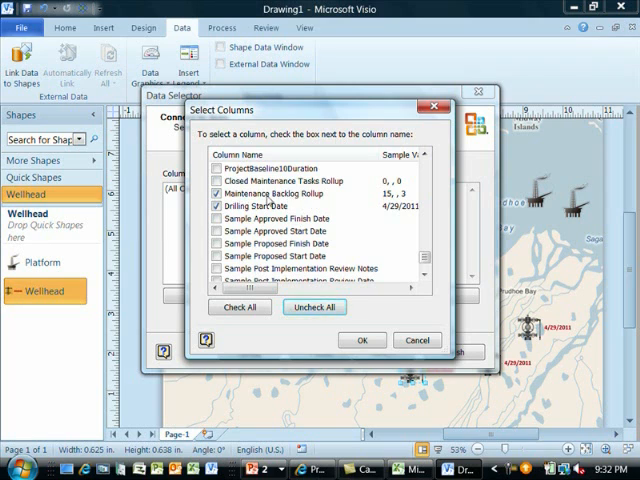
pyautogui.moveTo(256, 194)
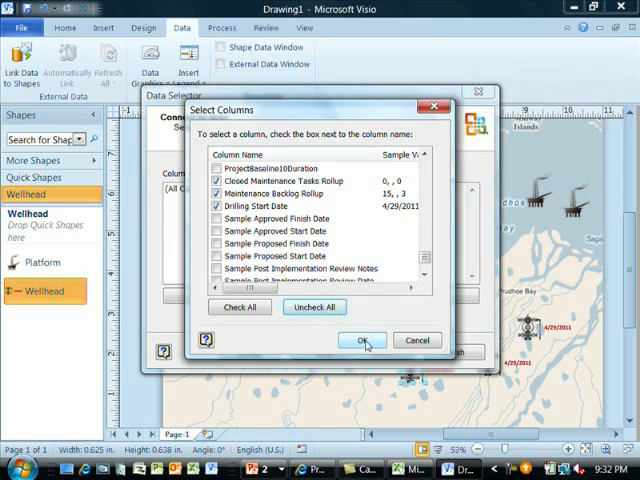
pyautogui.click(364, 340)
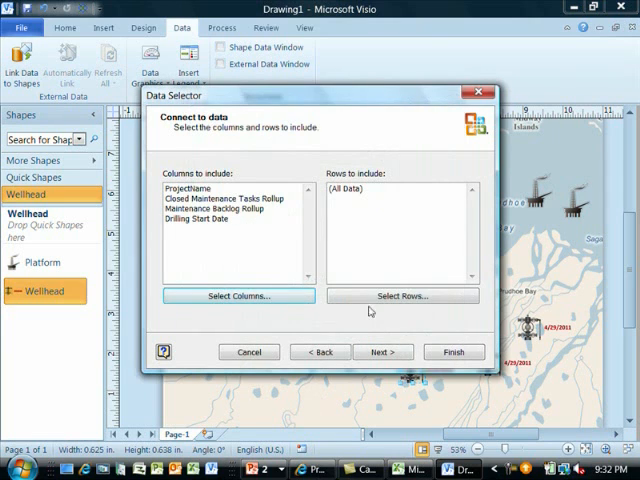
pyautogui.click(400, 296)
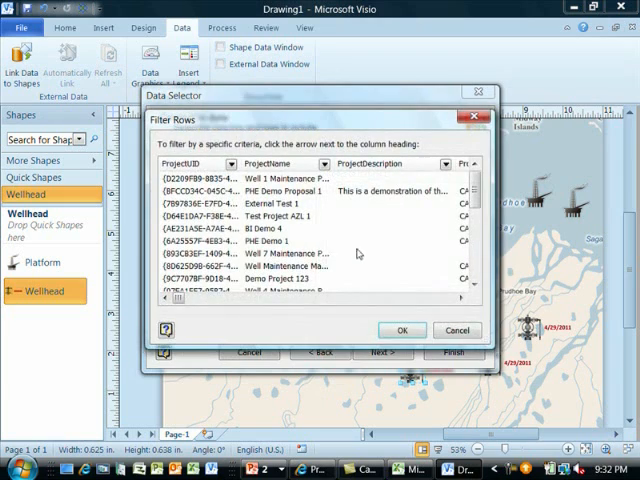
# Step: Filter rows with a custom rule: Project Departments equals Drilling
pyautogui.click(240, 164)
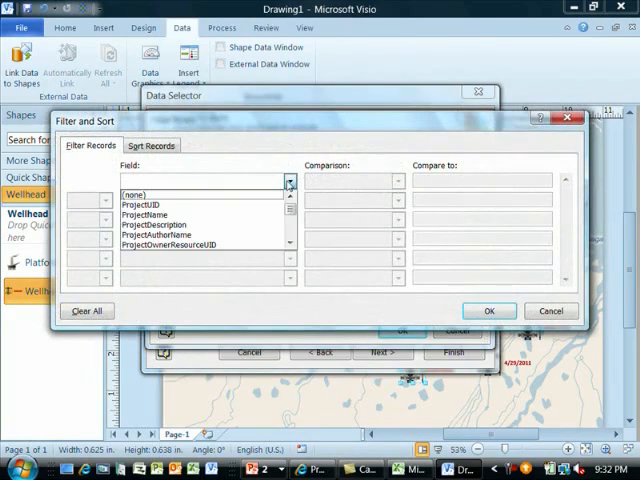
pyautogui.scroll(-3)
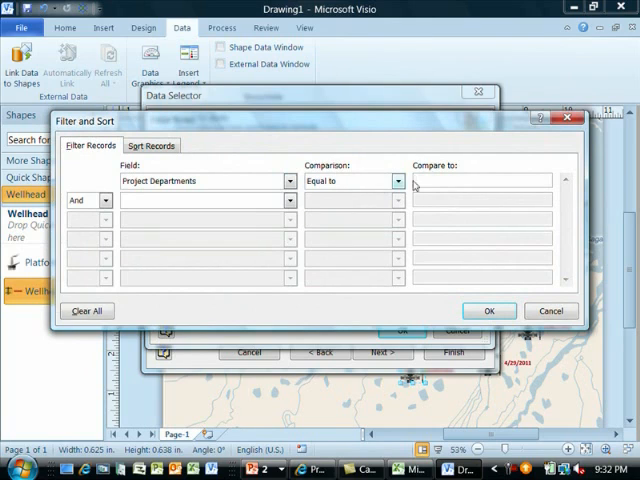
pyautogui.write('Dril')
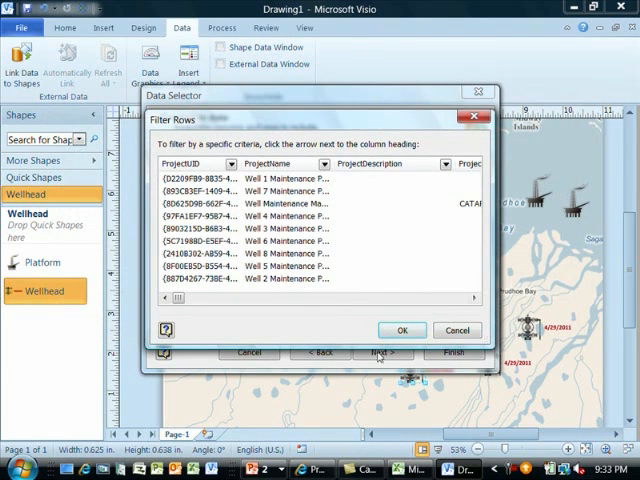
pyautogui.click(402, 330)
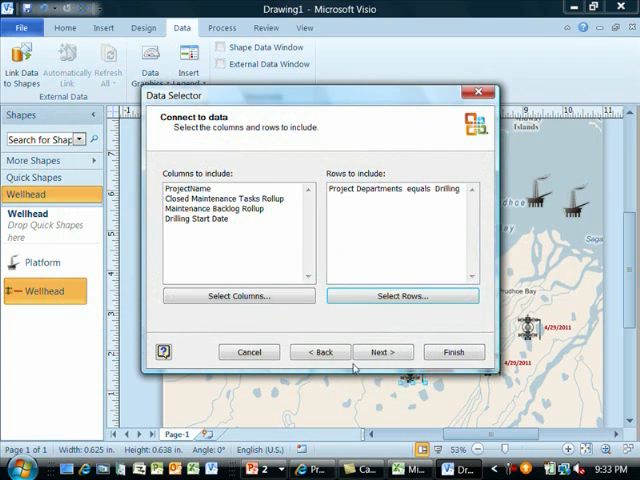
# Step: Accept the unique row identifier and finish importing the Drilling projects
pyautogui.click(382, 352)
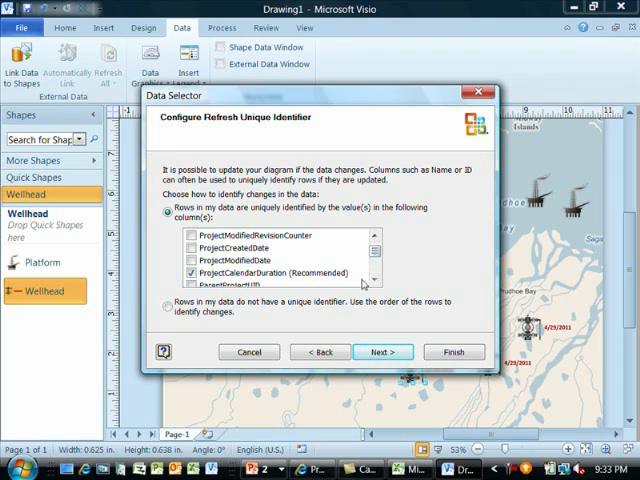
pyautogui.scroll(-3)
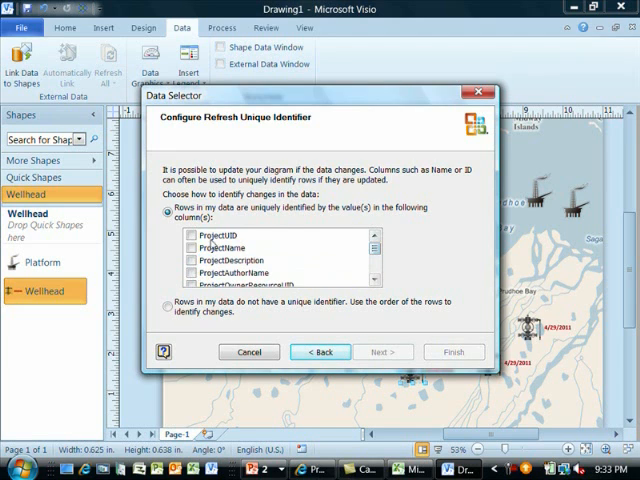
pyautogui.click(384, 352)
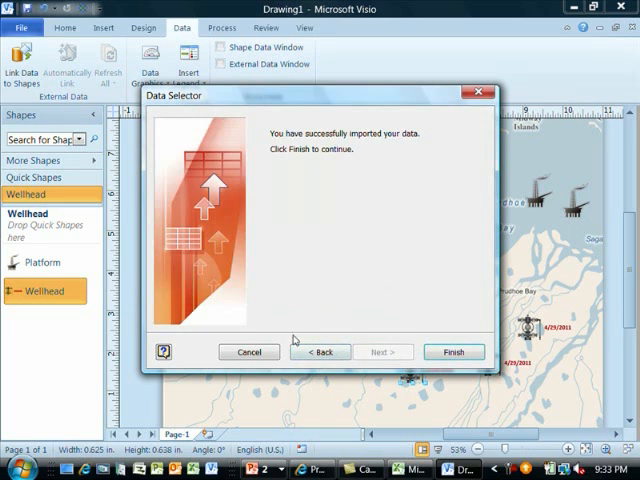
pyautogui.click(454, 352)
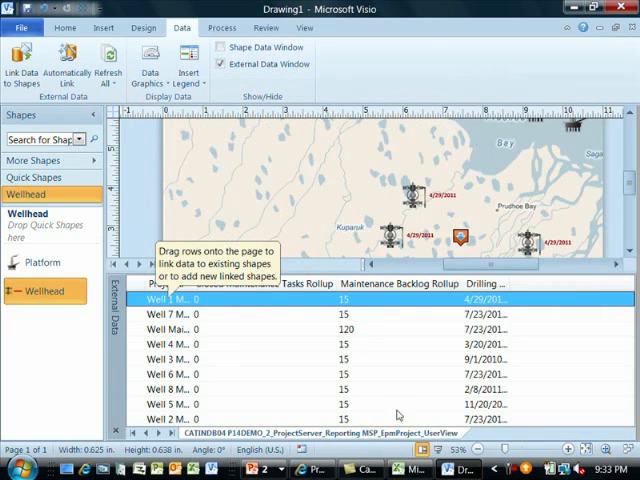
# Step: Dismiss the row-linking tip so the imported project table is visible
pyautogui.click(484, 284)
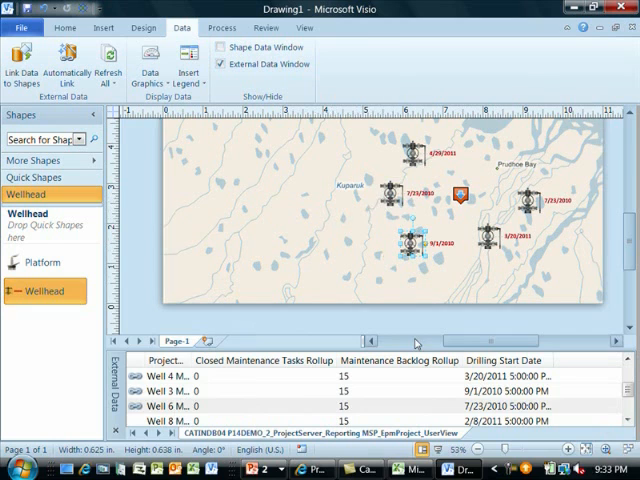
pyautogui.moveTo(536, 244)
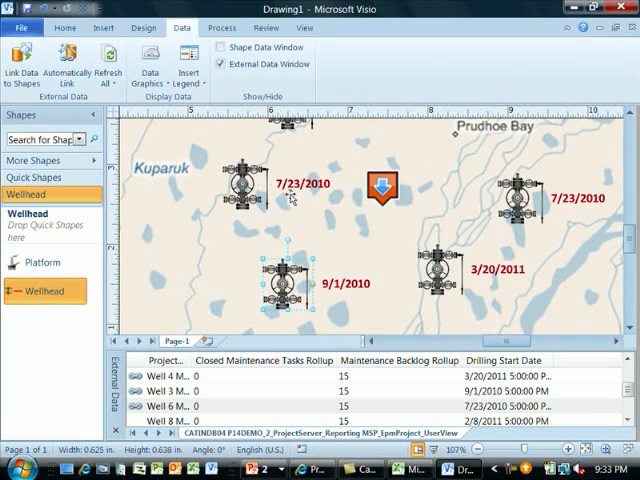
pyautogui.moveTo(350, 220)
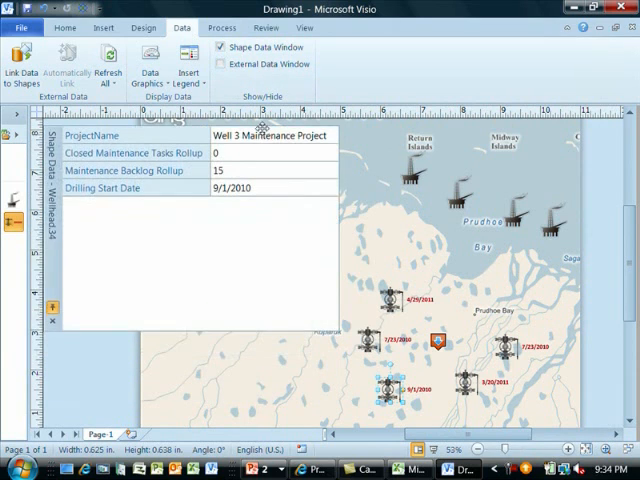
pyautogui.click(392, 298)
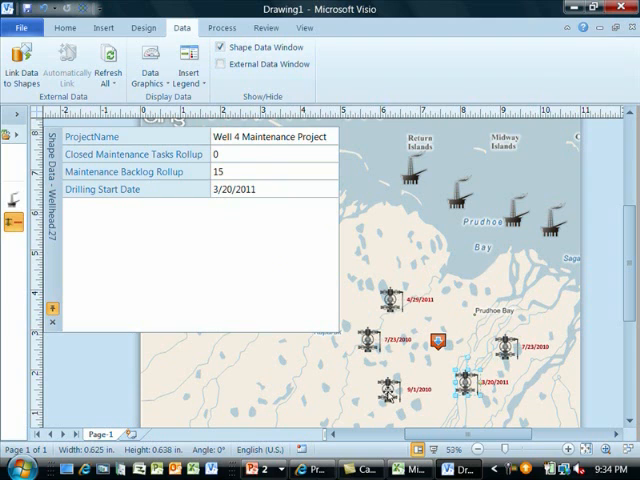
pyautogui.click(392, 384)
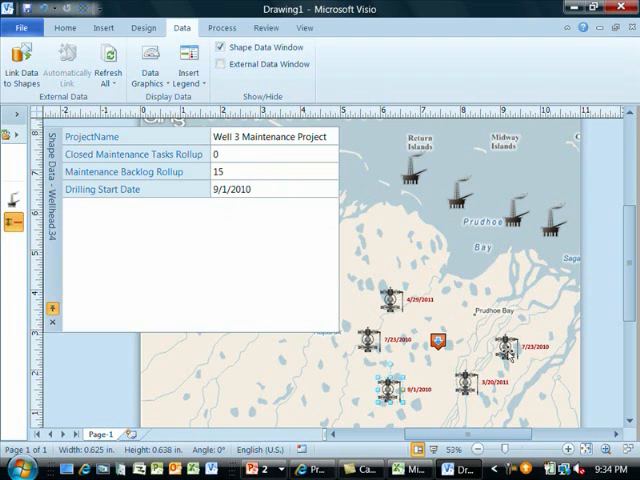
pyautogui.moveTo(166, 222)
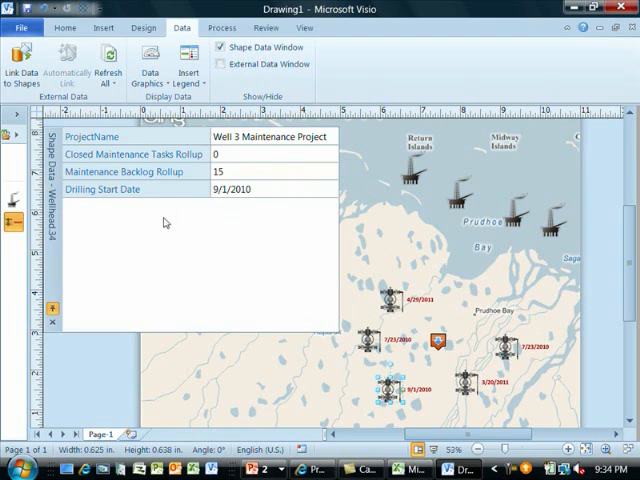
pyautogui.moveTo(128, 276)
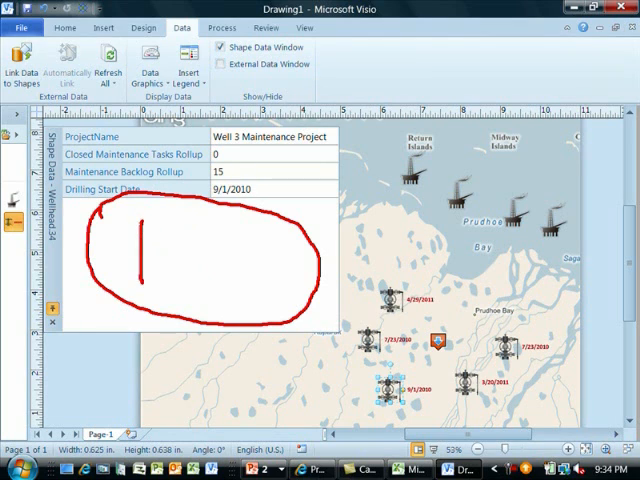
# Step: Hide the Shape Data panel and show Drawing1's file Info page
pyautogui.moveTo(120, 250); pyautogui.dragTo(200, 276)
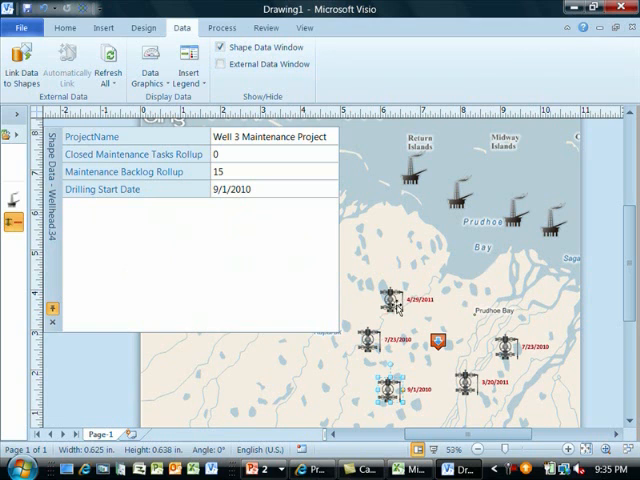
pyautogui.moveTo(336, 184)
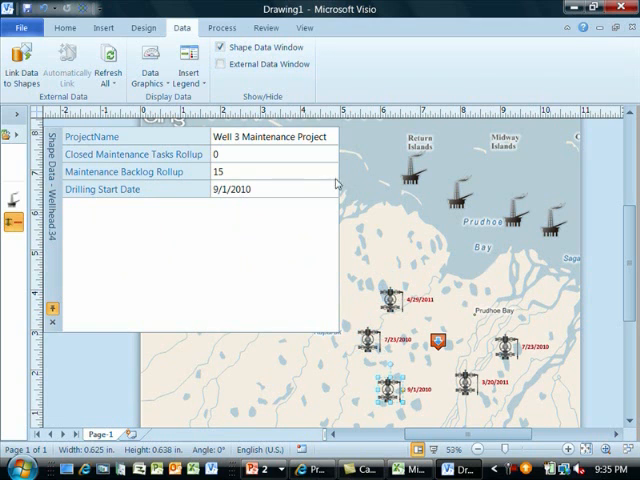
pyautogui.click(220, 48)
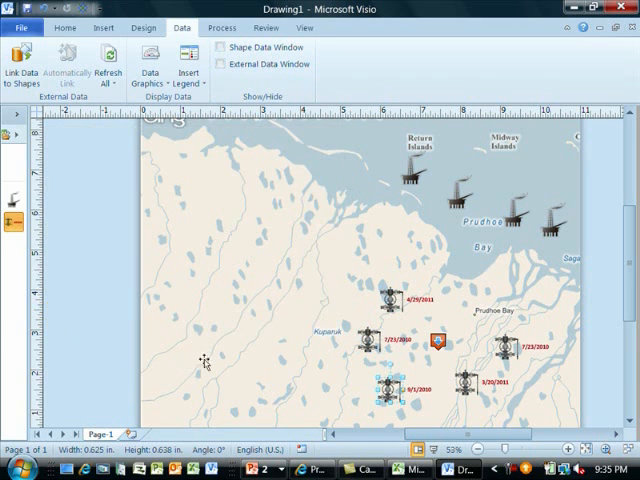
pyautogui.moveTo(34, 20)
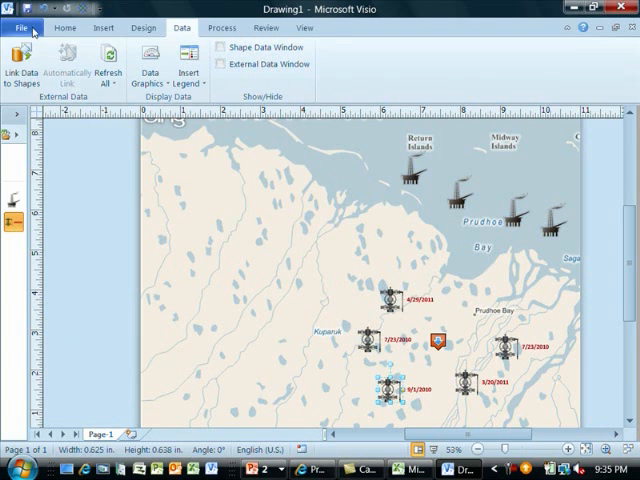
pyautogui.click(20, 28)
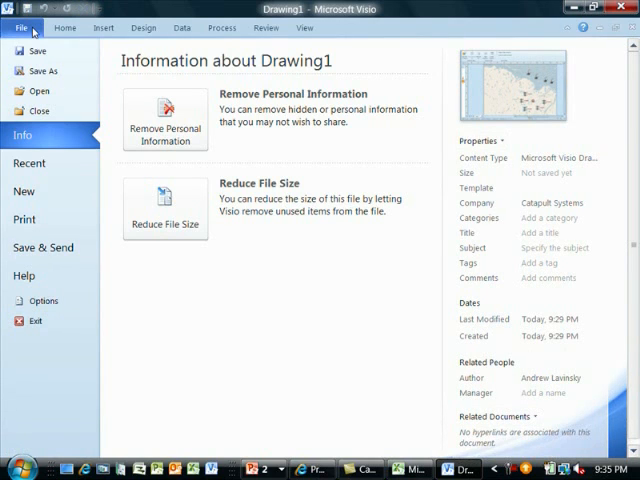
pyautogui.moveTo(62, 256)
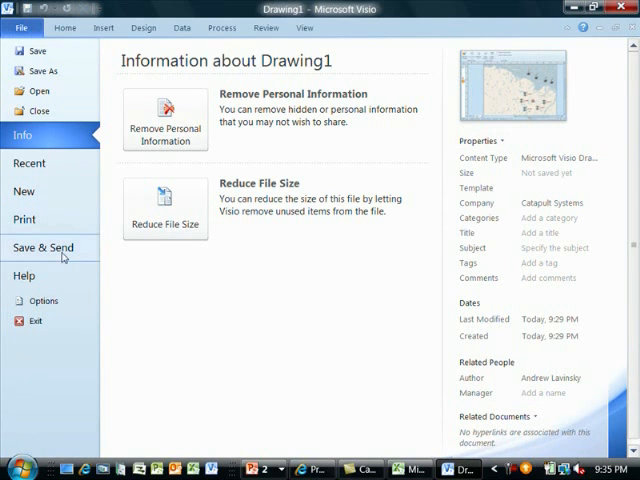
# Step: Show the Save & Send sharing options for Drawing1
pyautogui.click(48, 246)
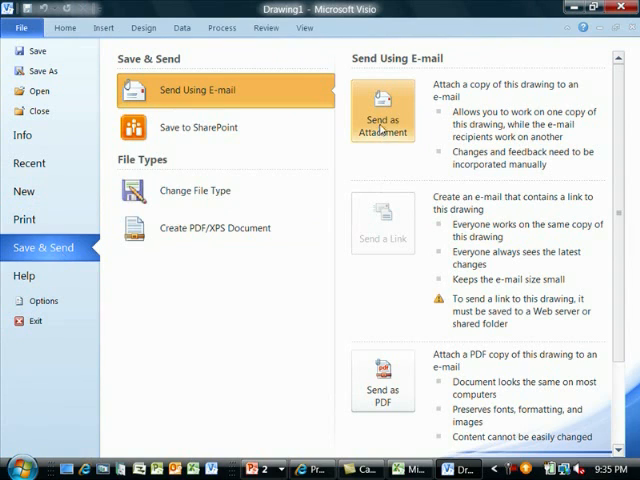
pyautogui.moveTo(194, 128)
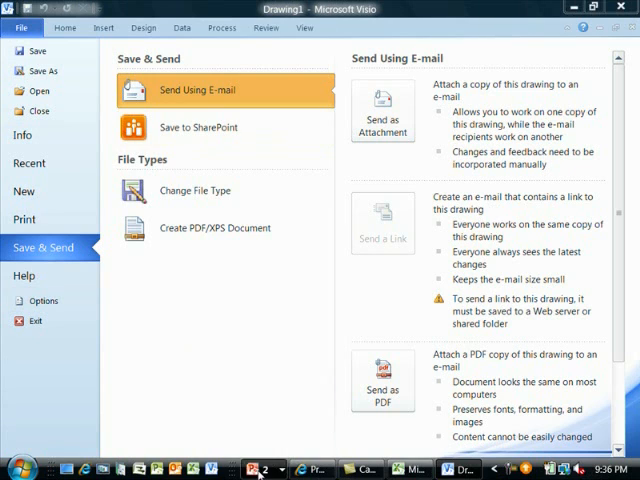
pyautogui.moveTo(258, 468)
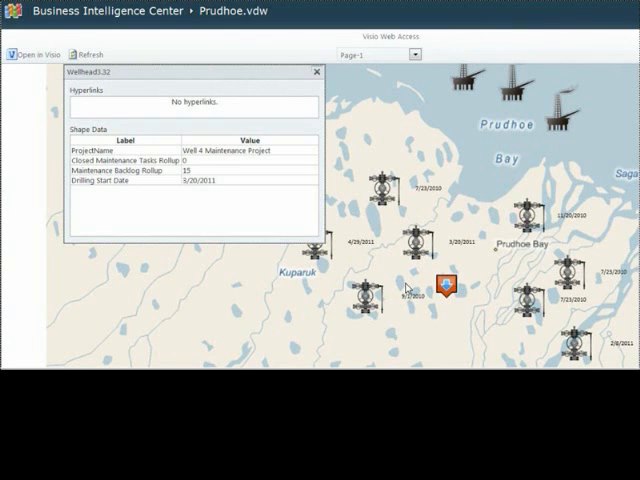
pyautogui.moveTo(448, 176)
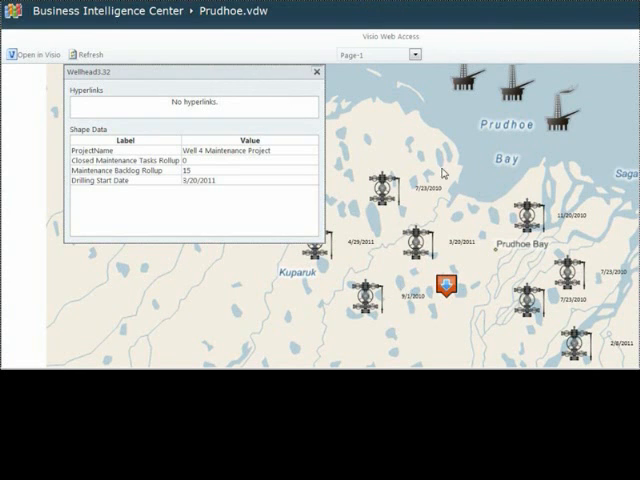
pyautogui.moveTo(212, 196)
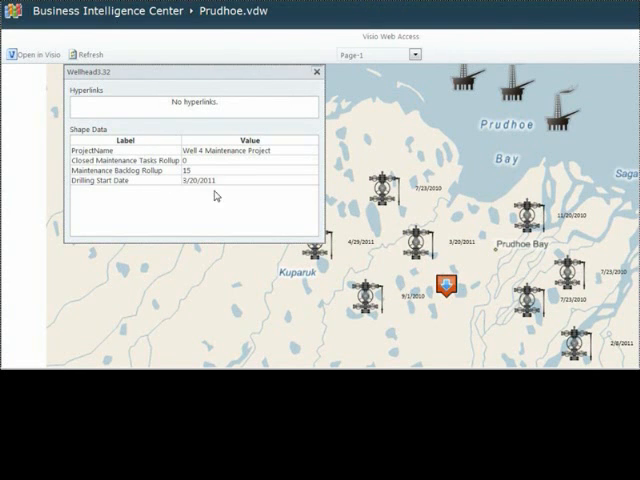
pyautogui.moveTo(538, 216)
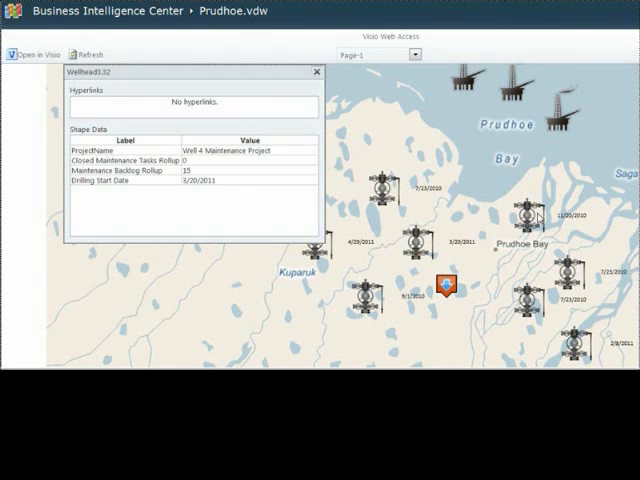
pyautogui.moveTo(204, 158)
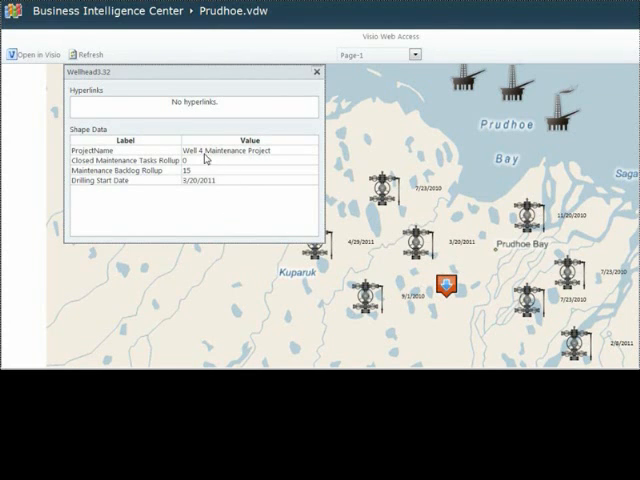
pyautogui.moveTo(204, 192)
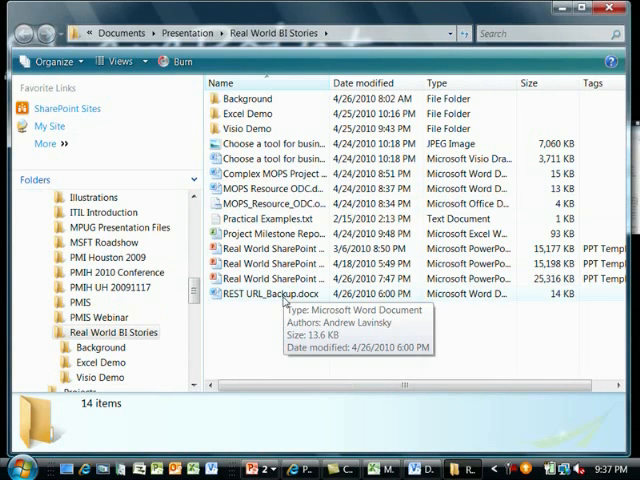
# Step: Open REST URL_Backup.docx from the Real World BI Stories folder in Word
pyautogui.click(280, 292)
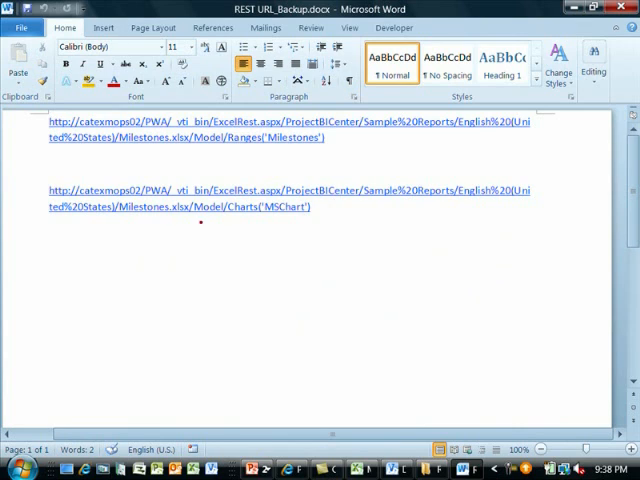
pyautogui.moveTo(108, 220); pyautogui.dragTo(192, 220)
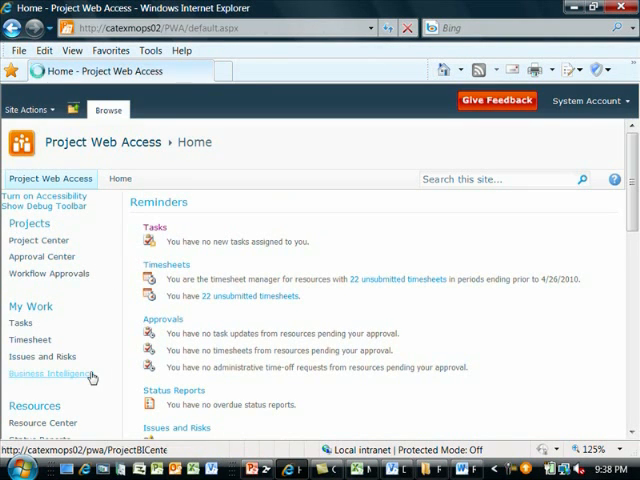
# Step: Go to the Business Intelligence Center's PMO Reports site and bring the Visio map part into view
pyautogui.click(54, 372)
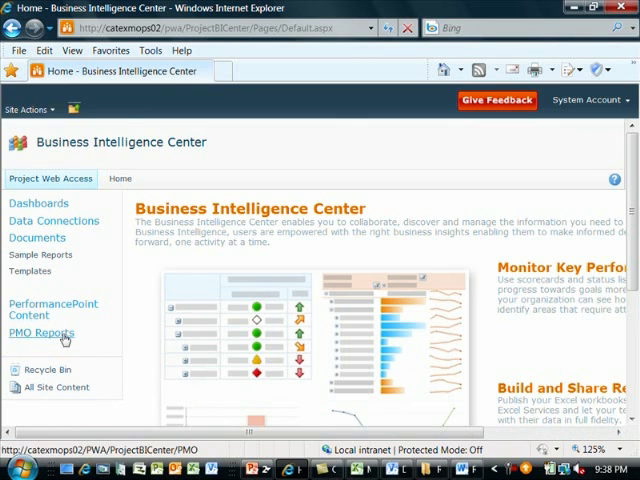
pyautogui.click(40, 332)
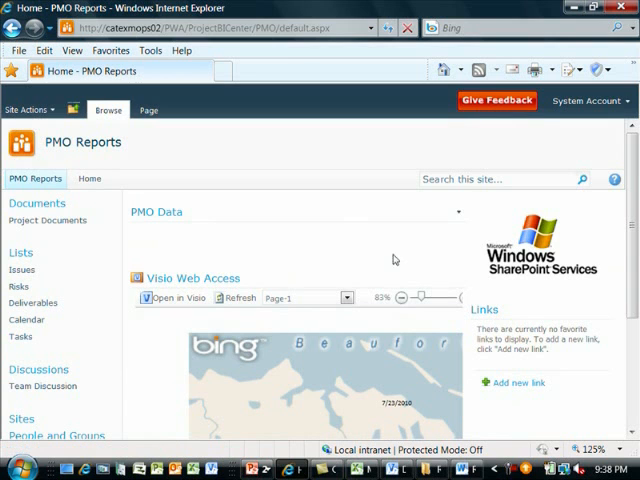
pyautogui.scroll(-3)
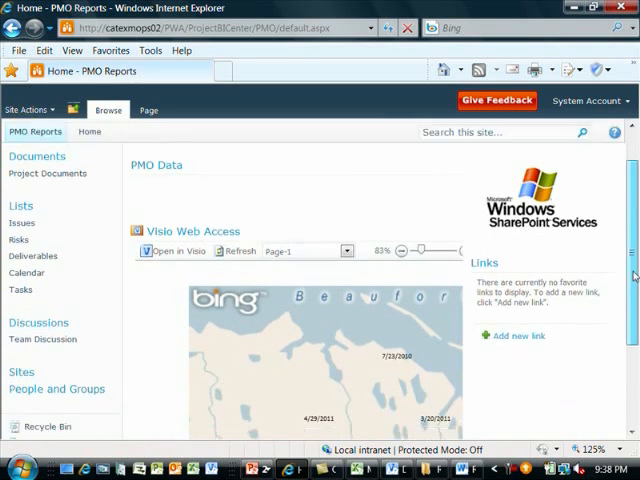
pyautogui.scroll(-3)
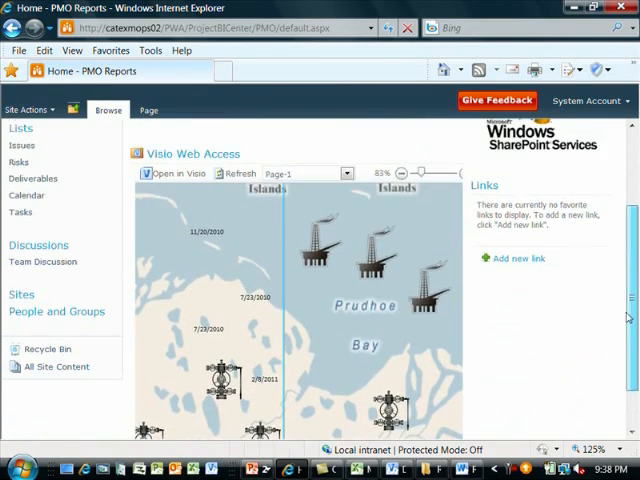
pyautogui.moveTo(438, 216)
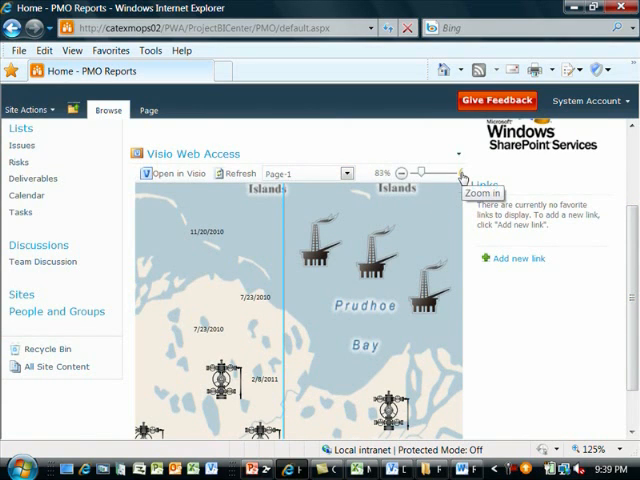
pyautogui.moveTo(628, 296)
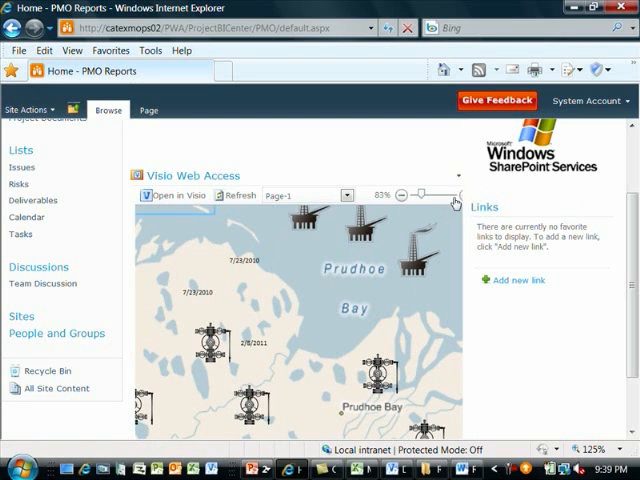
pyautogui.scroll(-3)
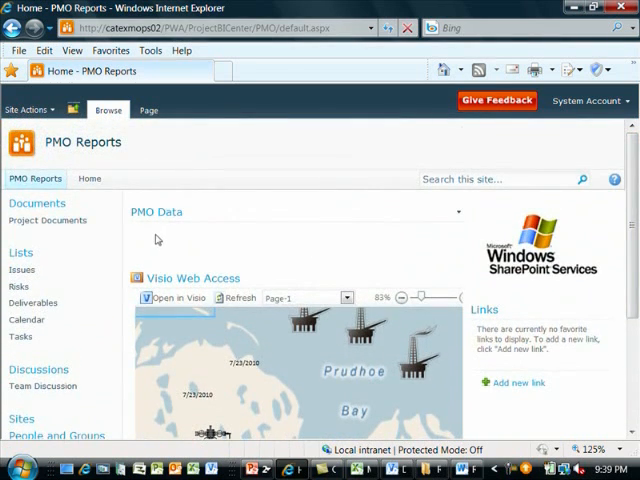
# Step: Edit the PMO Data part to read 'Below is our monthly project milestone variance report.'
pyautogui.click(458, 212)
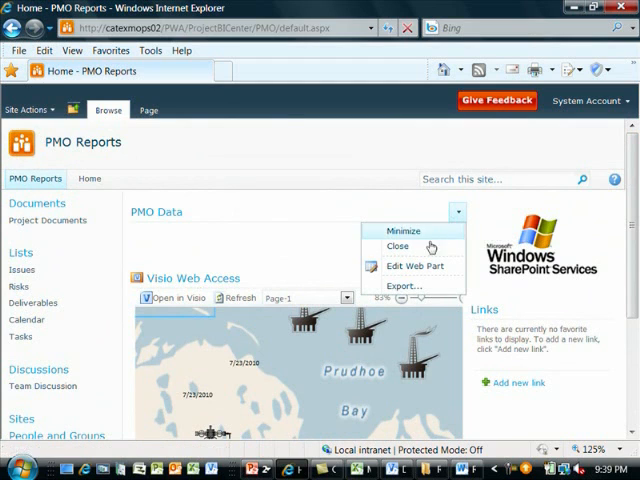
pyautogui.click(414, 266)
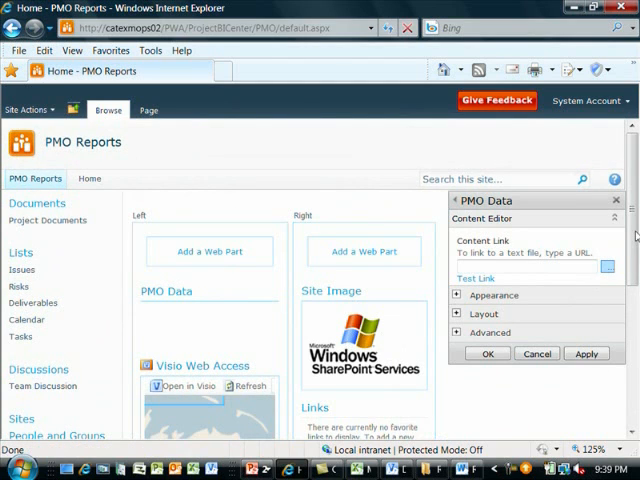
pyautogui.scroll(-3)
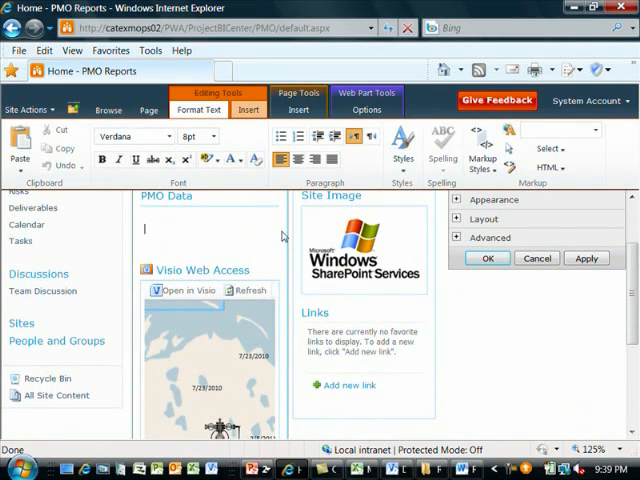
pyautogui.write('Bu')
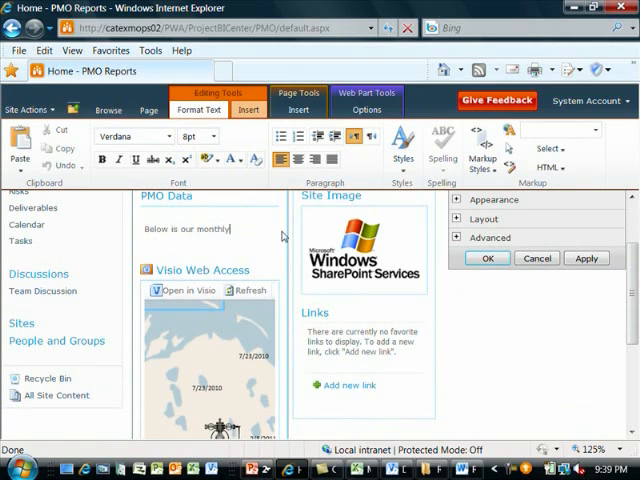
pyautogui.write('project')
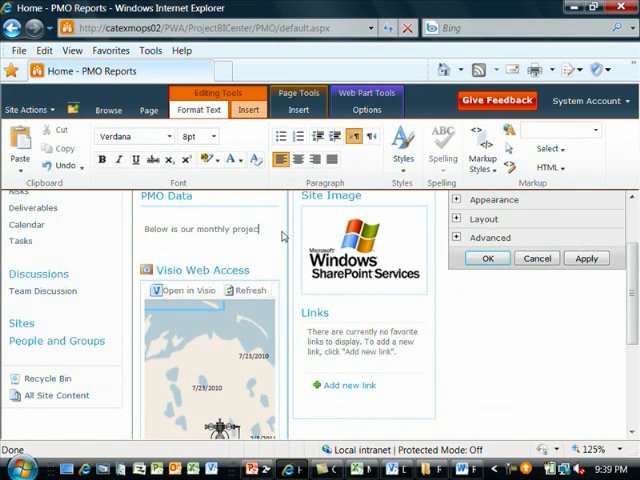
pyautogui.write('milestone variance report.')
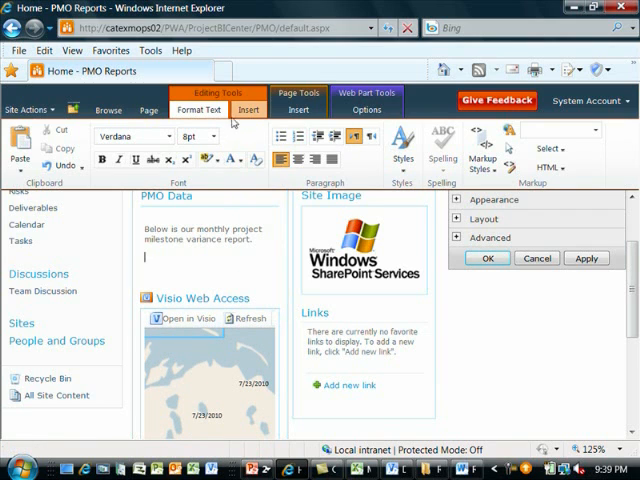
pyautogui.click(248, 108)
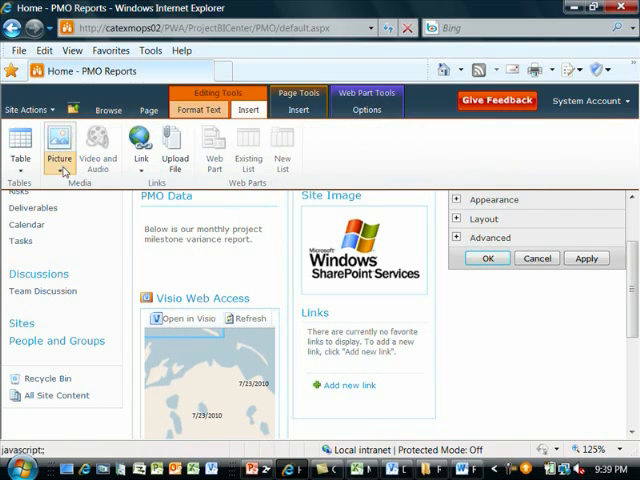
# Step: Insert the Excel Services milestone variance chart as a picture from its REST address and save the page
pyautogui.click(60, 144)
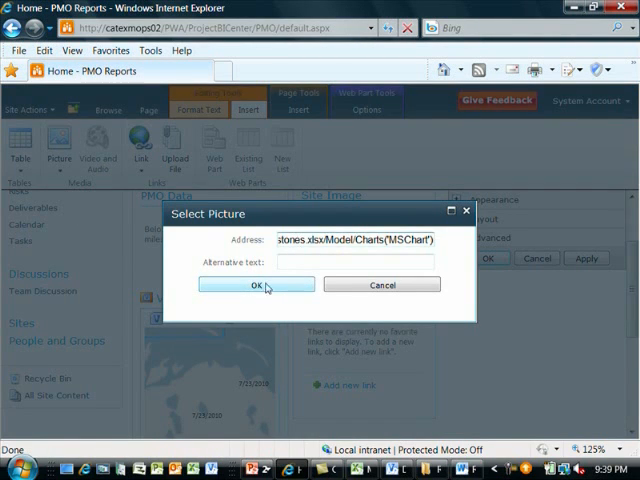
pyautogui.click(256, 284)
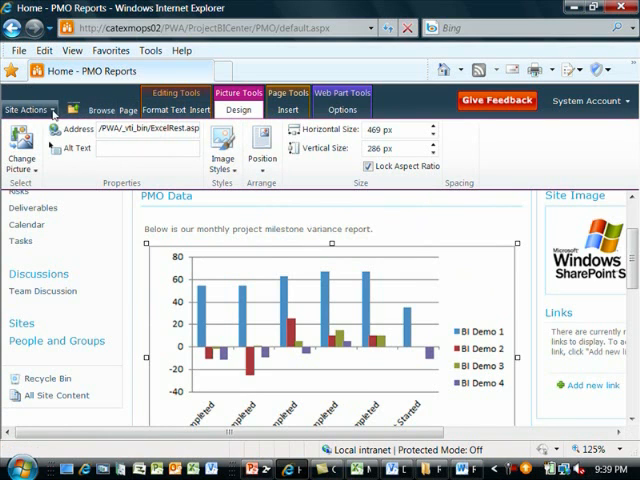
pyautogui.click(124, 112)
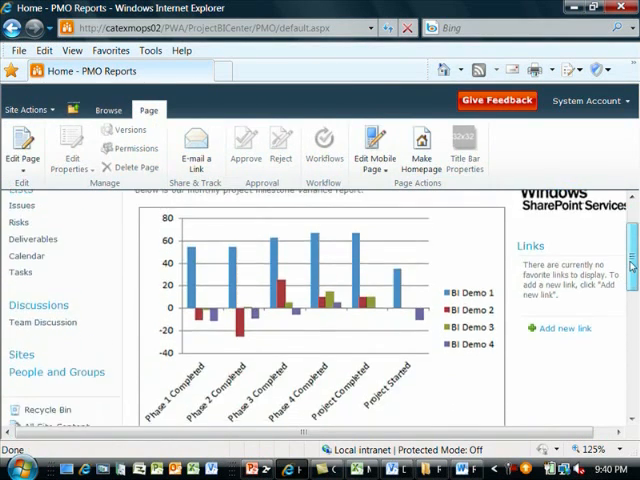
# Step: Review the Visio well map's shape data, dismiss the details, and return to the REST URL document
pyautogui.scroll(-3)
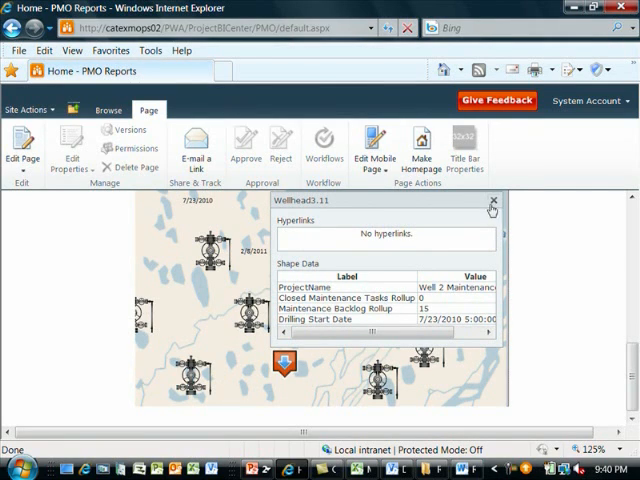
pyautogui.click(492, 204)
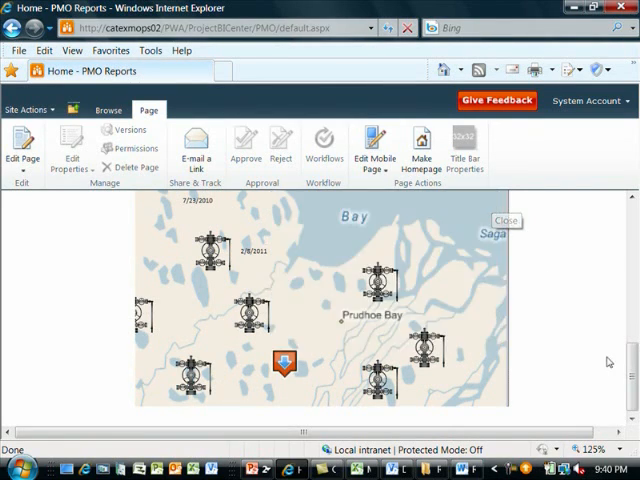
pyautogui.click(504, 220)
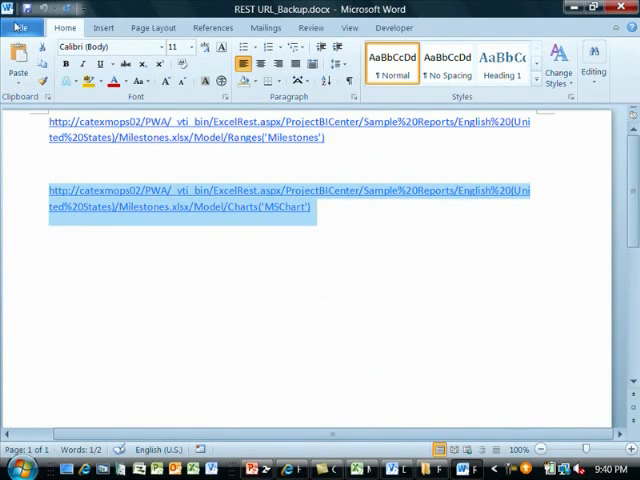
# Step: Start a blank document and enter 'This is our monthly PMO Status Report.'
pyautogui.click(24, 28)
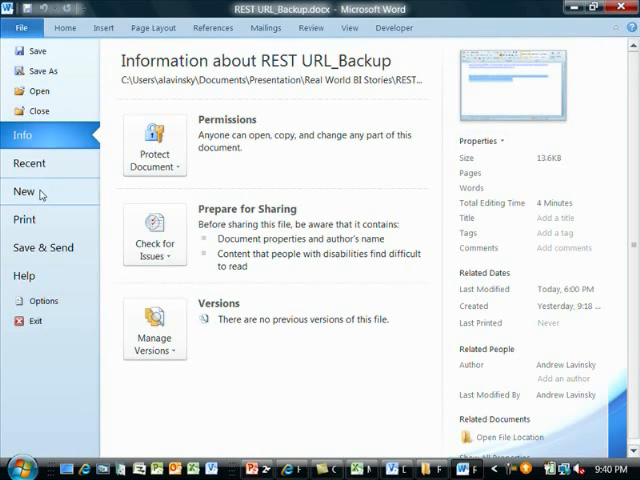
pyautogui.click(22, 192)
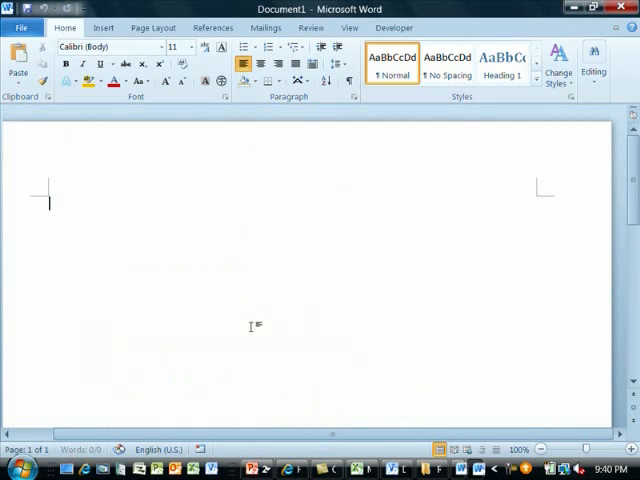
pyautogui.write('T')
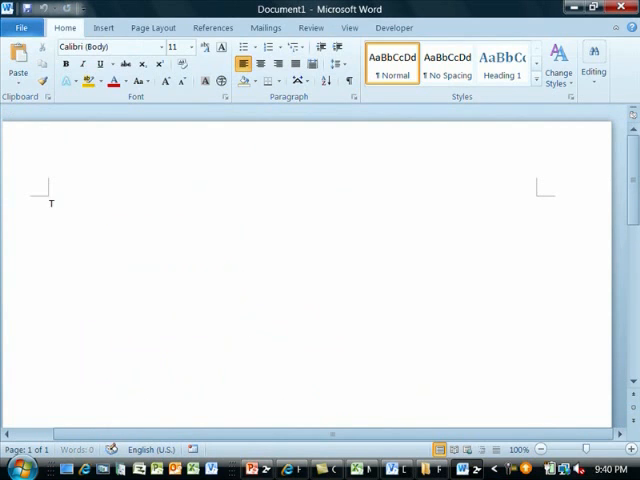
pyautogui.write('This is our mont')
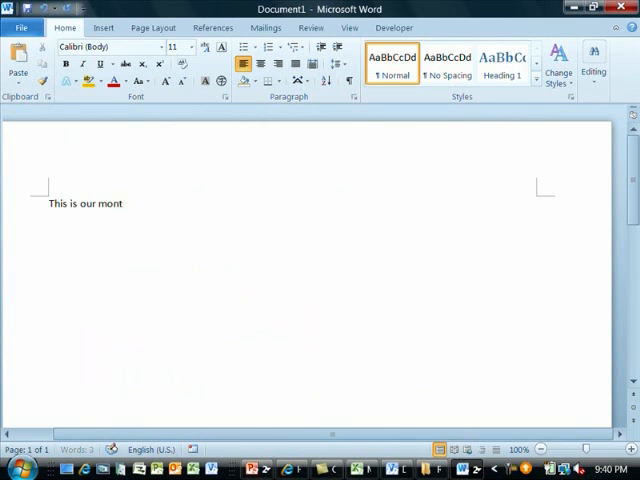
pyautogui.write('hly P')
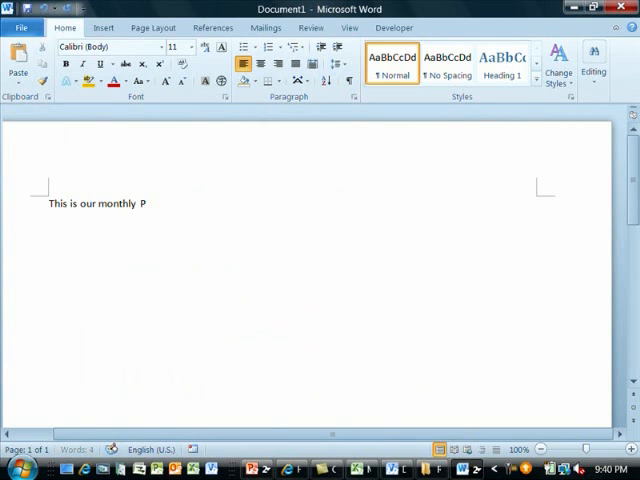
pyautogui.write('MO Status Report.')
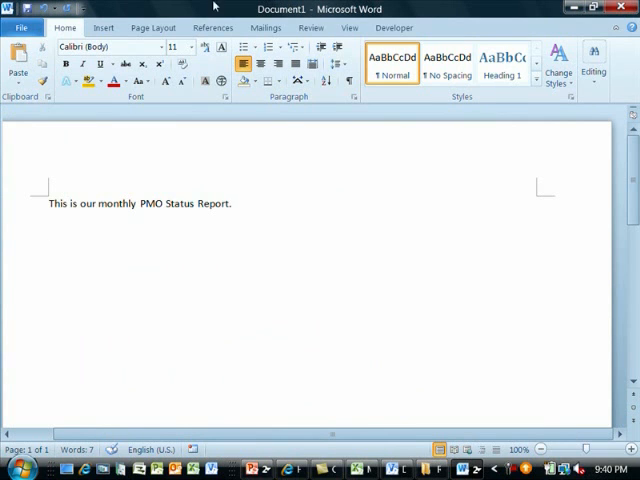
pyautogui.click(104, 28)
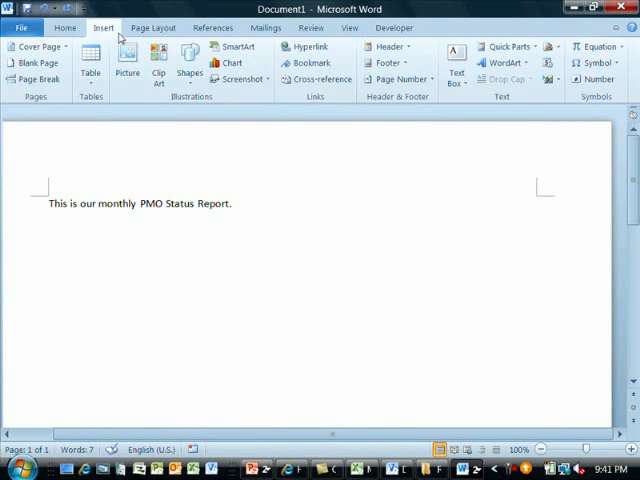
pyautogui.moveTo(508, 48)
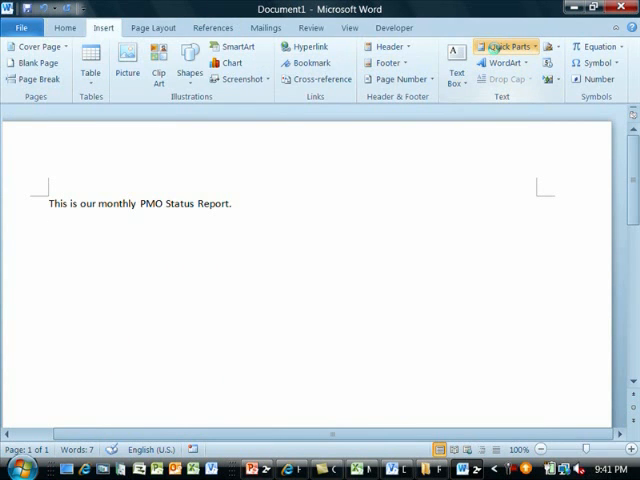
# Step: Insert an IncludePicture field with the chart's REST URL, data not stored with document
pyautogui.click(508, 46)
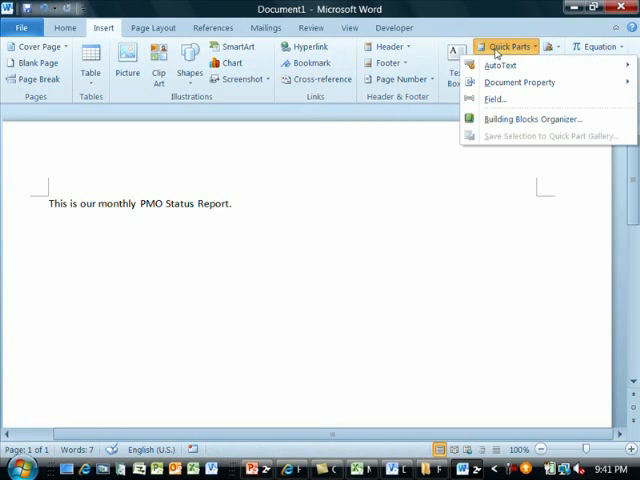
pyautogui.click(506, 98)
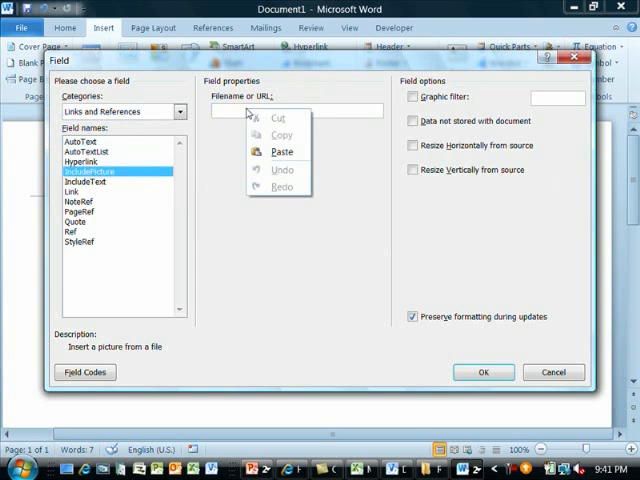
pyautogui.click(280, 152)
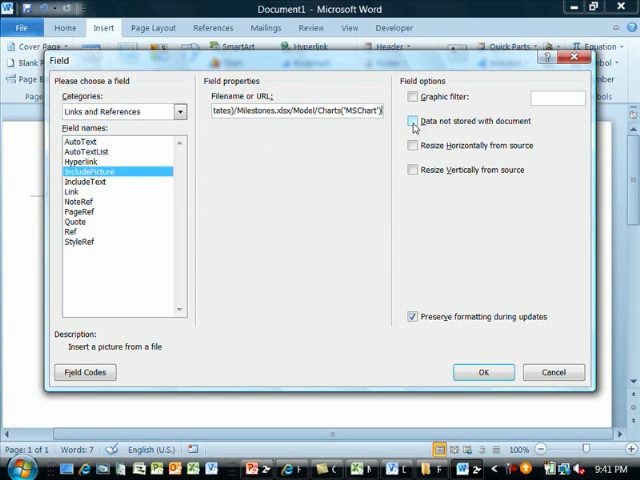
pyautogui.click(412, 120)
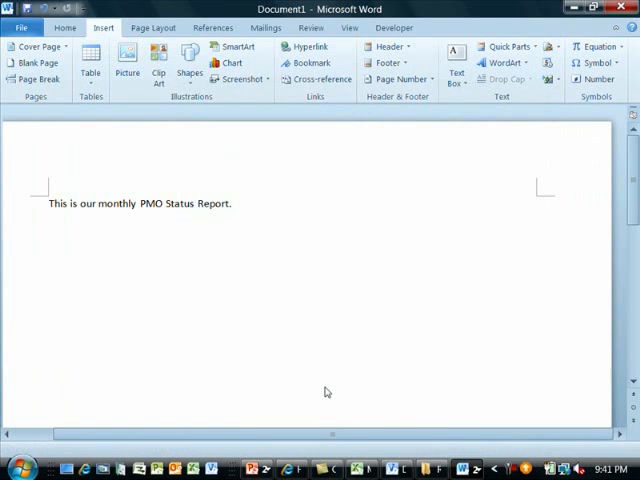
pyautogui.click(222, 62)
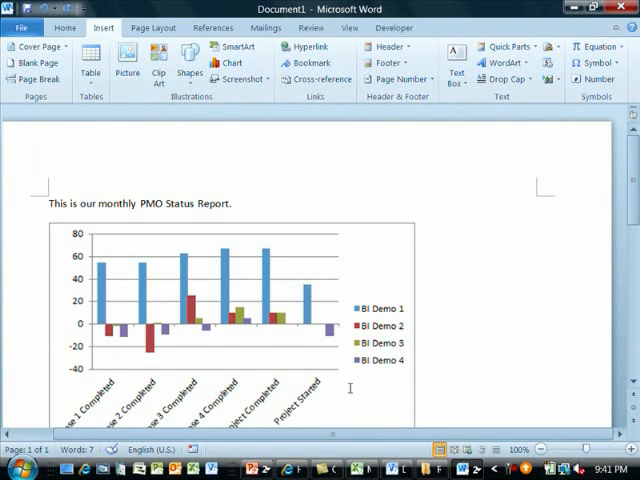
pyautogui.scroll(3)
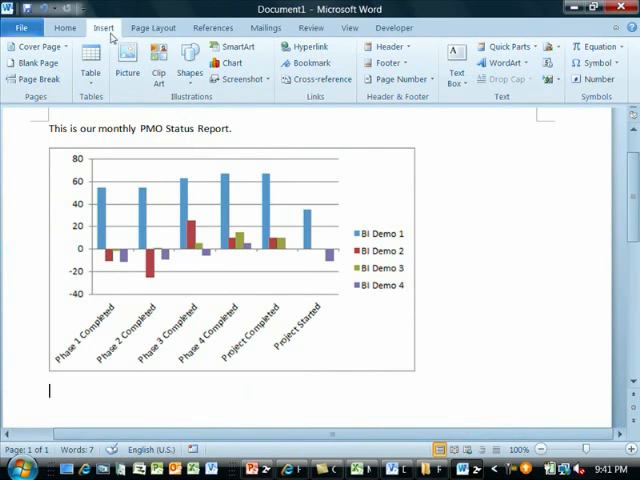
# Step: Insert a field linking the Sum of Variance range below the chart, then bring PowerPoint forward
pyautogui.click(514, 46)
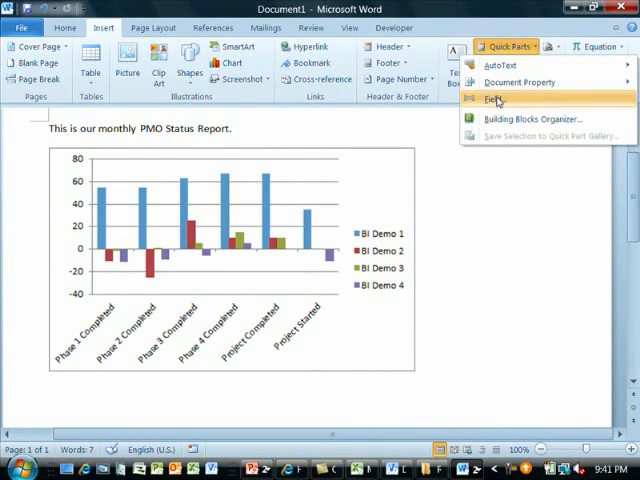
pyautogui.click(500, 96)
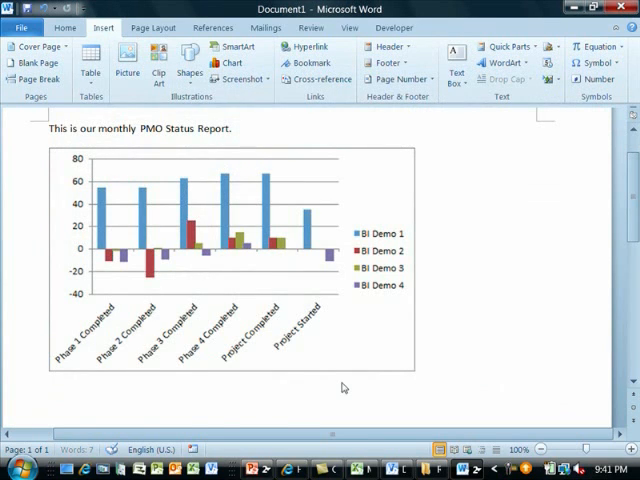
pyautogui.scroll(-3)
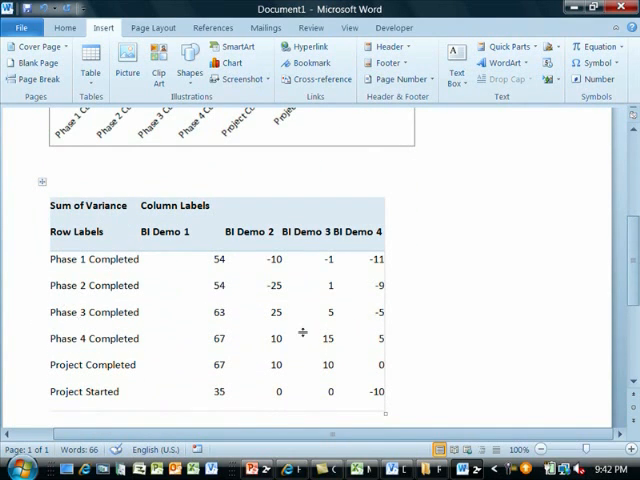
pyautogui.moveTo(310, 336)
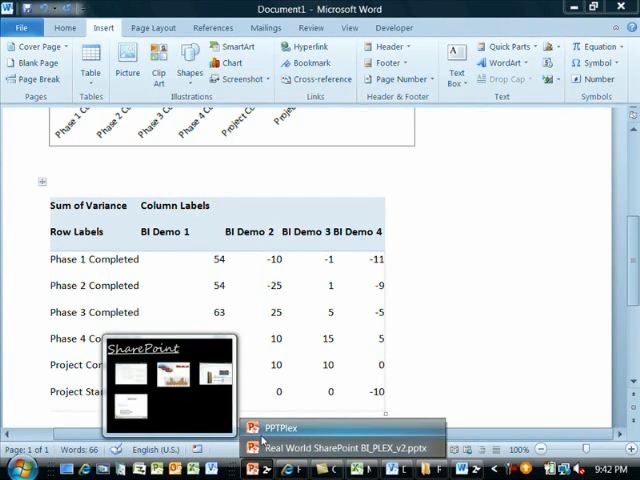
pyautogui.click(276, 428)
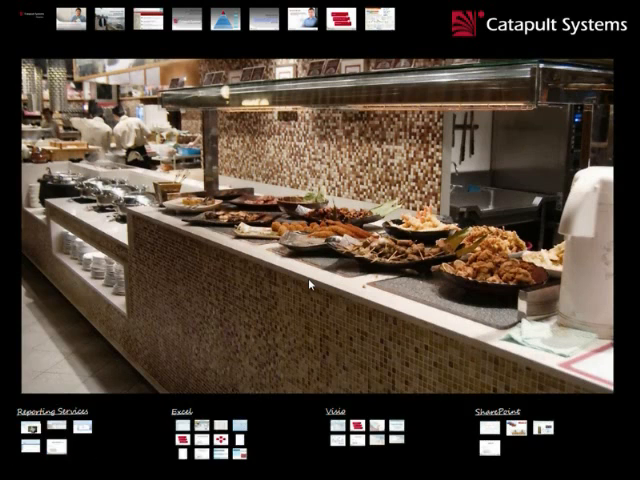